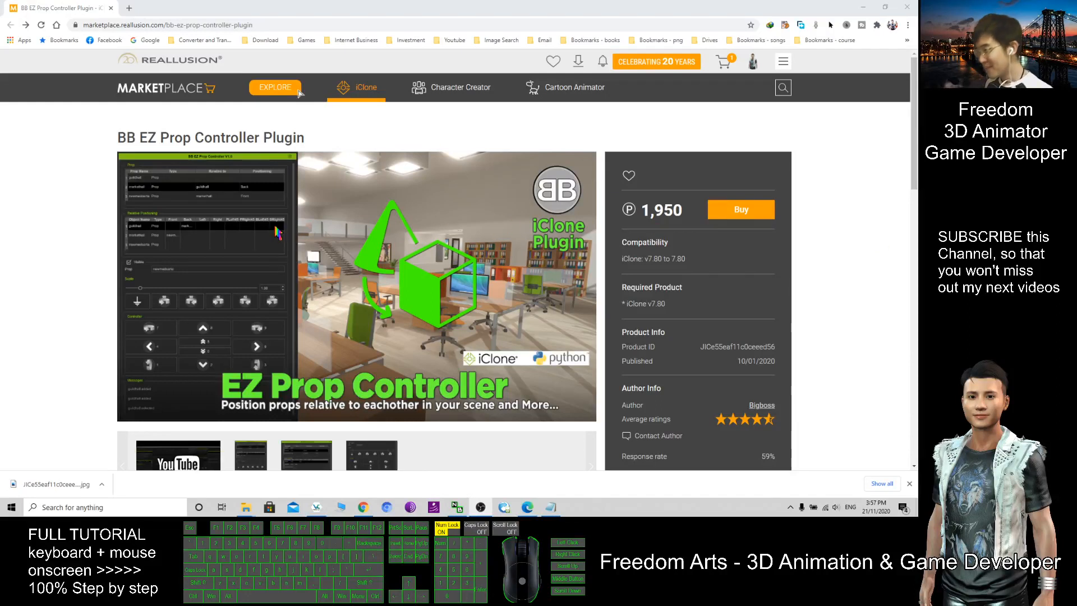
mouse_move(301, 209)
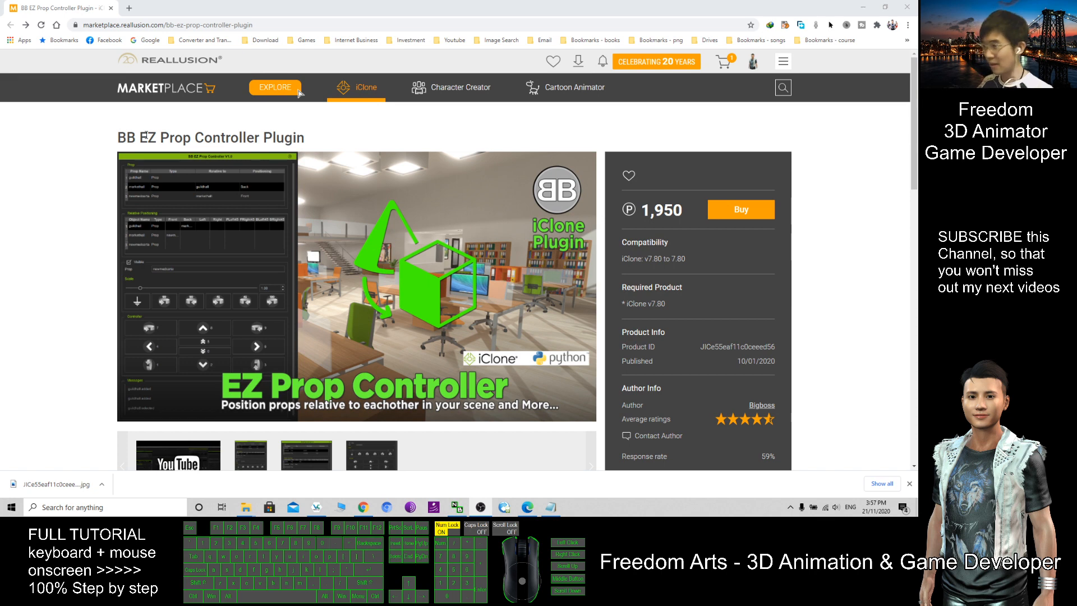
mouse_move(421, 286)
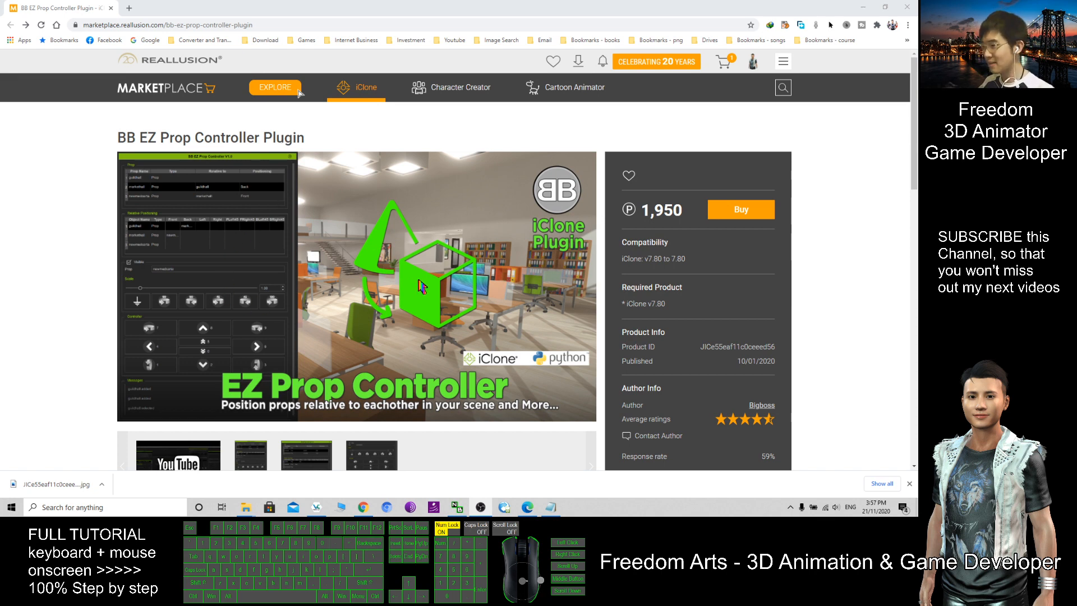
mouse_move(495, 265)
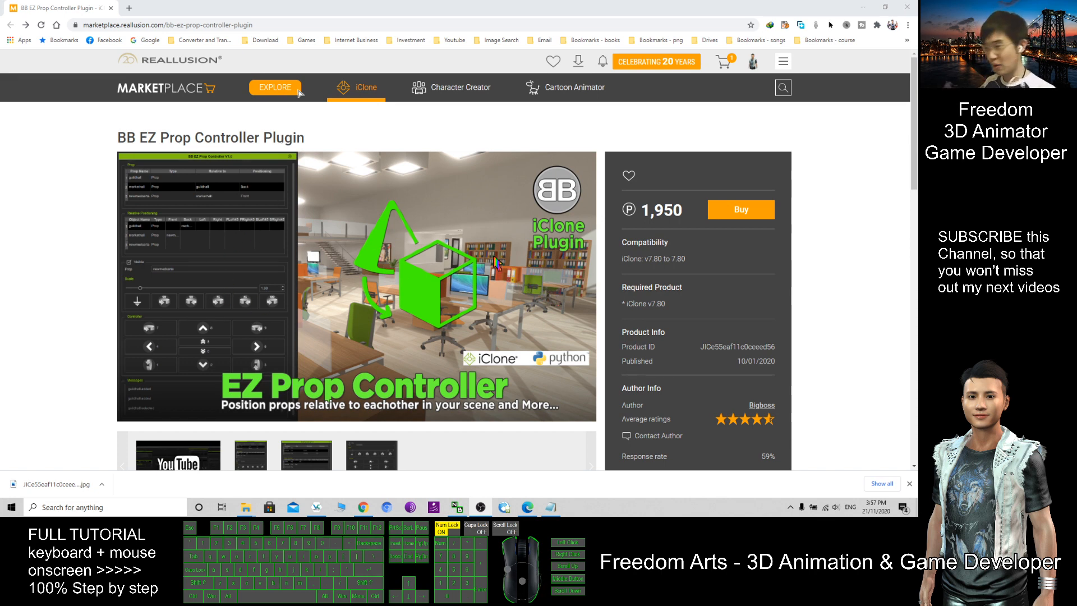
mouse_move(413, 317)
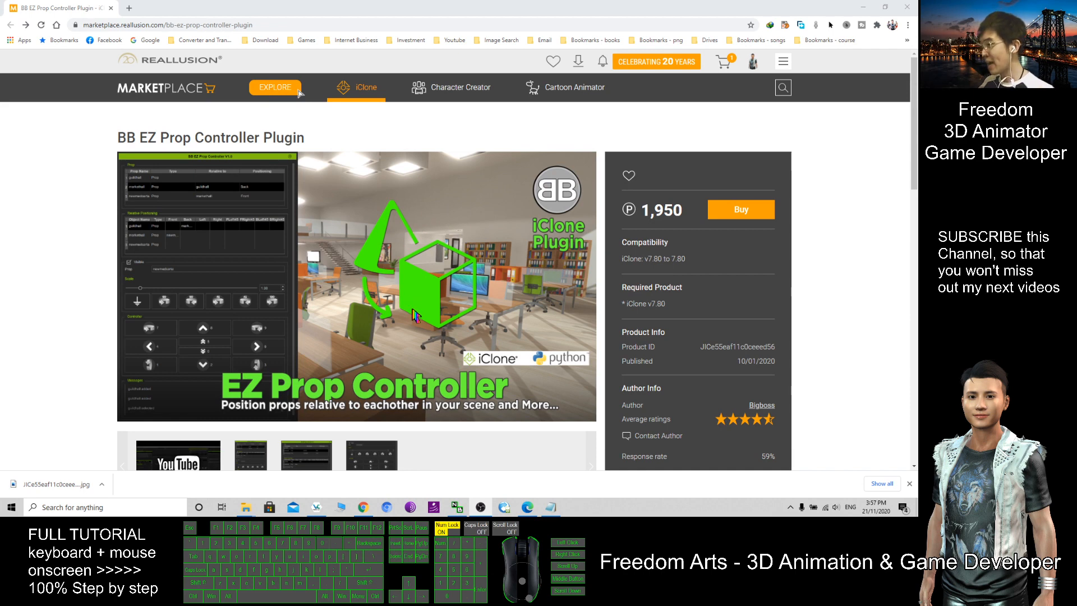
mouse_move(589, 400)
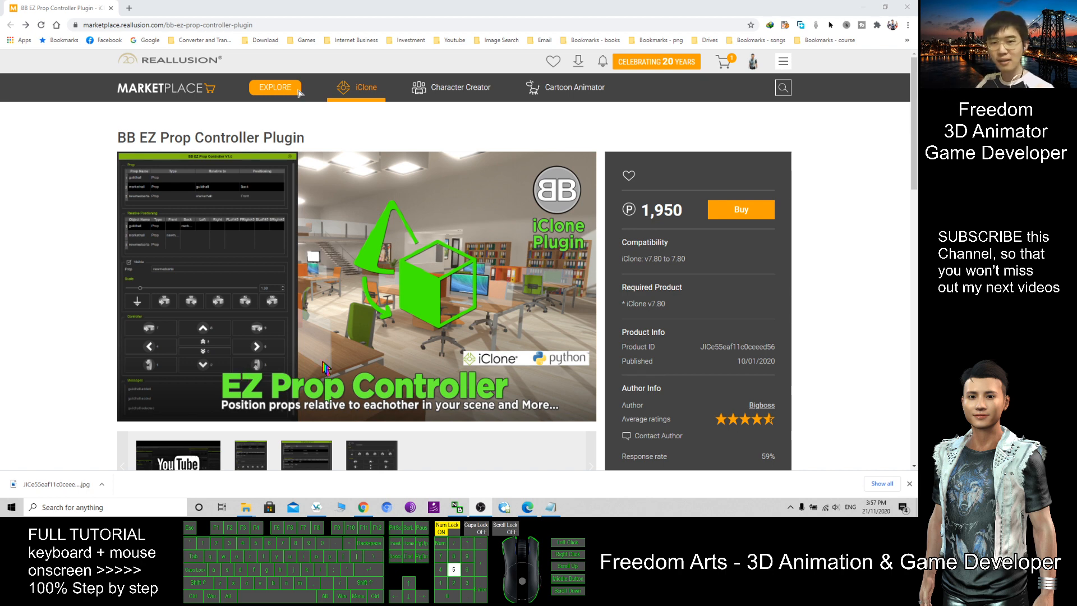
mouse_move(304, 276)
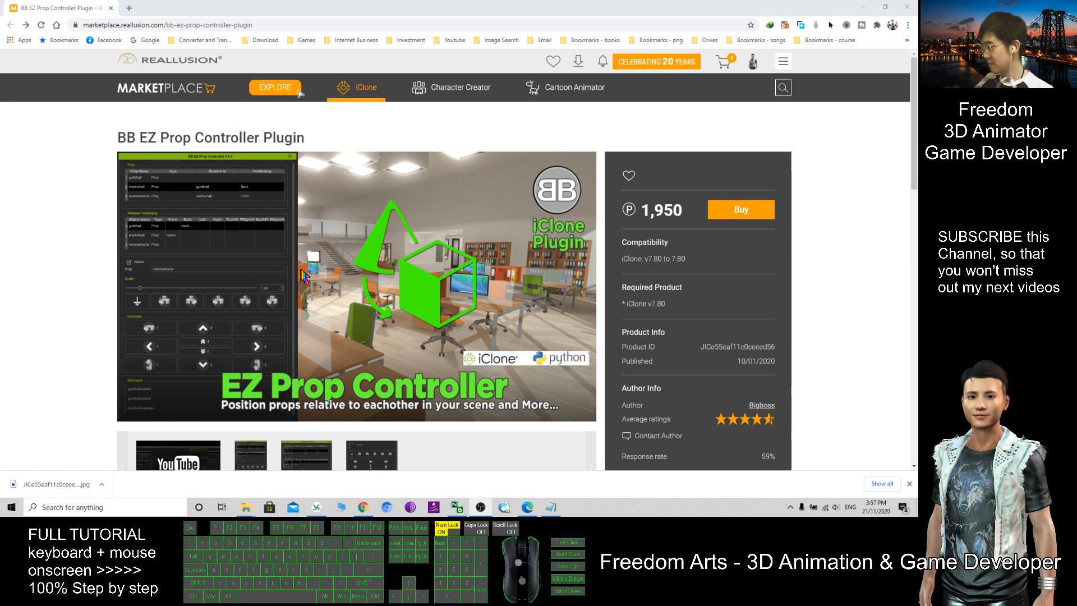
mouse_move(449, 295)
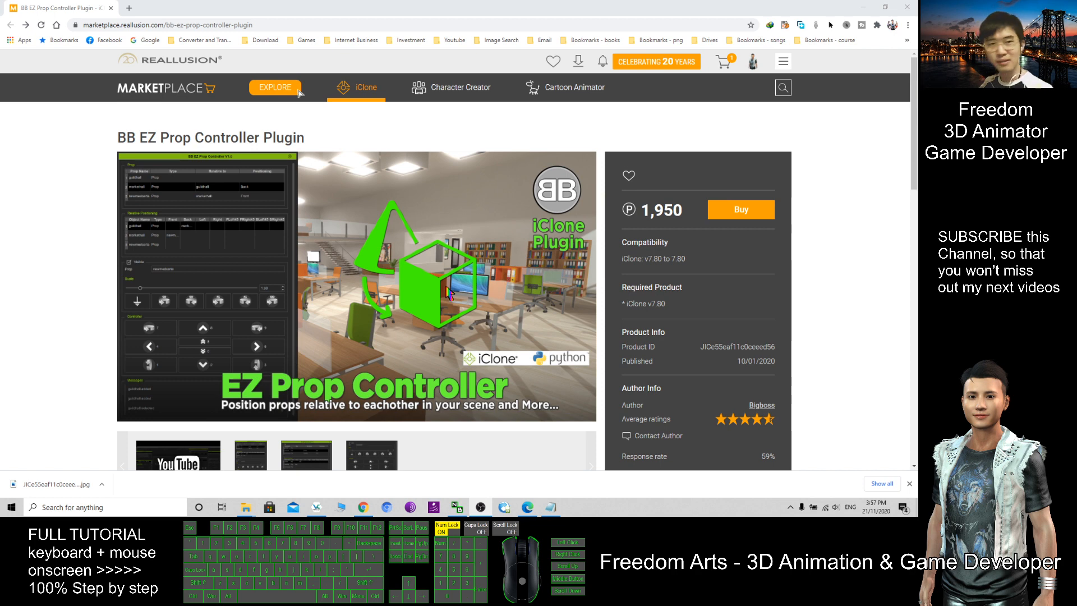
mouse_move(450, 288)
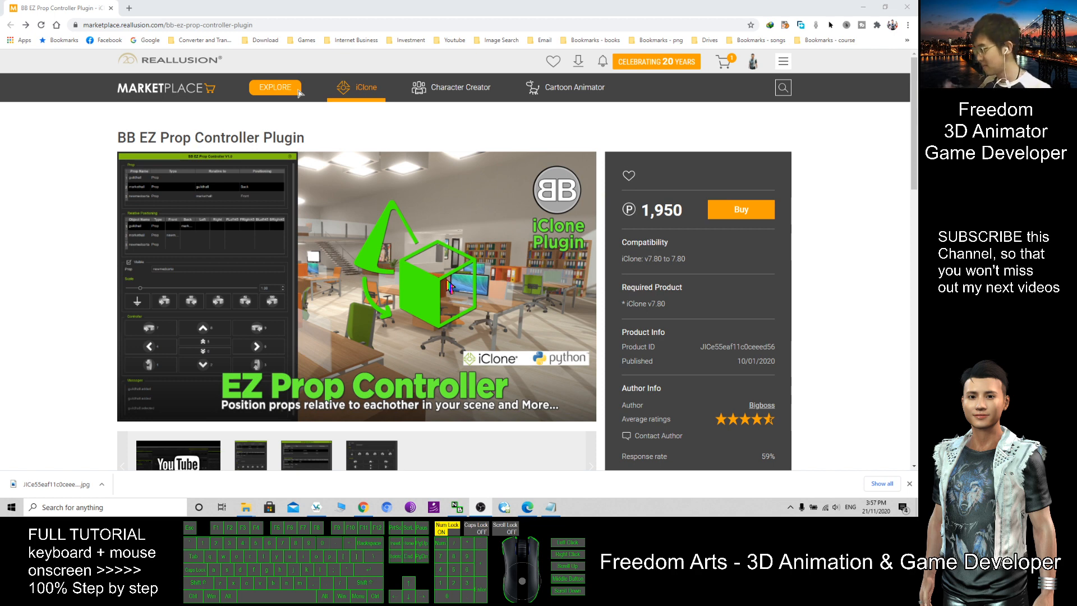
mouse_move(482, 271)
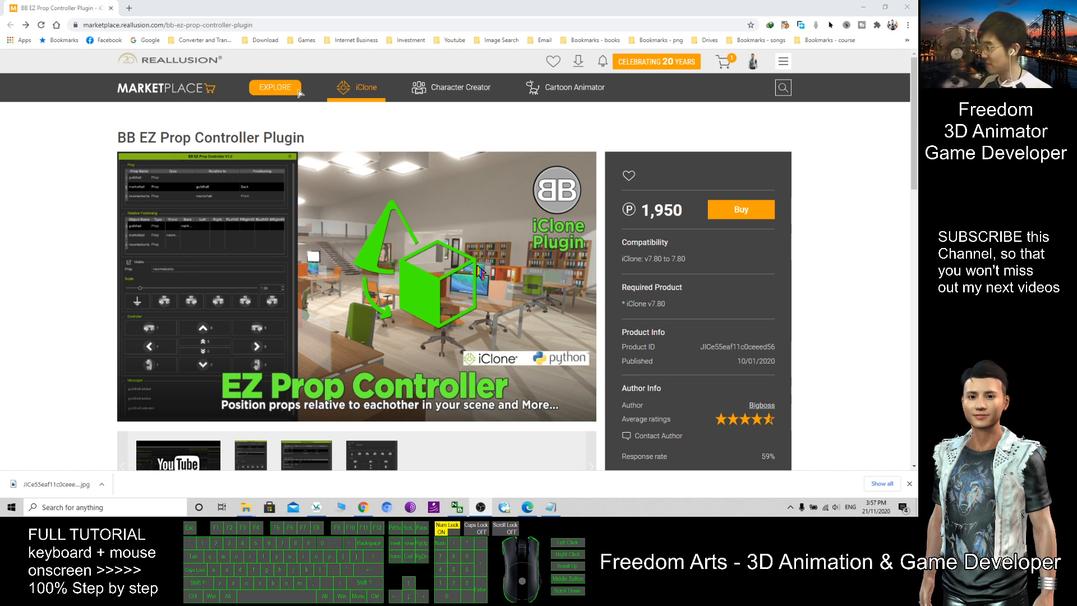
mouse_move(472, 274)
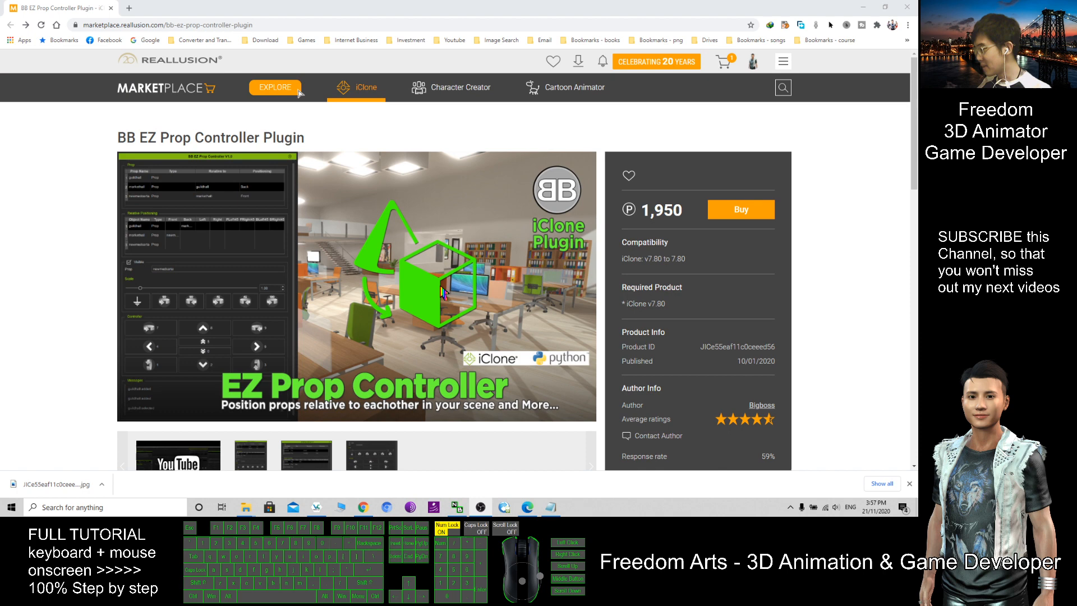
mouse_move(755, 90)
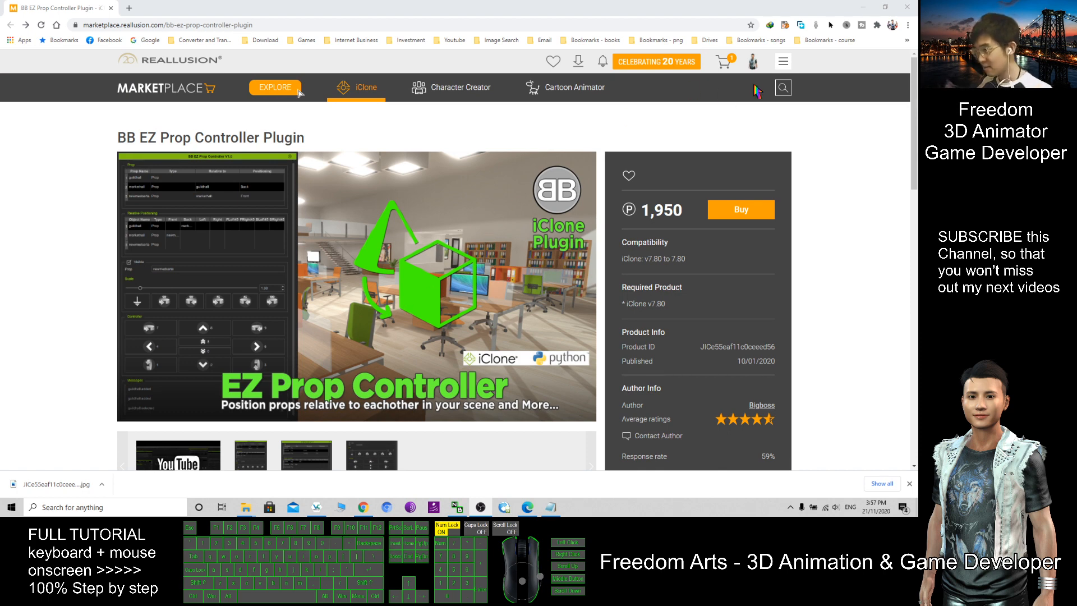
Step: Review the installation steps and marketplace link in notes.txt, then close Notepad
left_click(752, 60)
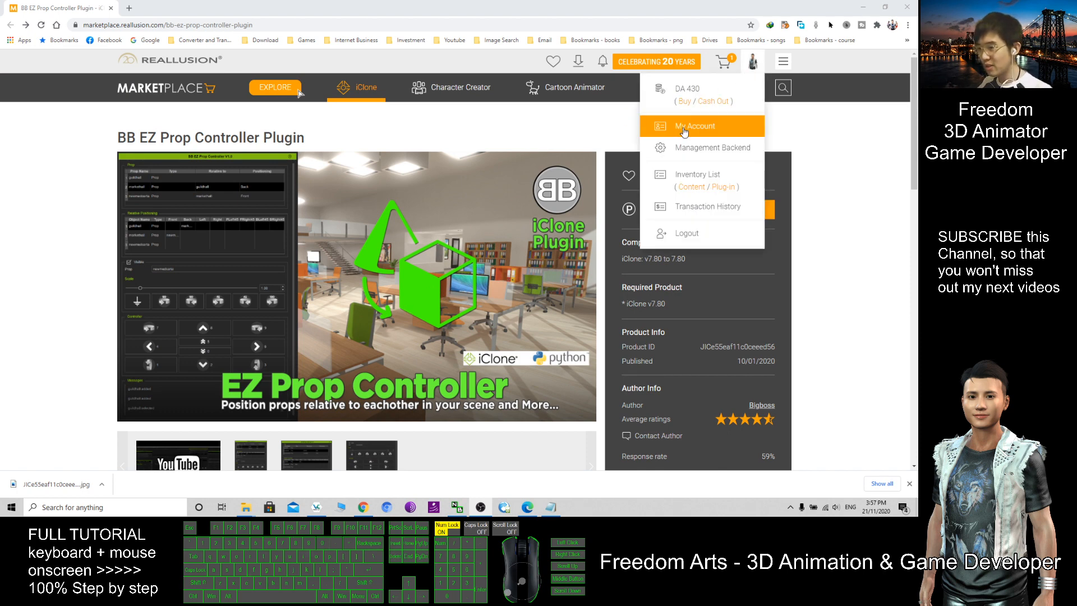
left_click(274, 87)
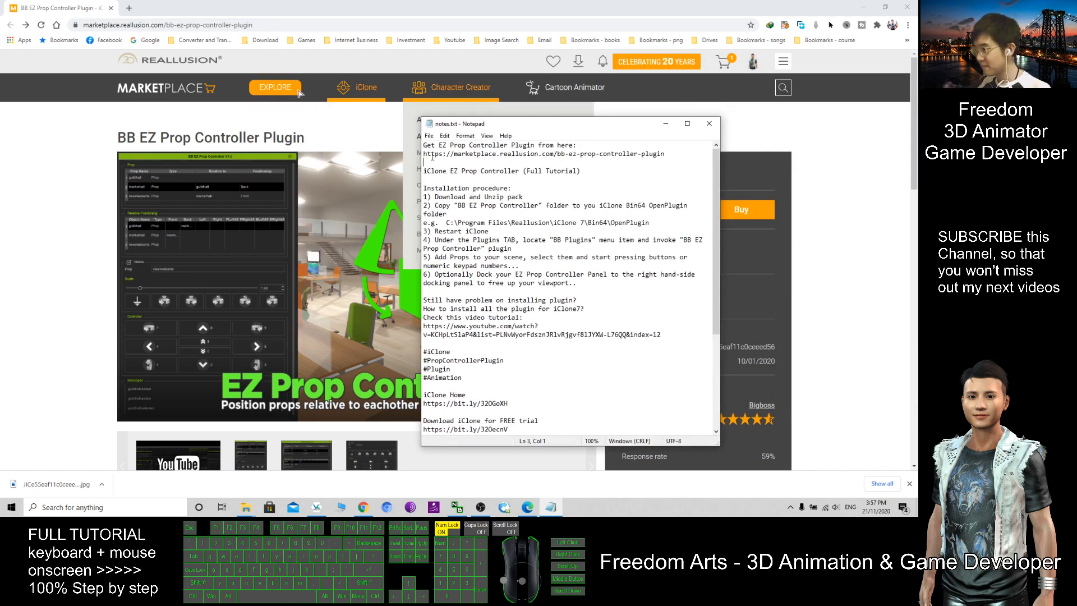
triple_click(543, 154)
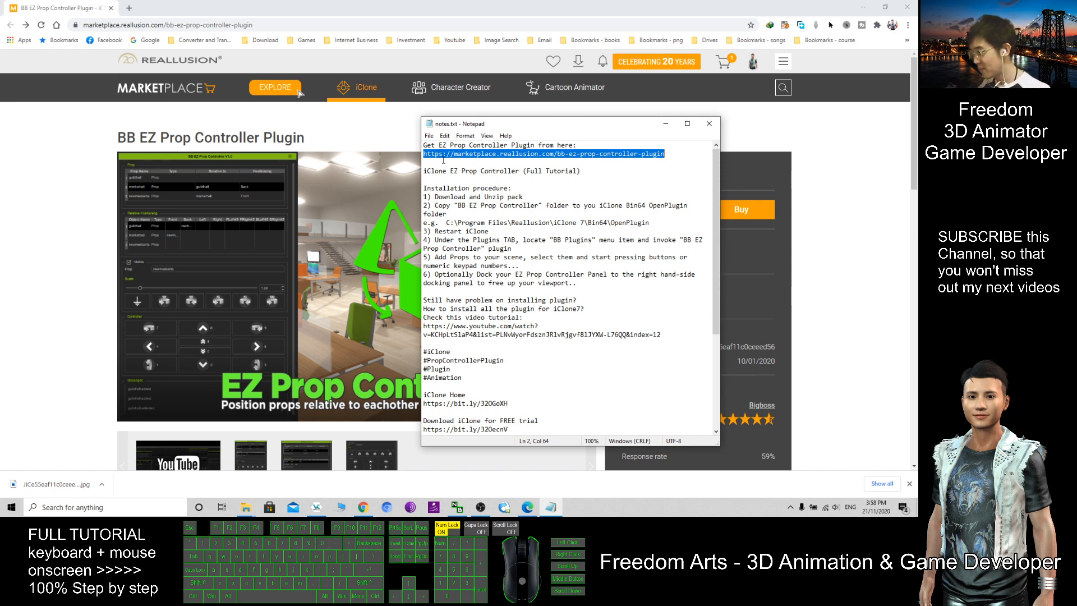
left_click(481, 154)
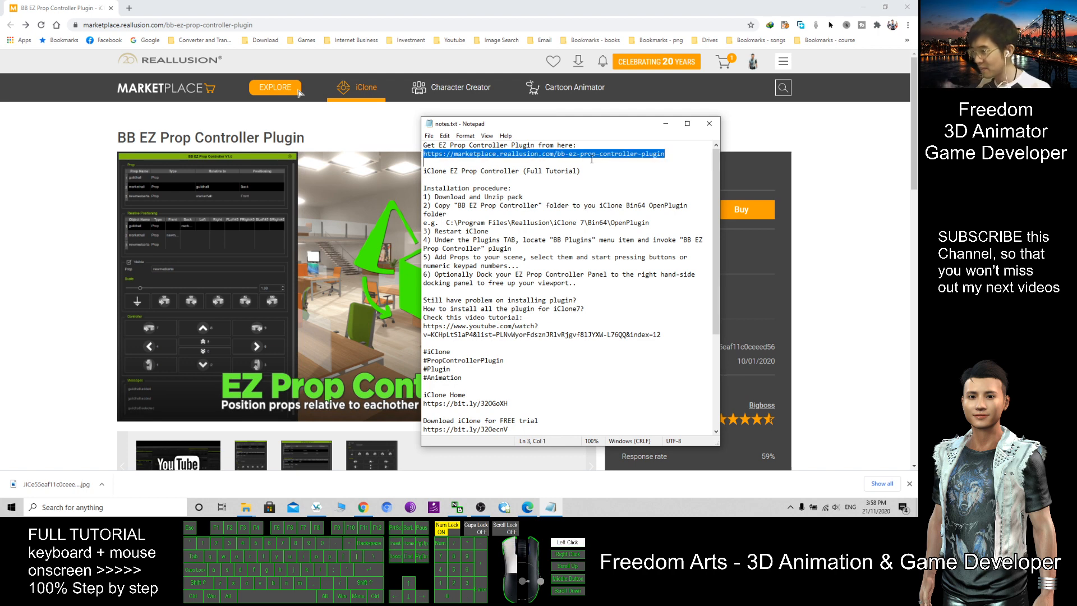
left_click(667, 153)
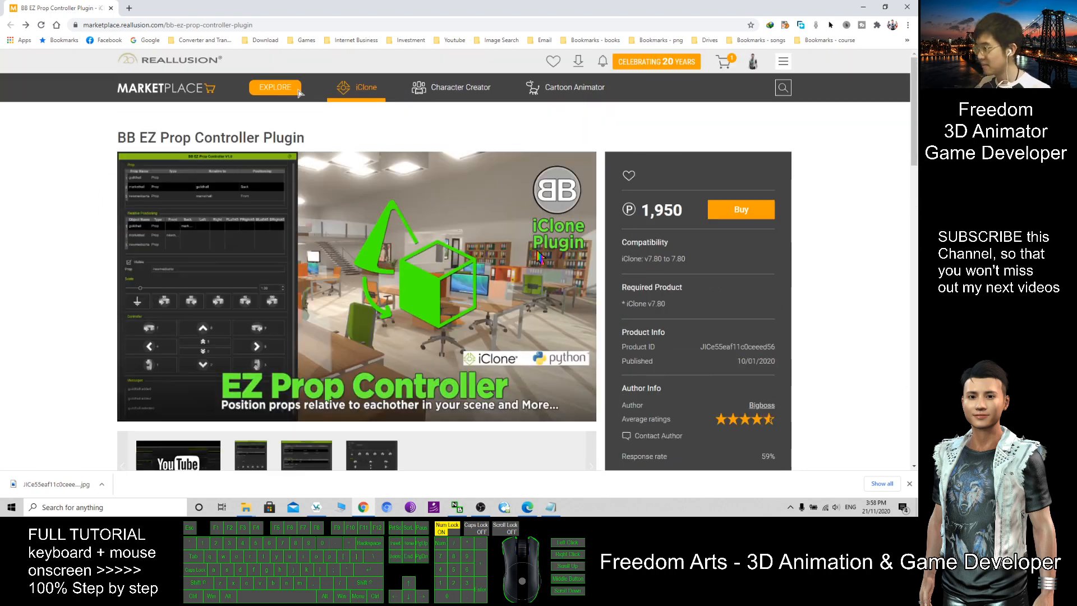
mouse_move(818, 171)
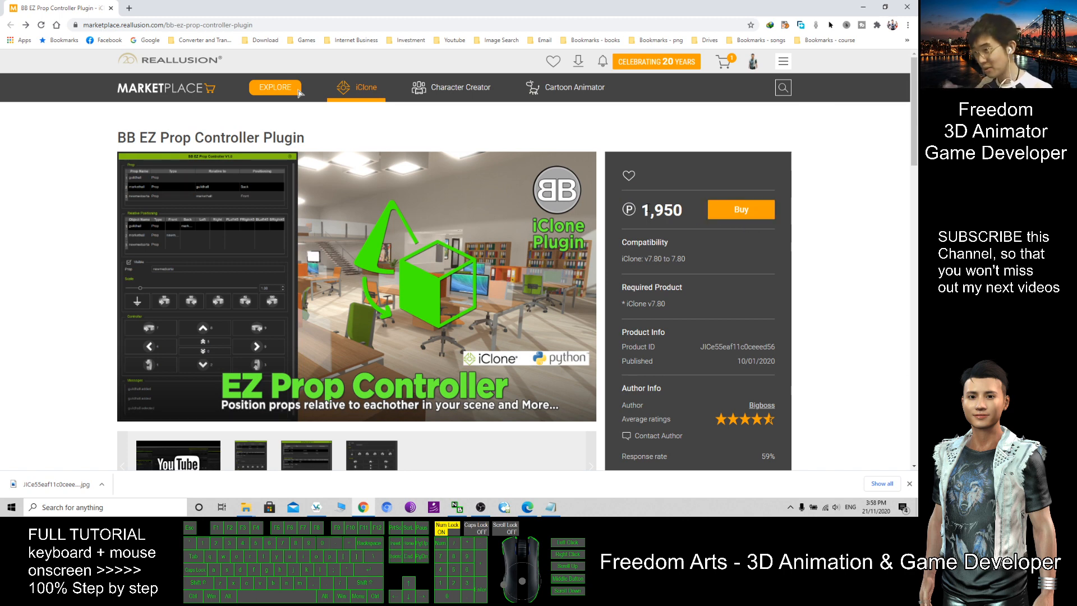
Step: From the account menu, show the Inventory List of purchased plug-ins
double_click(654, 210)
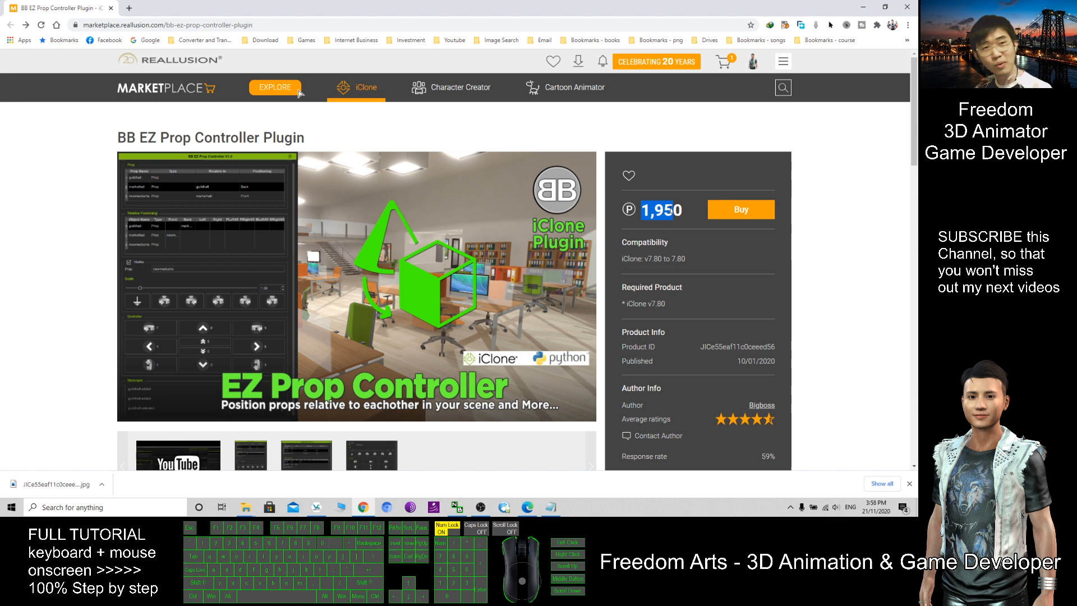
mouse_move(739, 210)
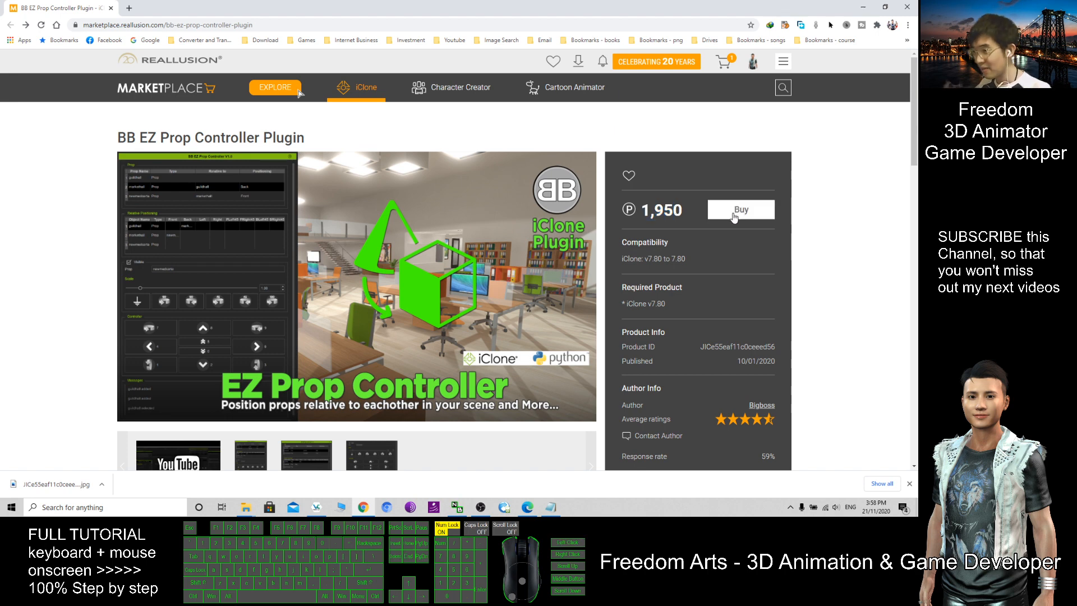
mouse_move(755, 216)
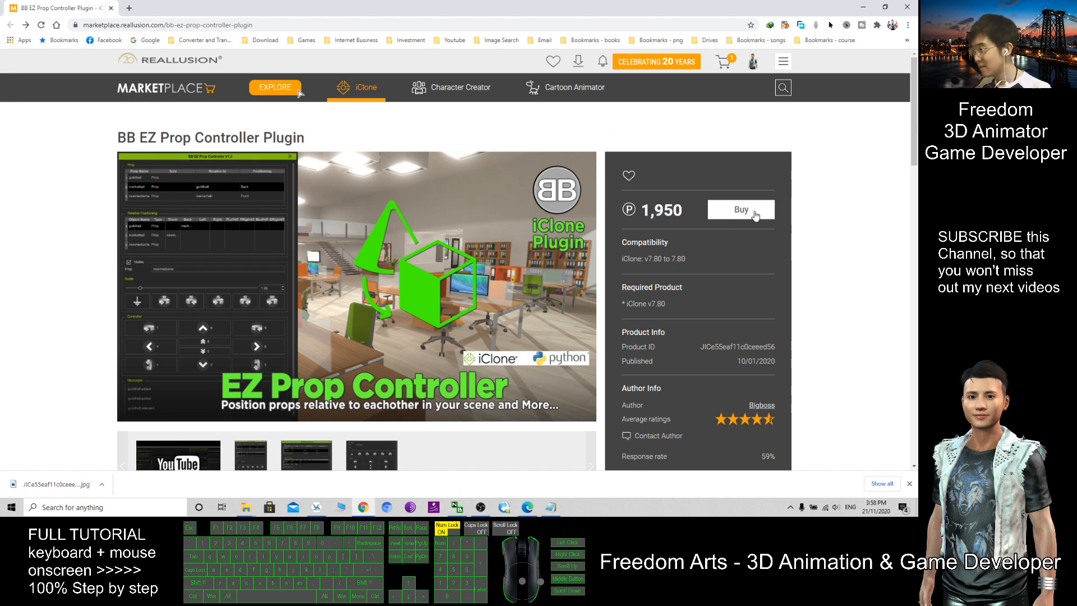
left_click(752, 61)
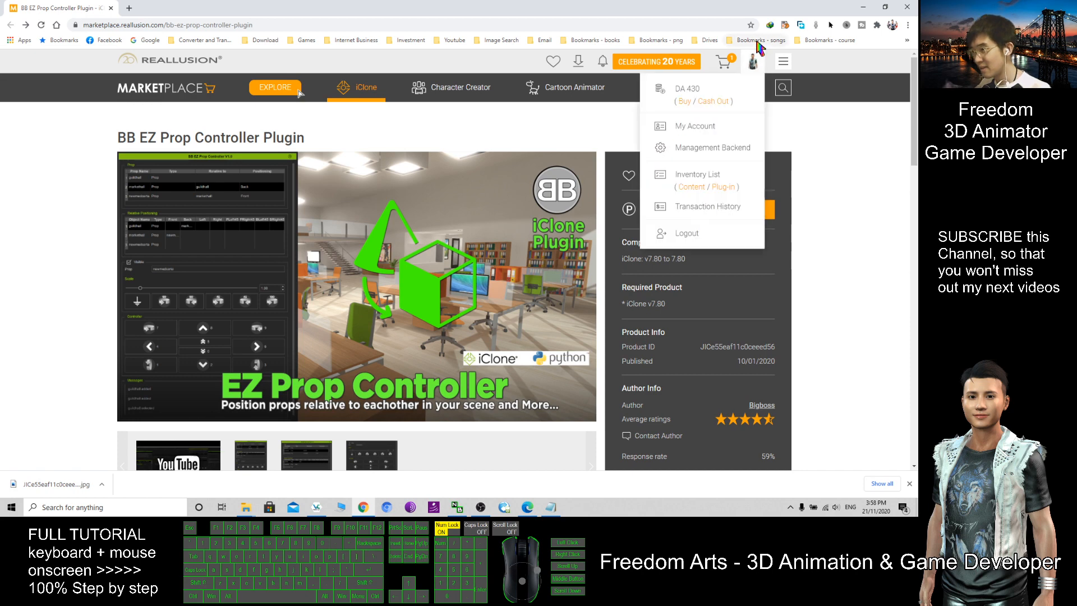
mouse_move(752, 61)
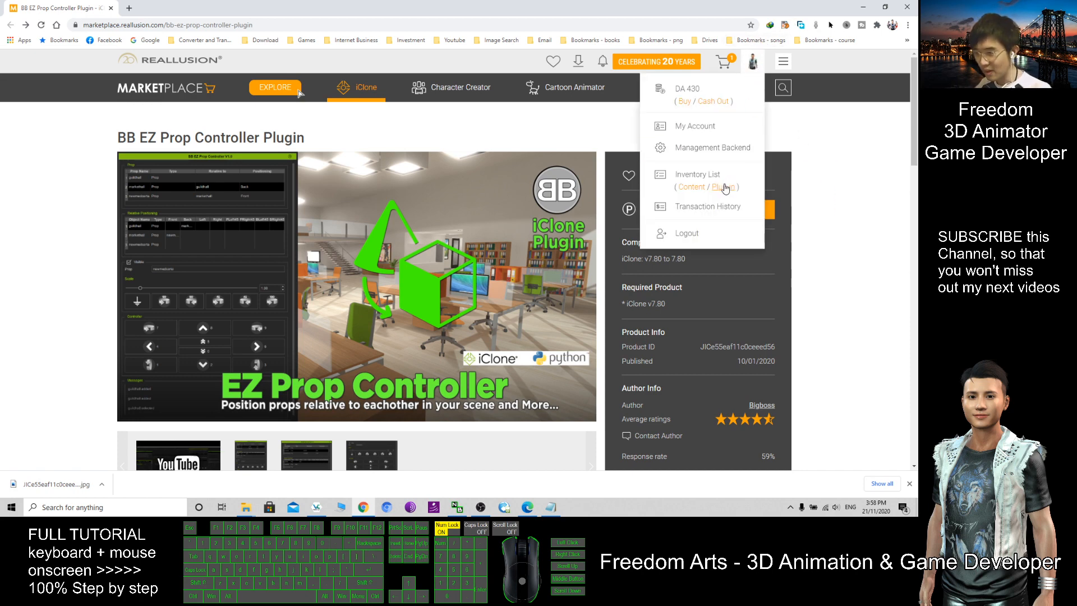
left_click(727, 187)
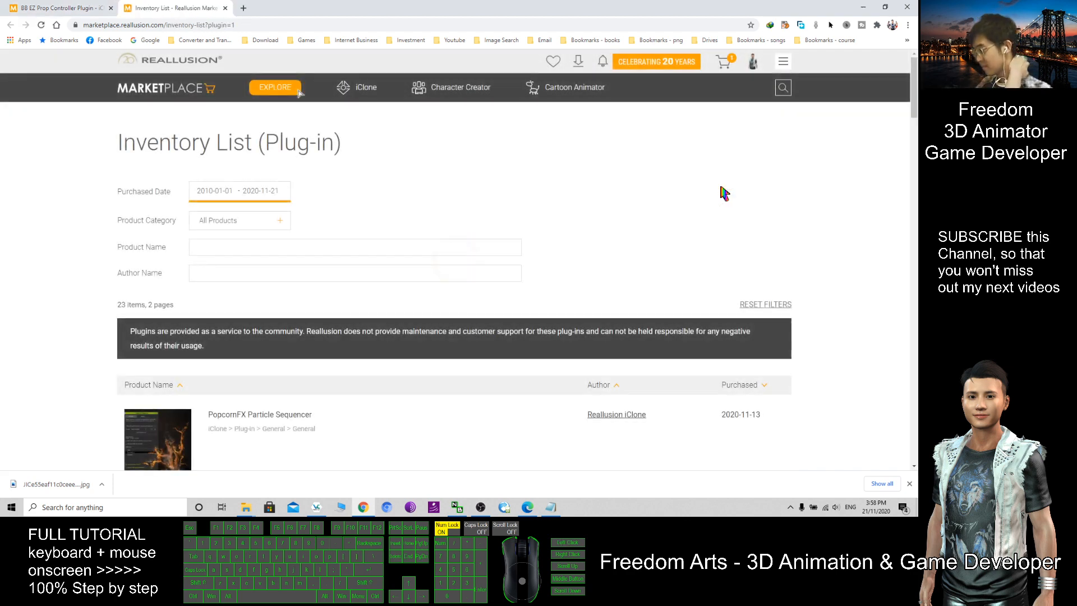
mouse_move(515, 238)
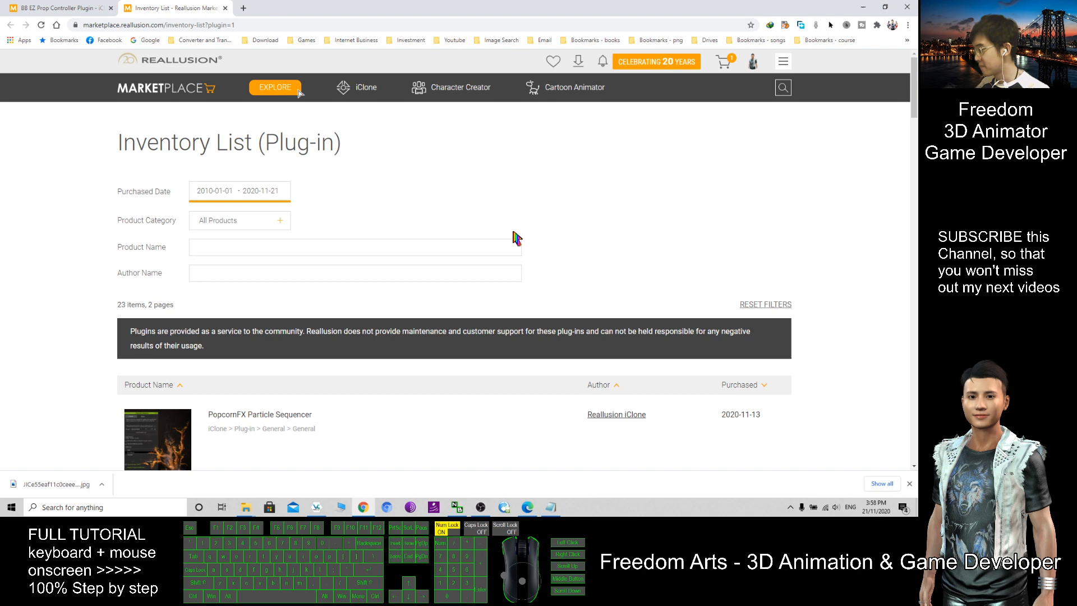
Step: Scroll the plug-in inventory down to the BB EZ Prop Controller Plugin entry
scroll("down", 3)
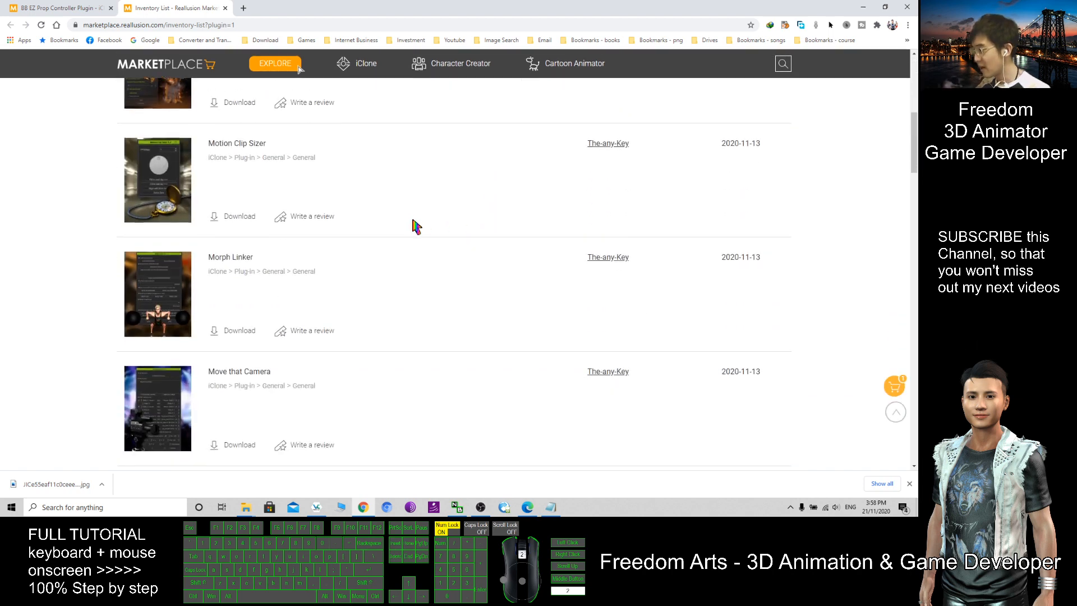
scroll("down", 3)
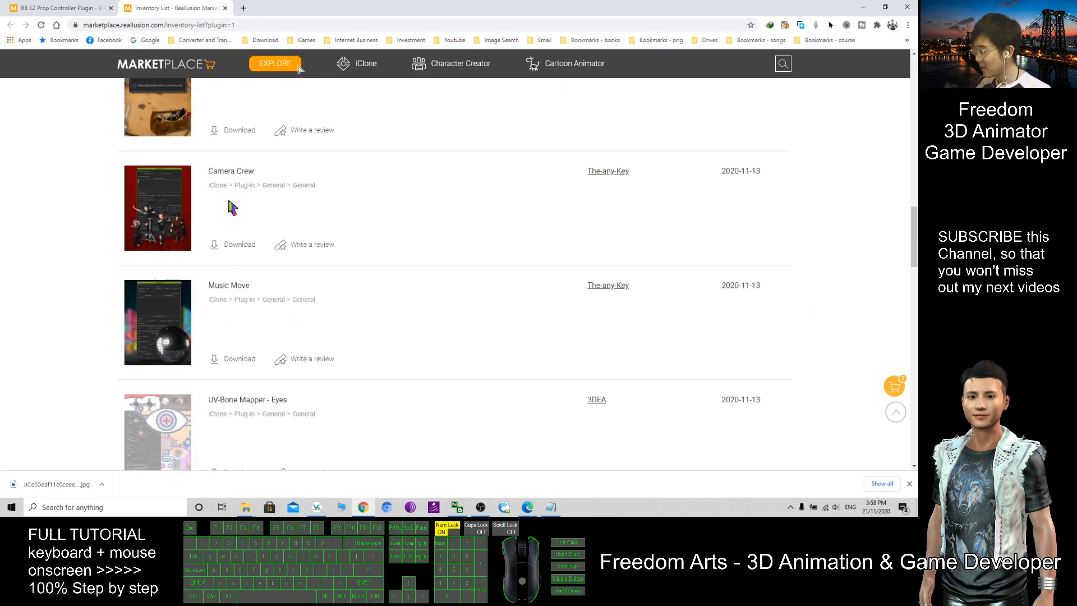
scroll("down", 3)
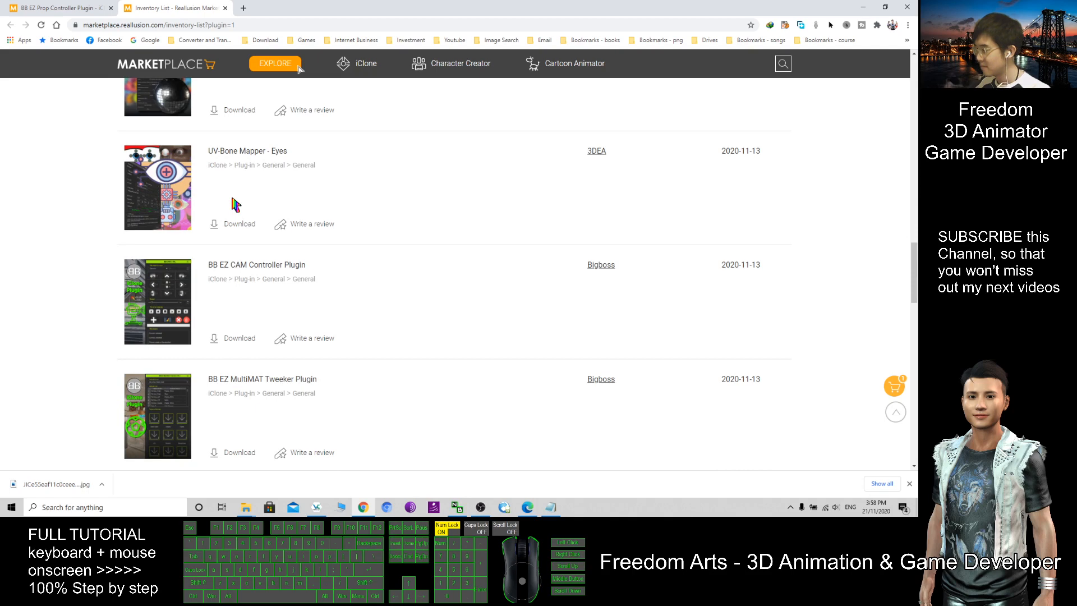
scroll("down", 3)
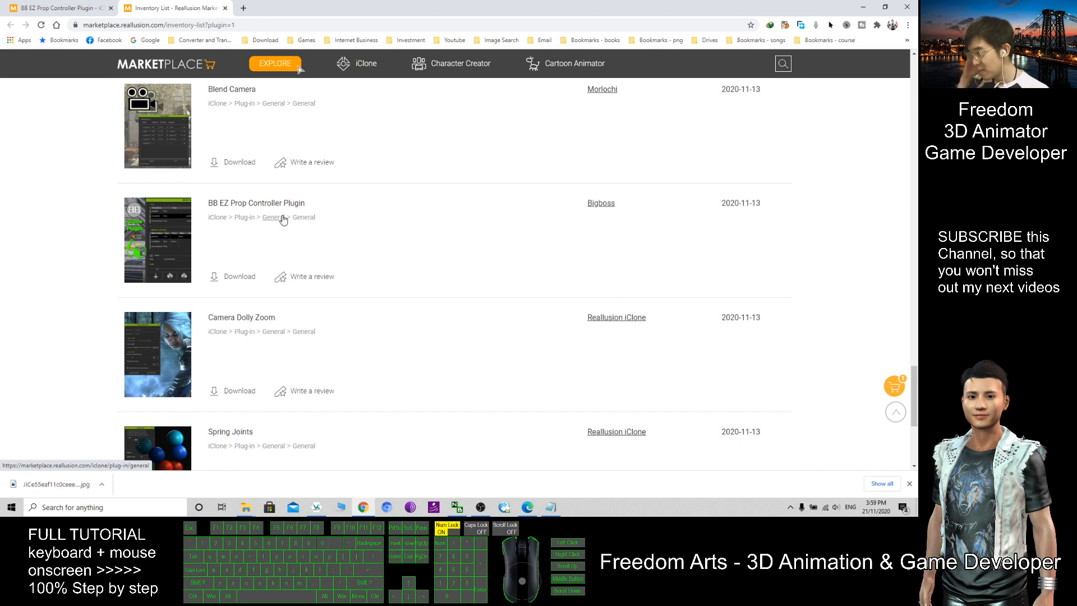
mouse_move(256, 203)
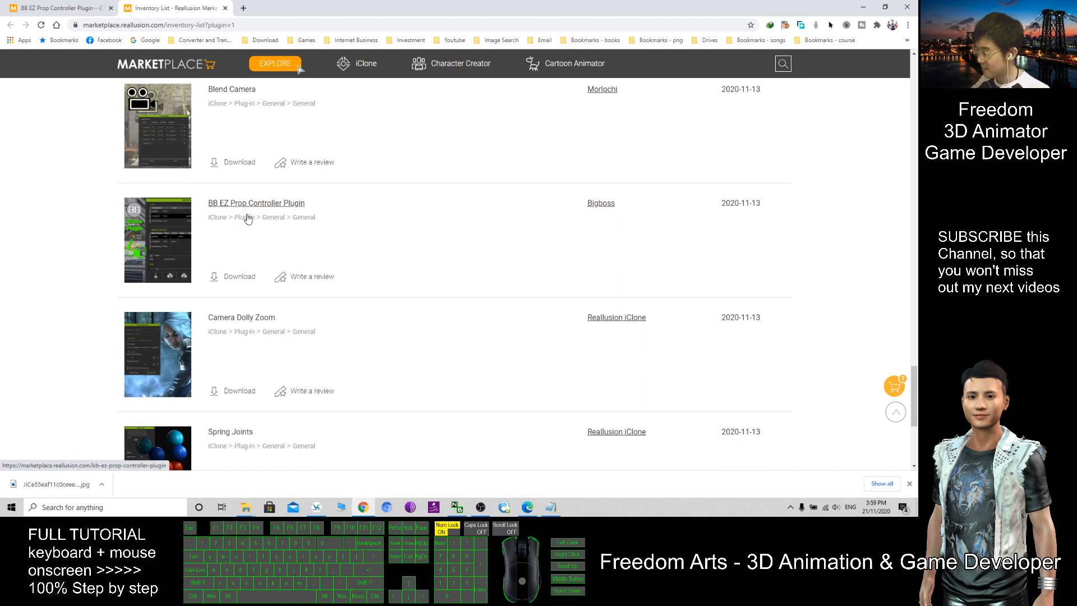
mouse_move(238, 276)
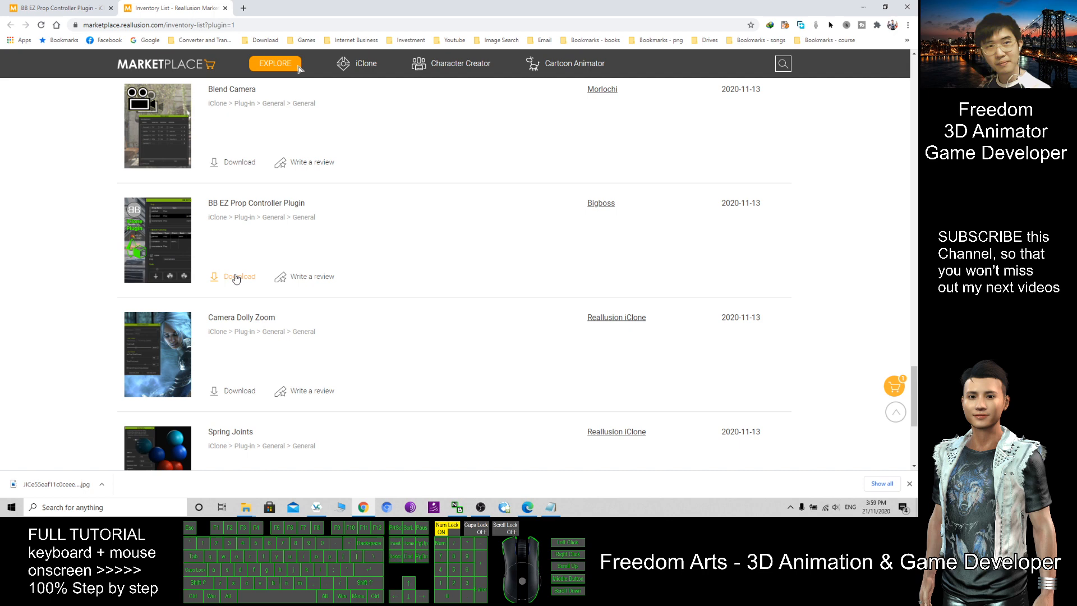
mouse_move(863, 8)
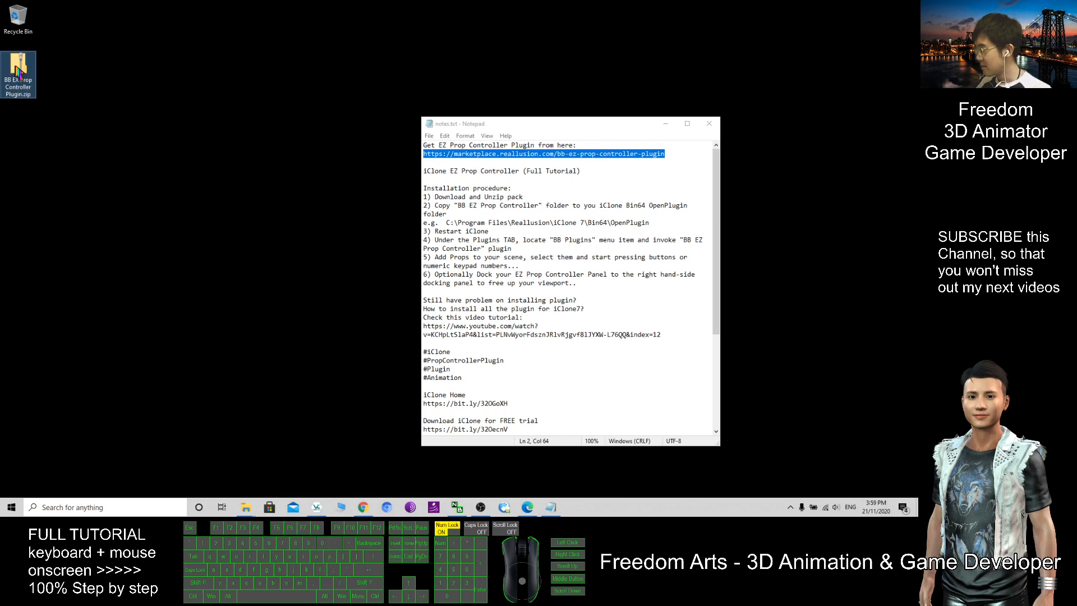
Step: Extract the plugin .zip into a new folder on the desktop via Extract All
right_click(19, 74)
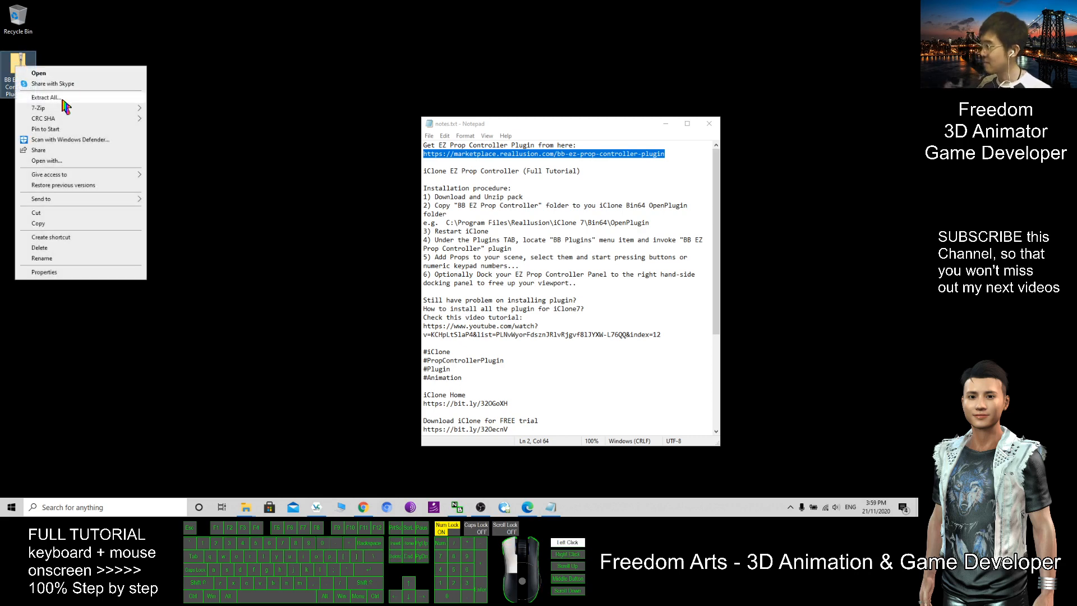
left_click(45, 96)
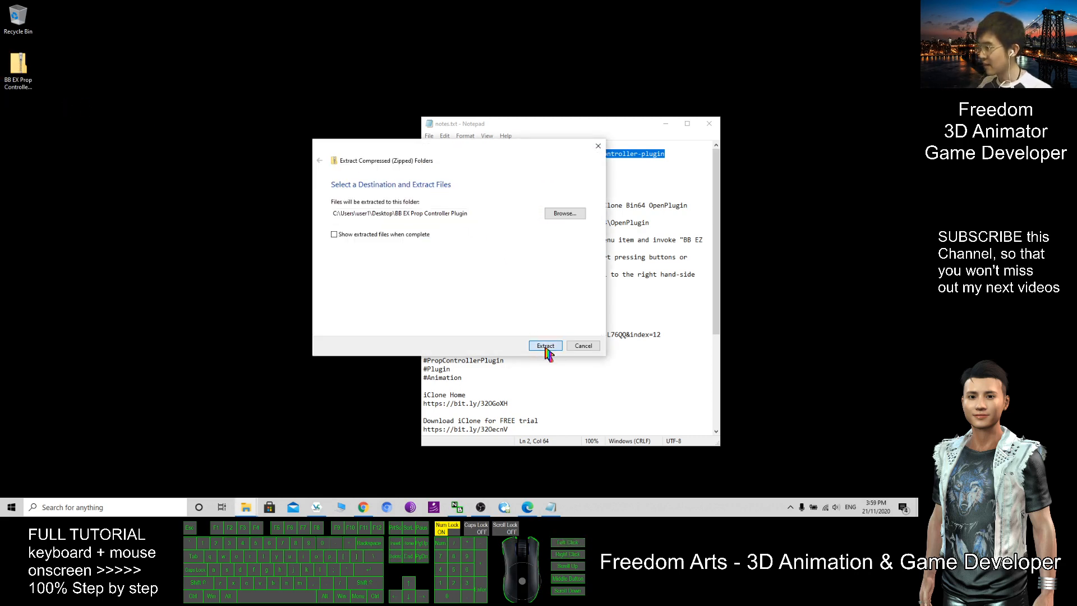
left_click(545, 346)
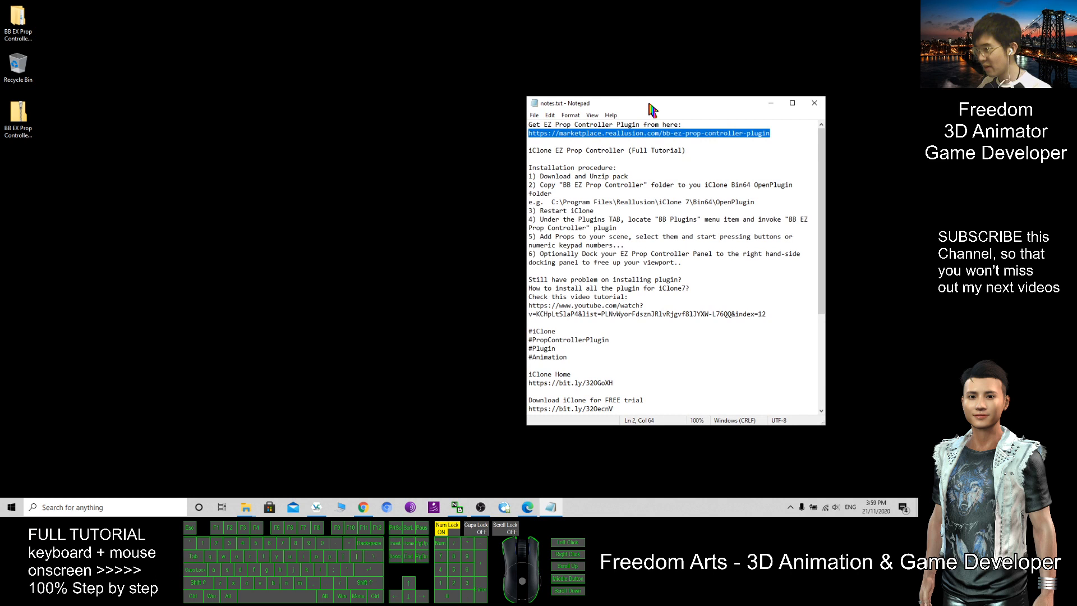
mouse_move(715, 185)
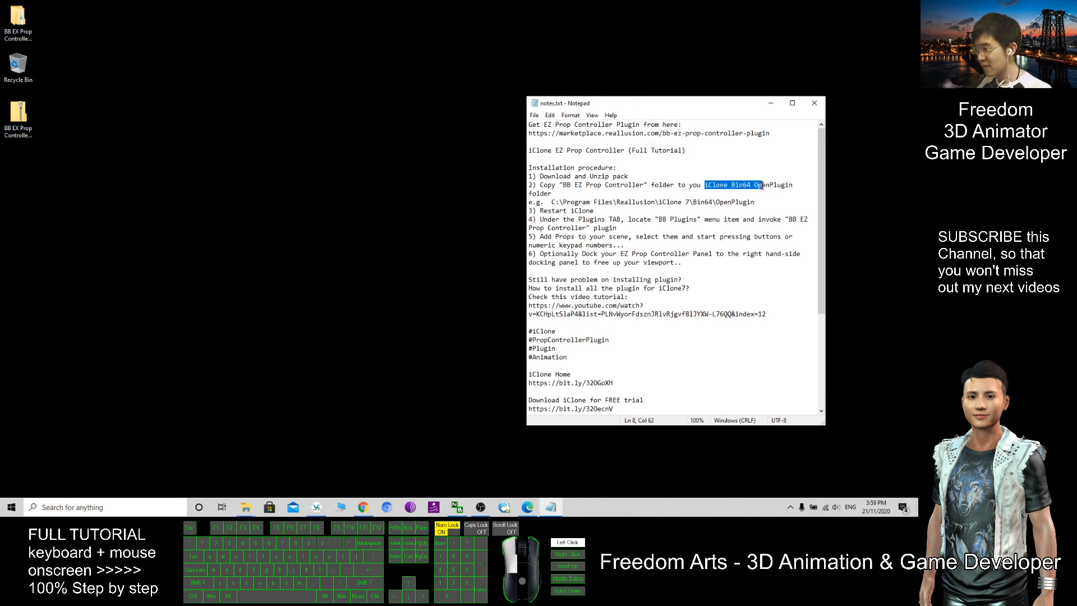
Step: Copy the C:\Program Files\Reallusion\iClone 7\Bin64\OpenPlugin path from the notes
left_click(552, 201)
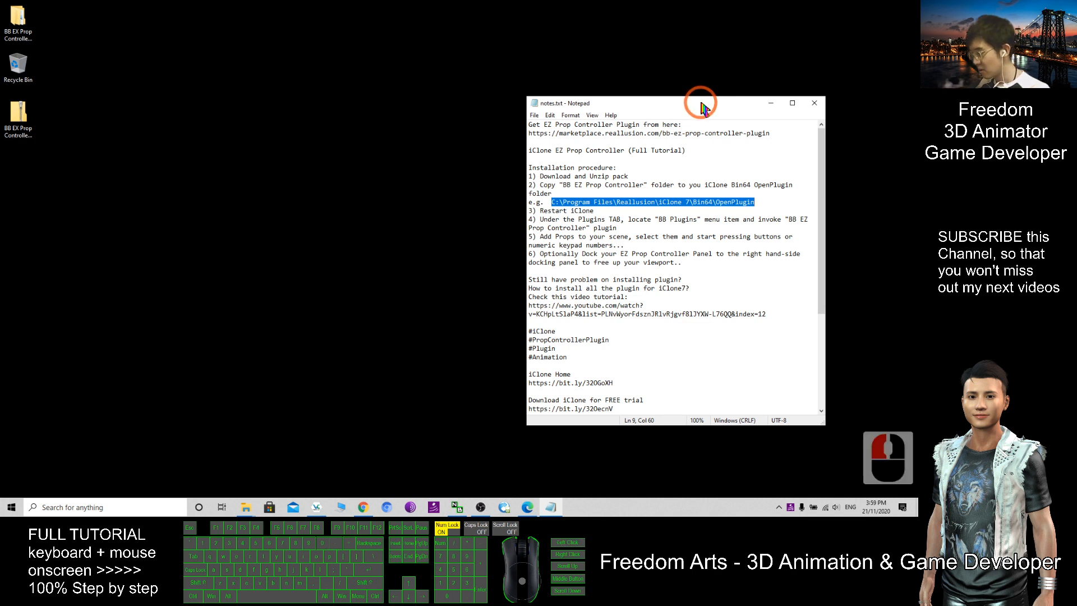
key("ctrl+c")
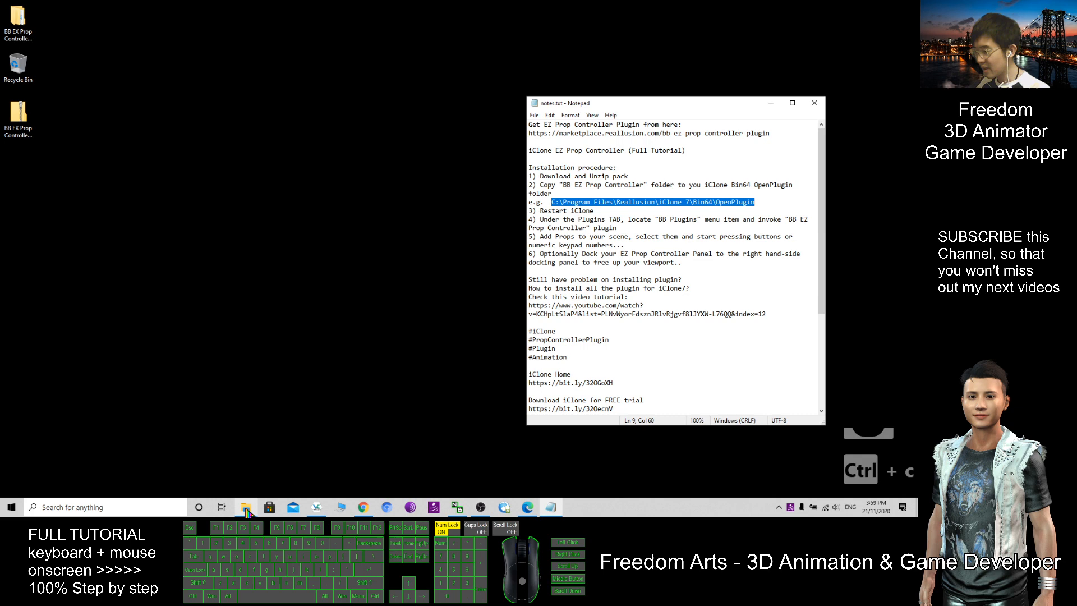
right_click(244, 508)
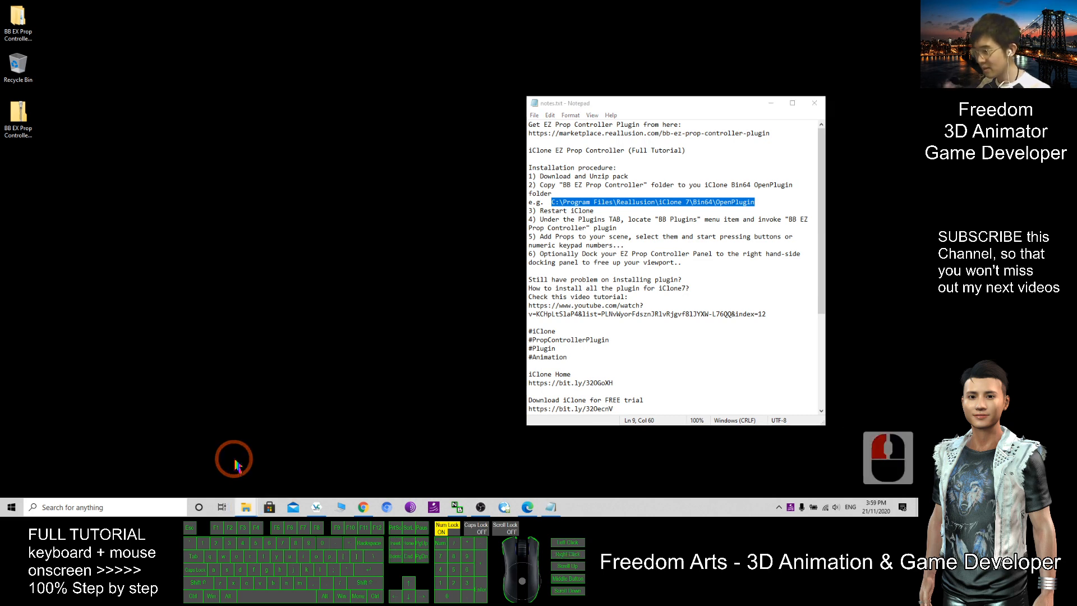
Step: Paste the BB EZ Prop Controller folder into iClone 7's Bin64 OpenPlugin folder with administrator permission
left_click(246, 507)
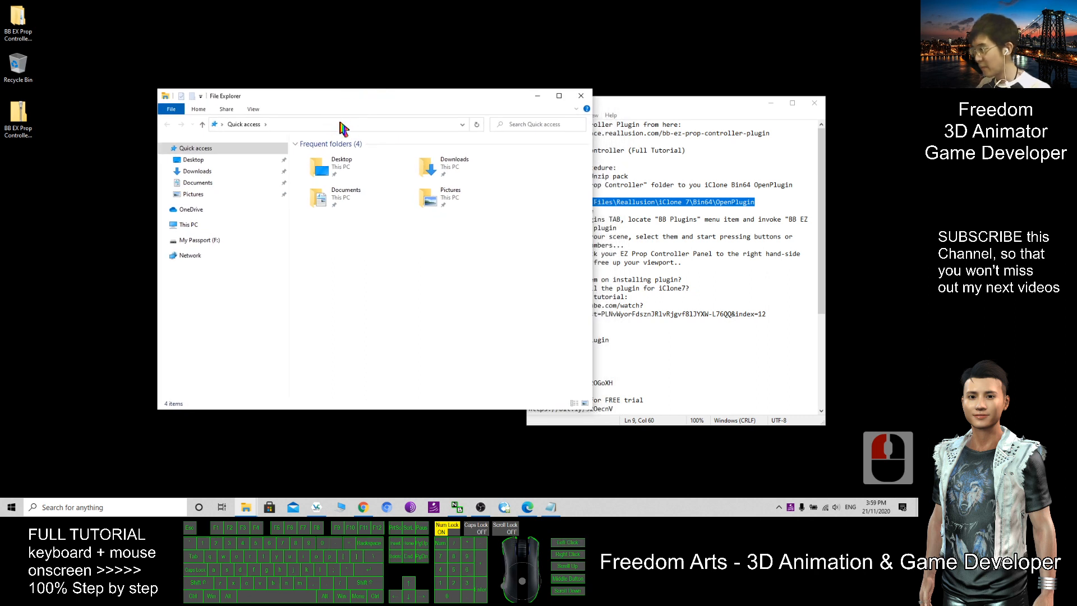
left_click(347, 125)
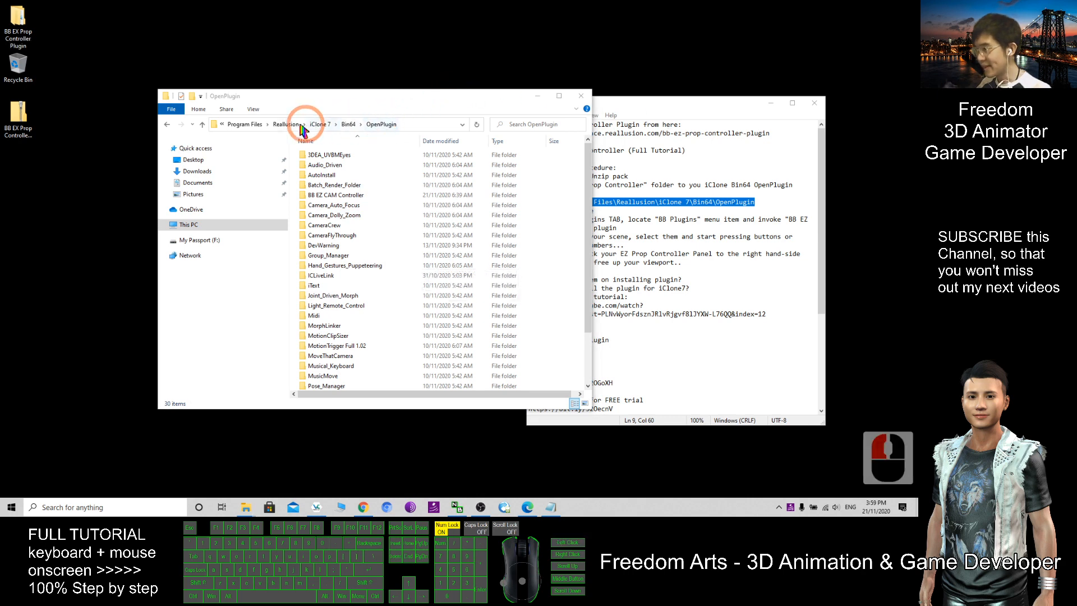
mouse_move(246, 137)
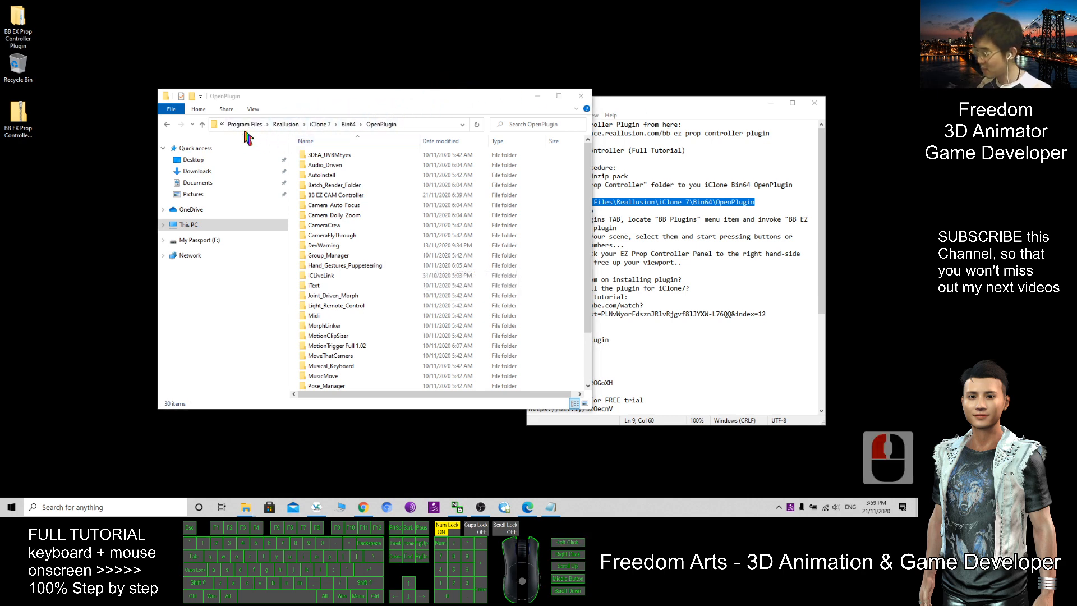
mouse_move(321, 124)
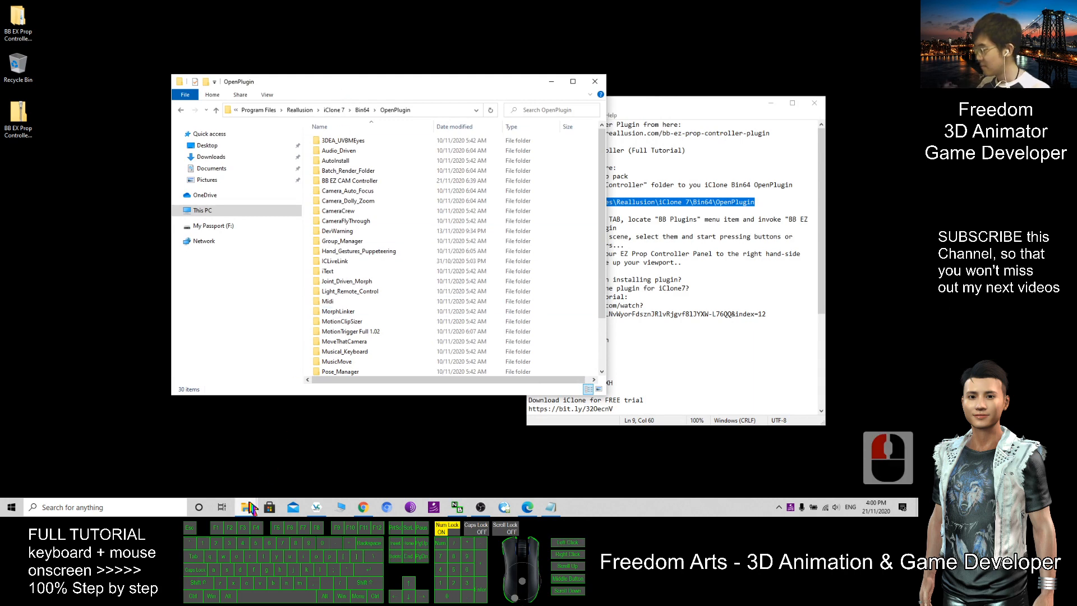
mouse_move(245, 507)
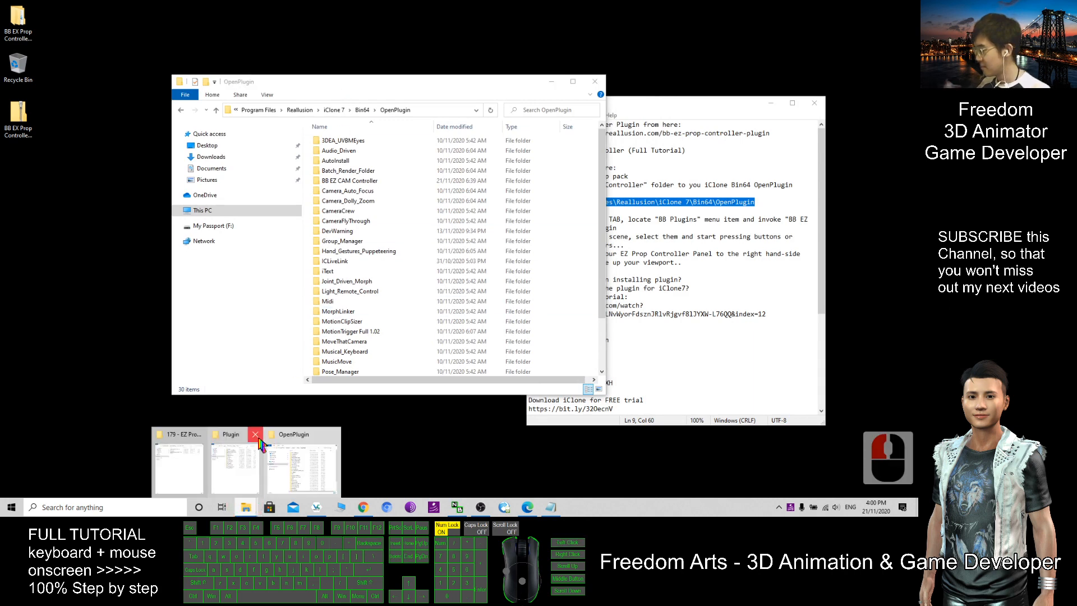
left_click(255, 434)
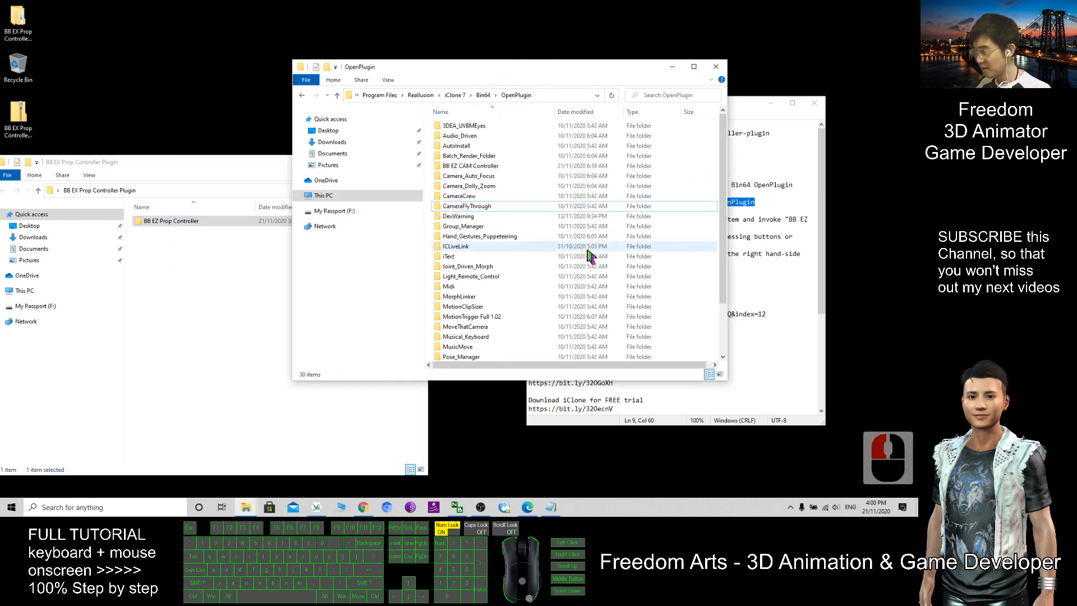
key("ctrl+v")
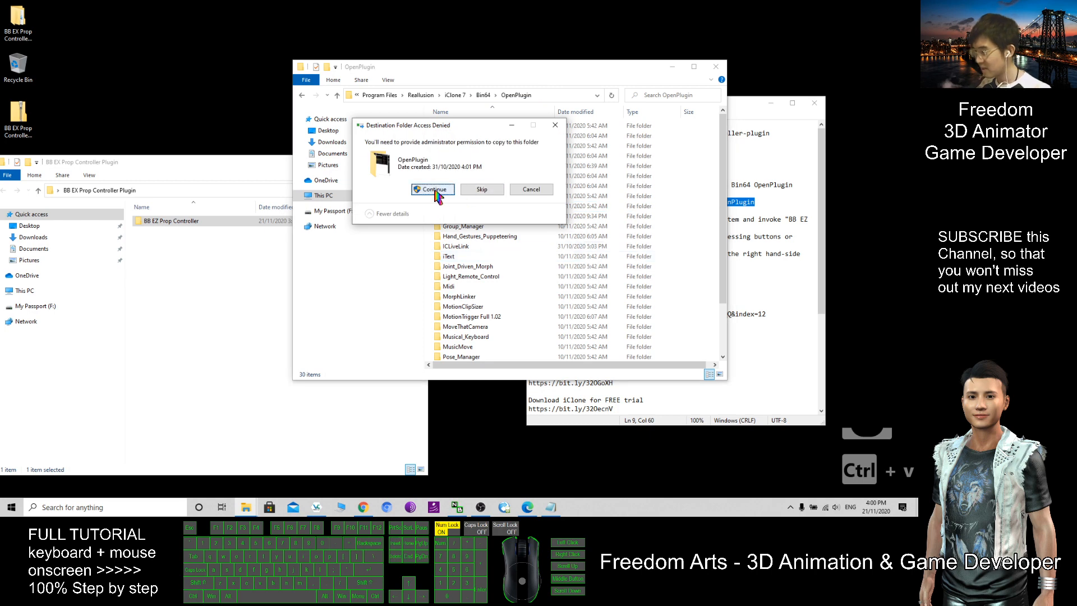
left_click(432, 188)
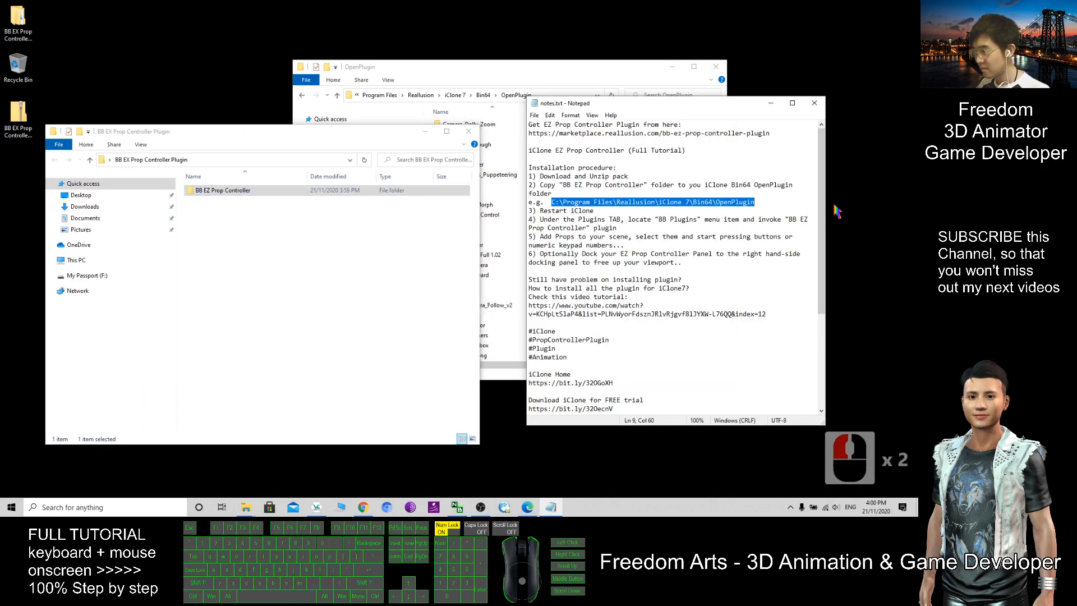
mouse_move(168, 343)
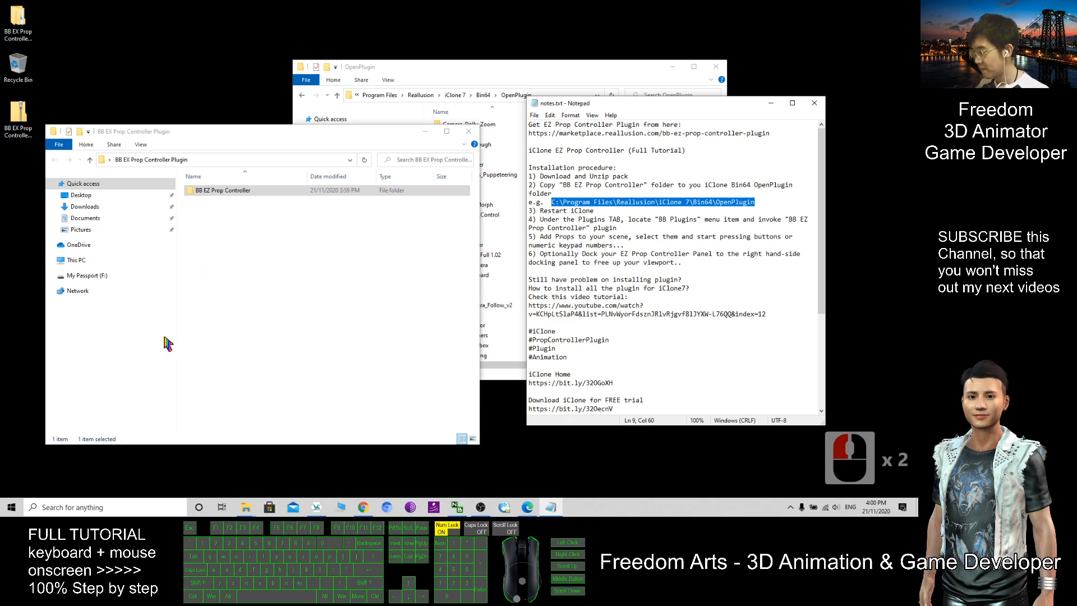
Step: Launch iClone v7.82 as administrator from the taskbar search
left_click(81, 507)
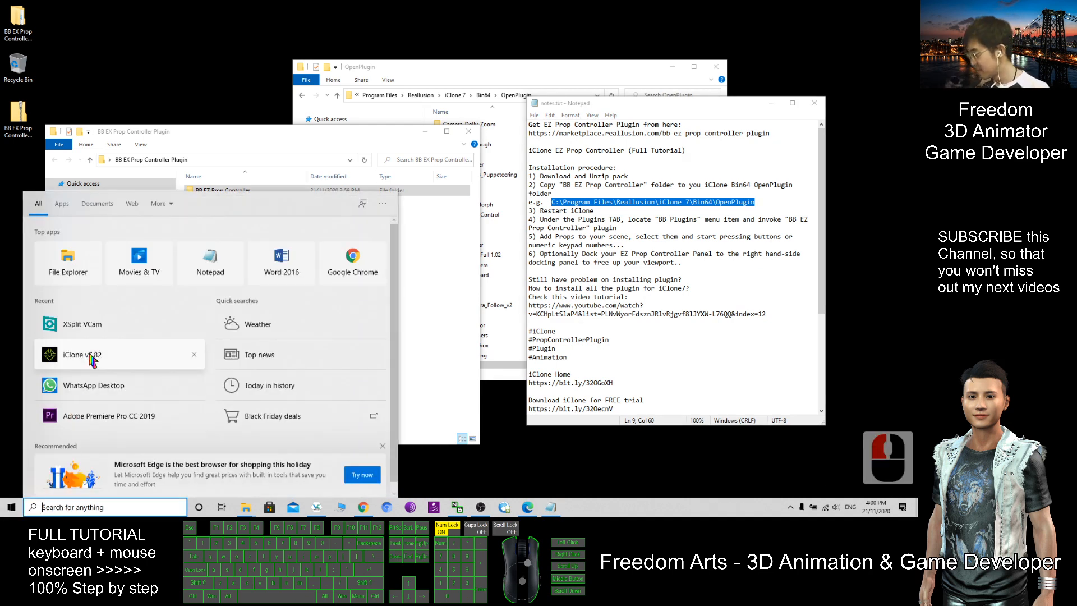
right_click(78, 355)
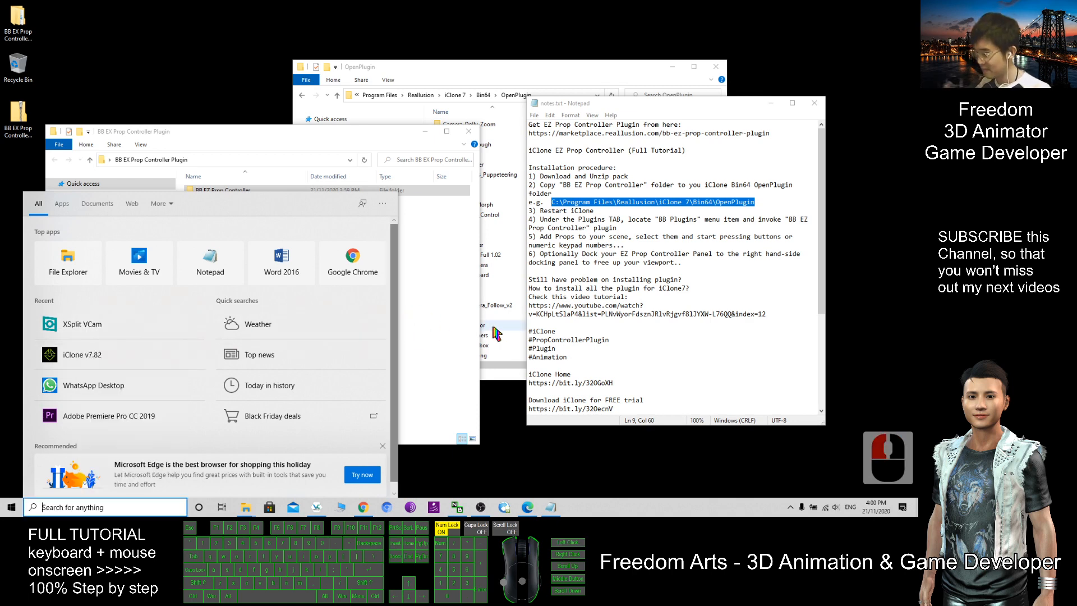
left_click(81, 355)
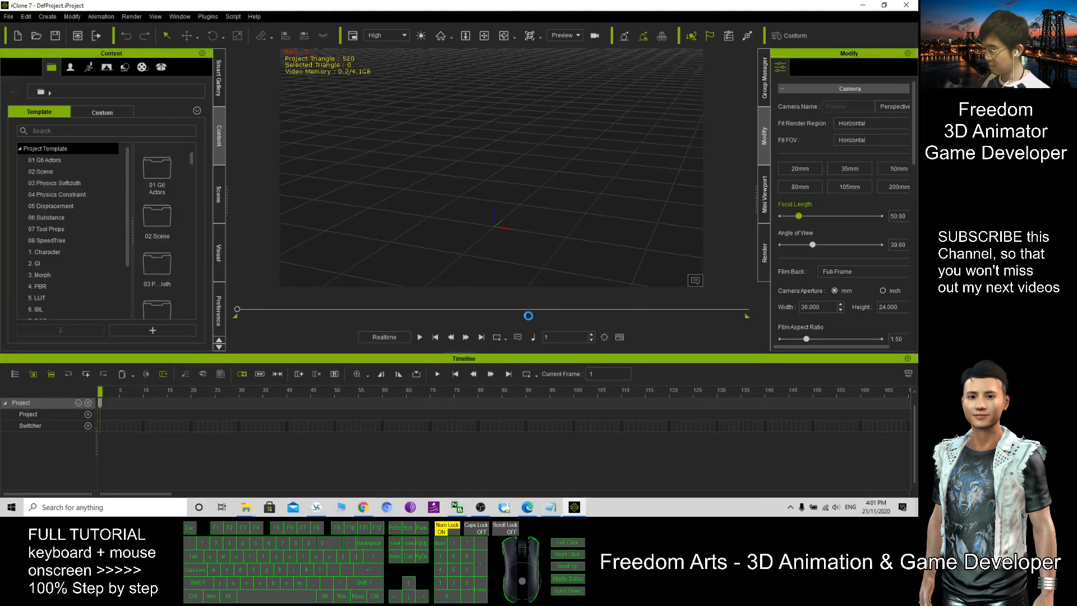
mouse_move(479, 155)
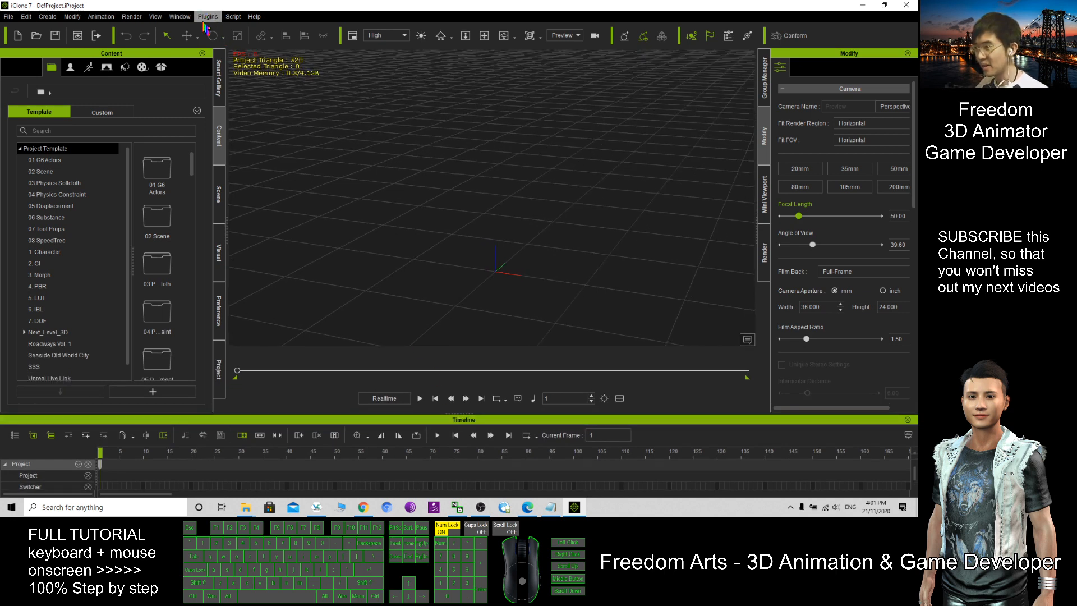
Step: Start BB EZ Prop Controller from Plugins > BB Plugins and dock its window at the right
left_click(208, 16)
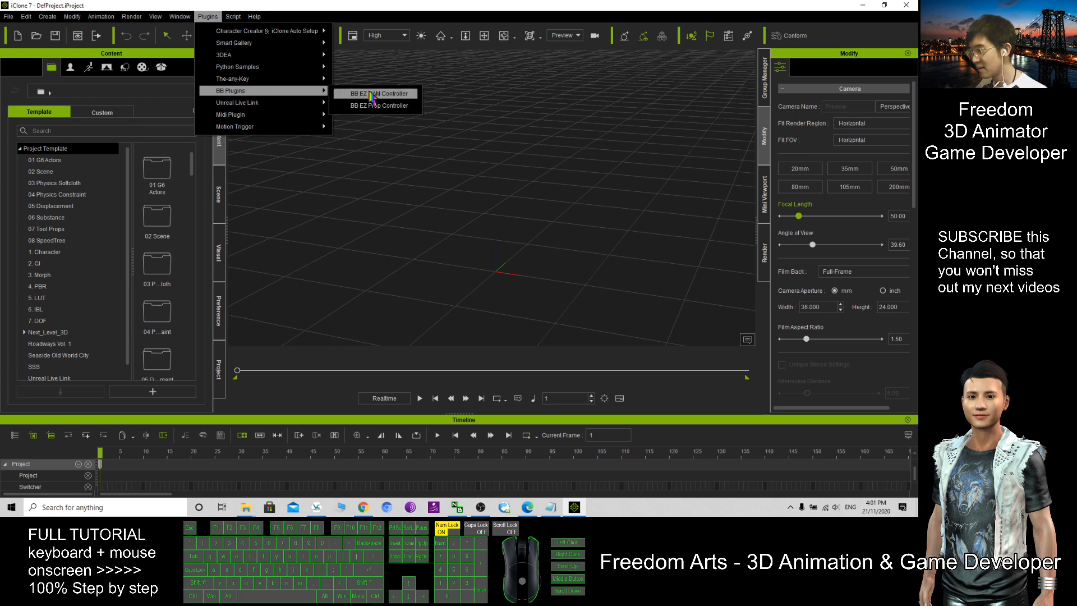
mouse_move(375, 106)
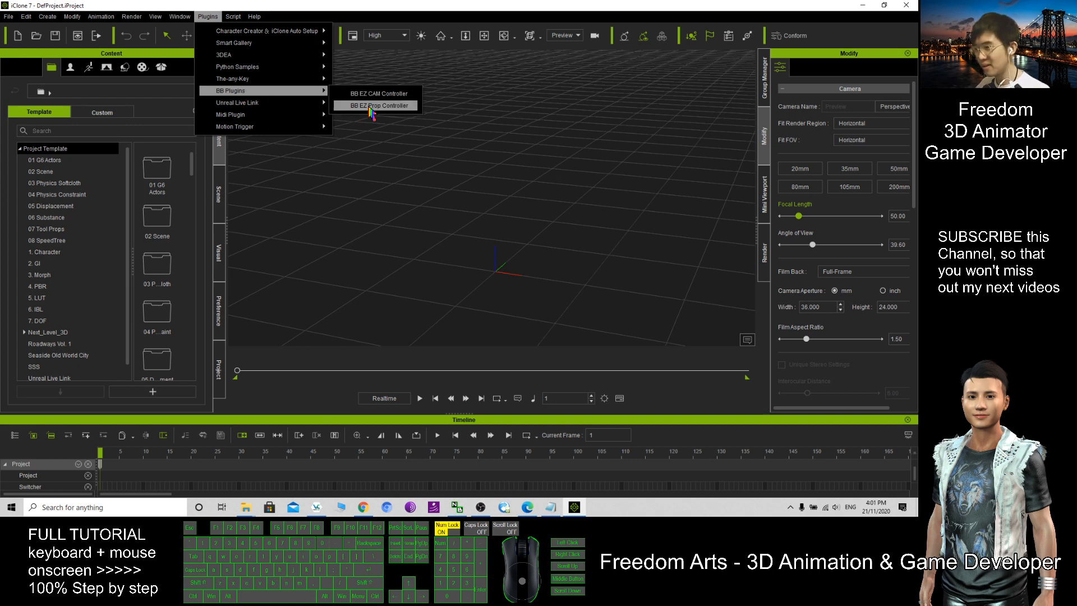
left_click(375, 105)
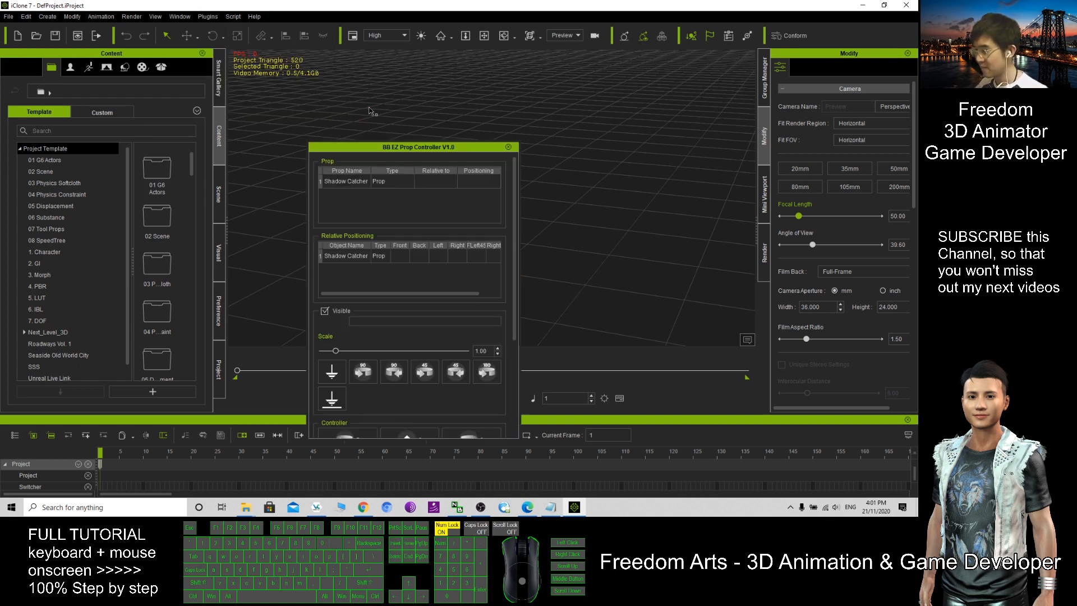
left_click_drag(409, 146, 521, 124)
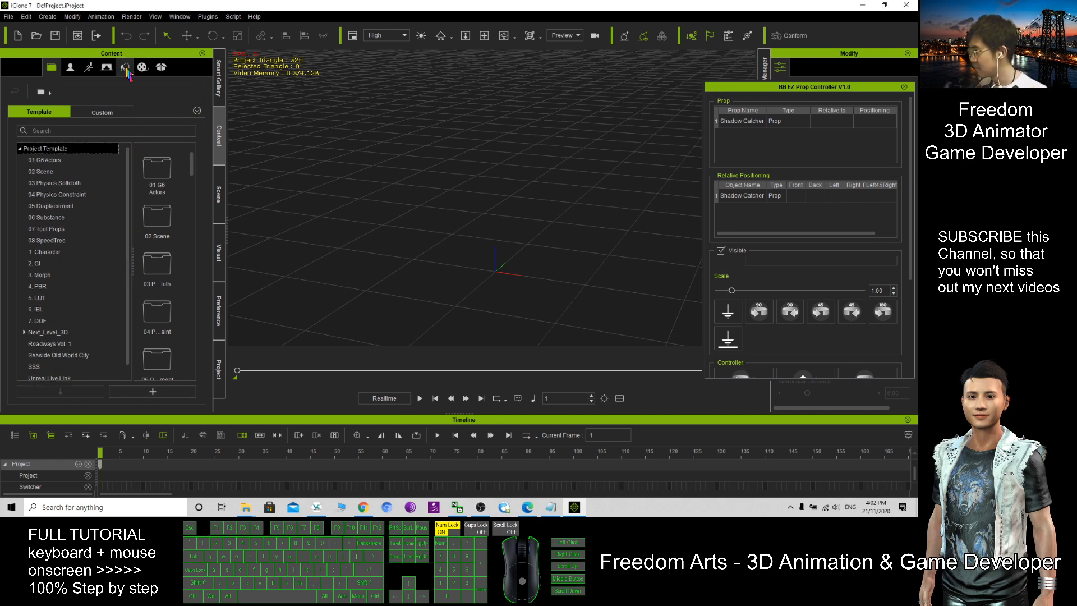
Step: Browse the Set content library into Prop > 3D Blocks and scroll its thumbnails
left_click(124, 66)
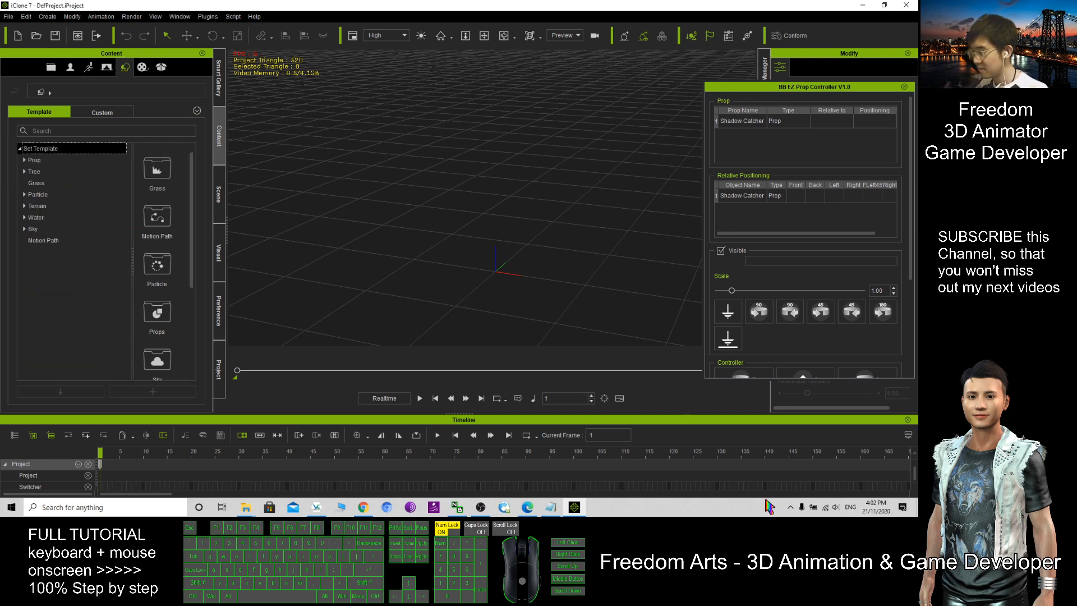
double_click(288, 135)
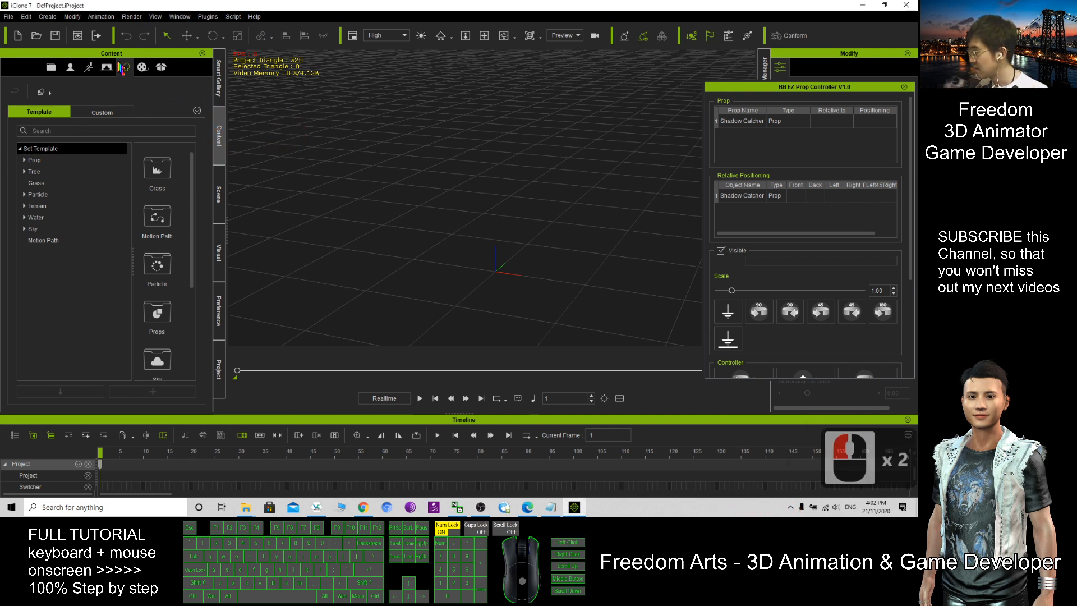
mouse_move(34, 160)
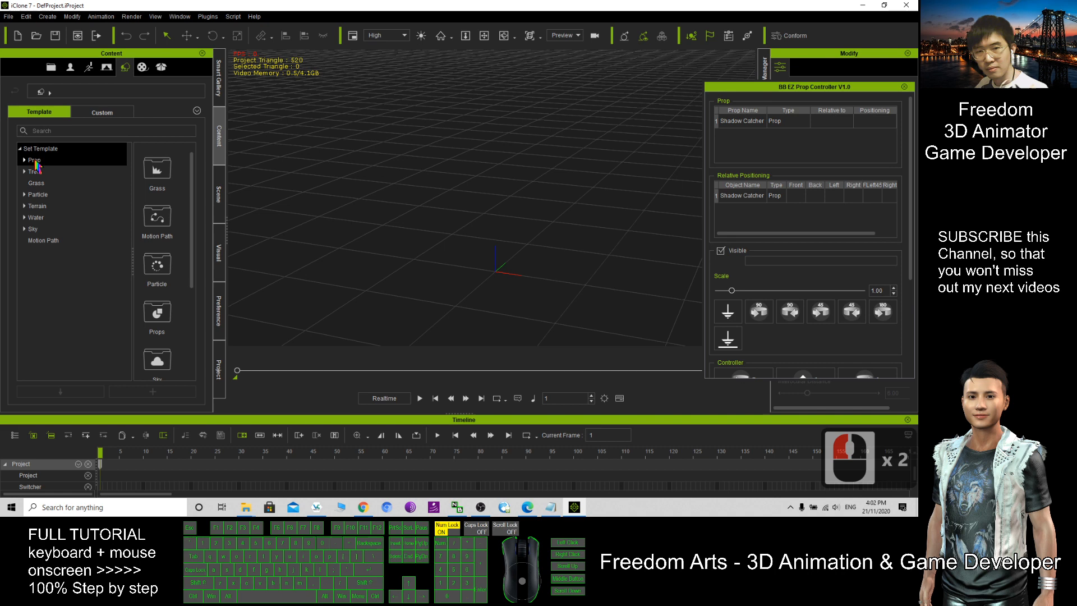
mouse_move(649, 512)
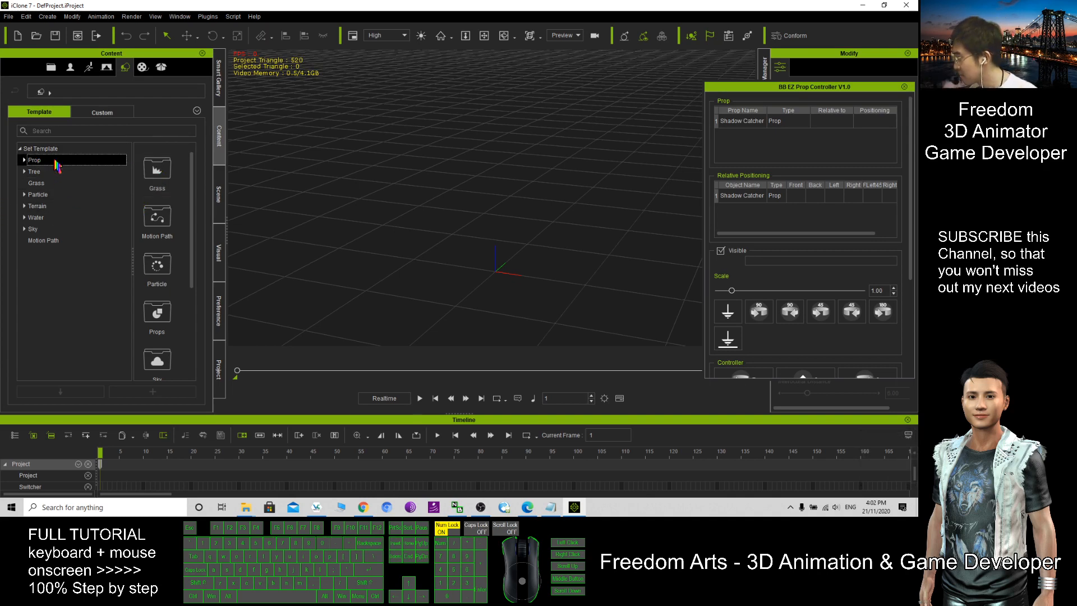
left_click(35, 159)
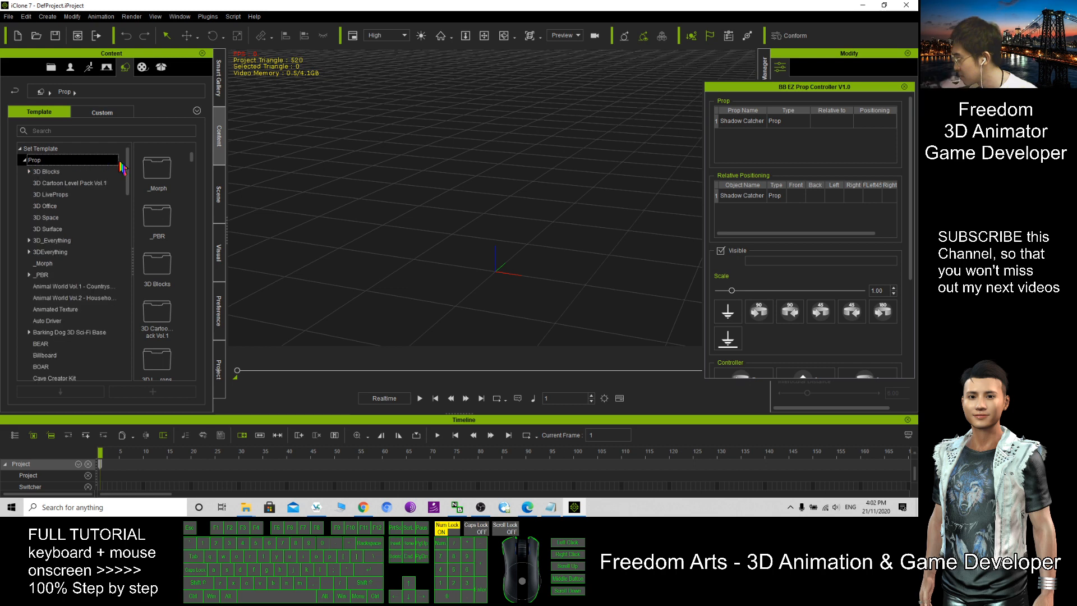
left_click(45, 171)
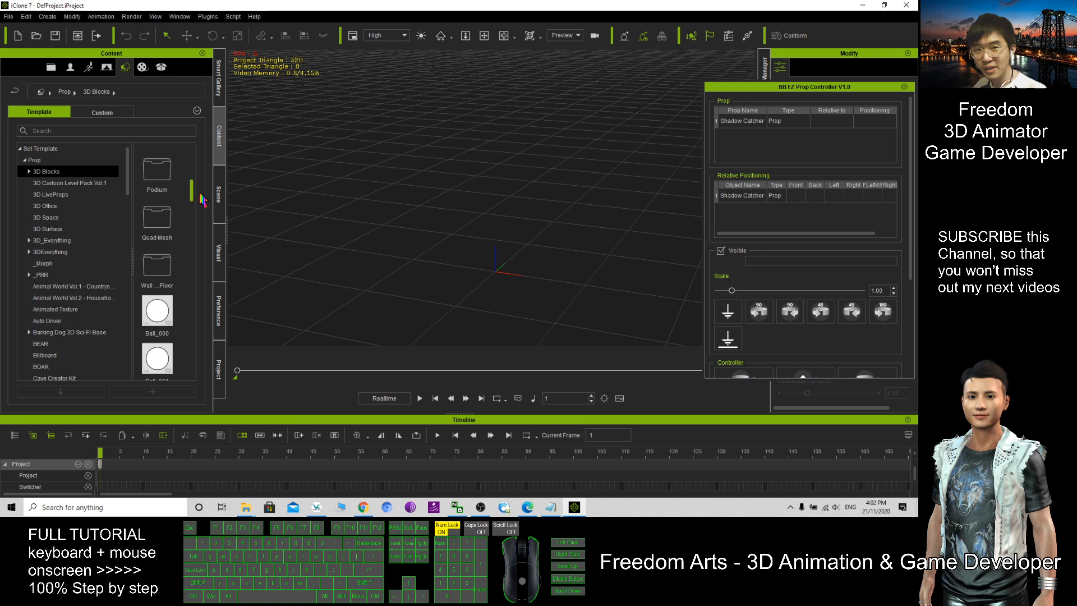
scroll("down", 3)
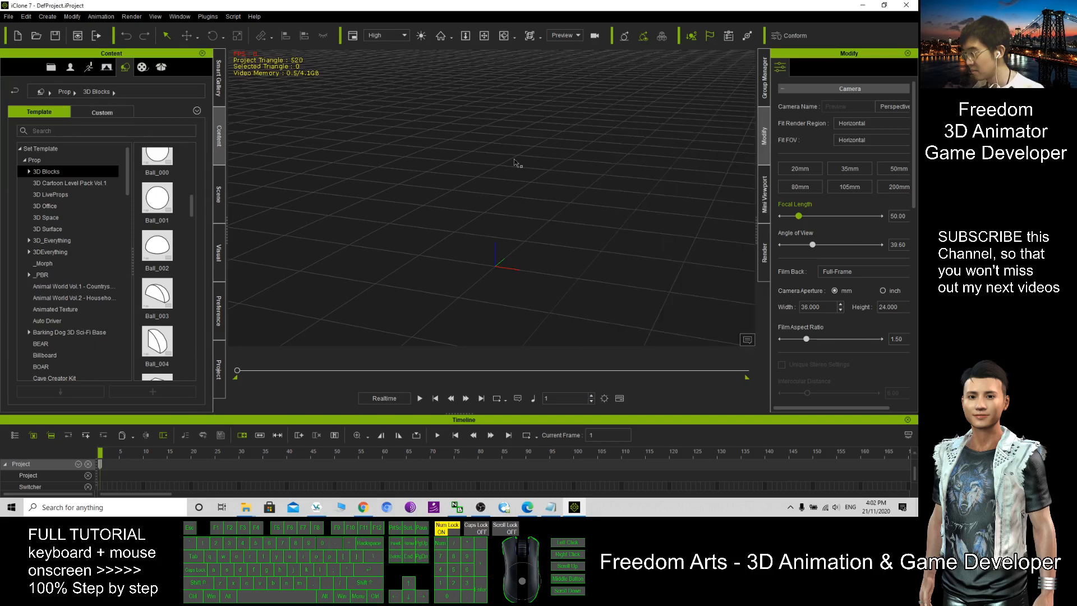
mouse_move(666, 520)
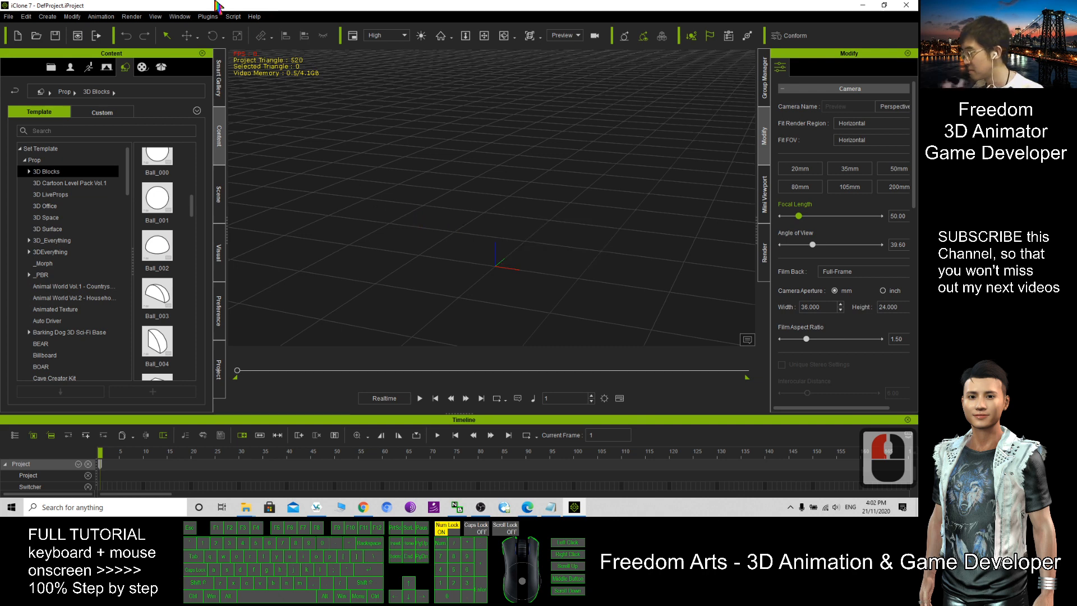
Step: Close the prop controller plugin and iClone, returning to the desktop
left_click(232, 15)
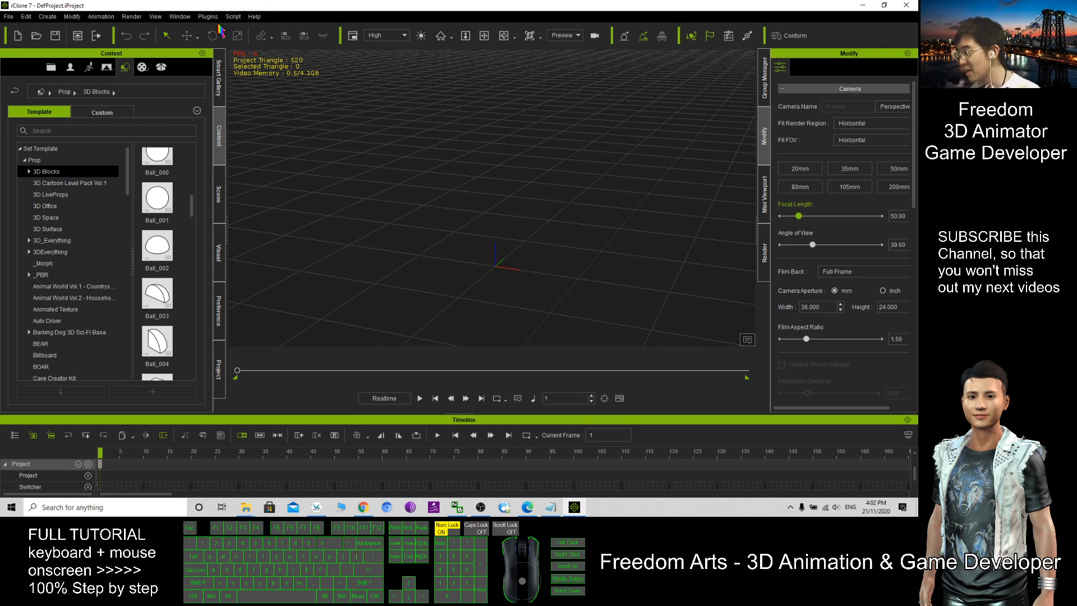
left_click(208, 16)
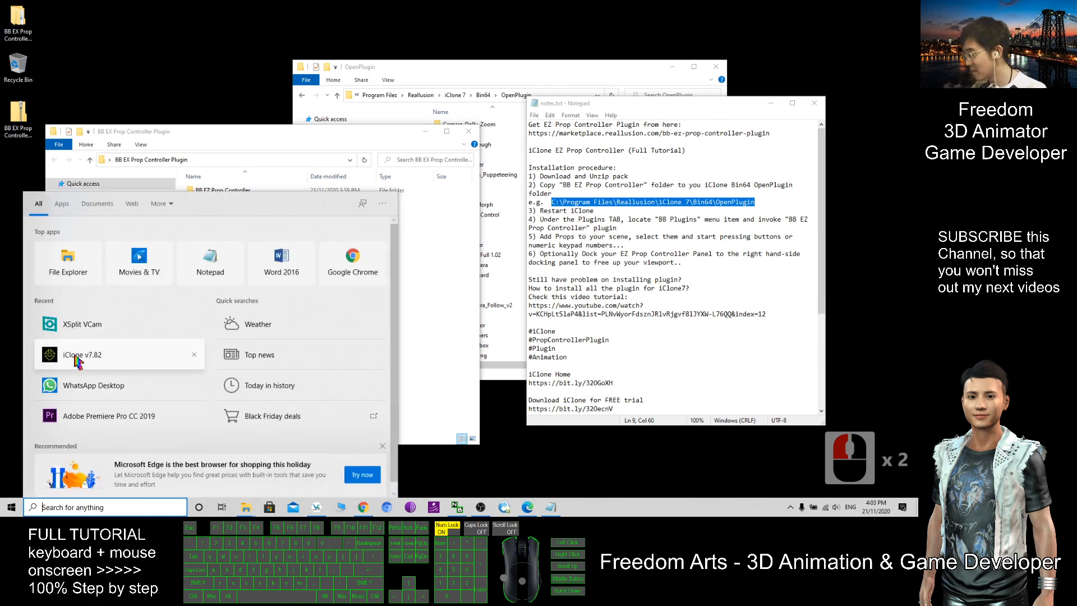
Step: Relaunch iClone v7.82 from the Start menu into a fresh default project
left_click(81, 355)
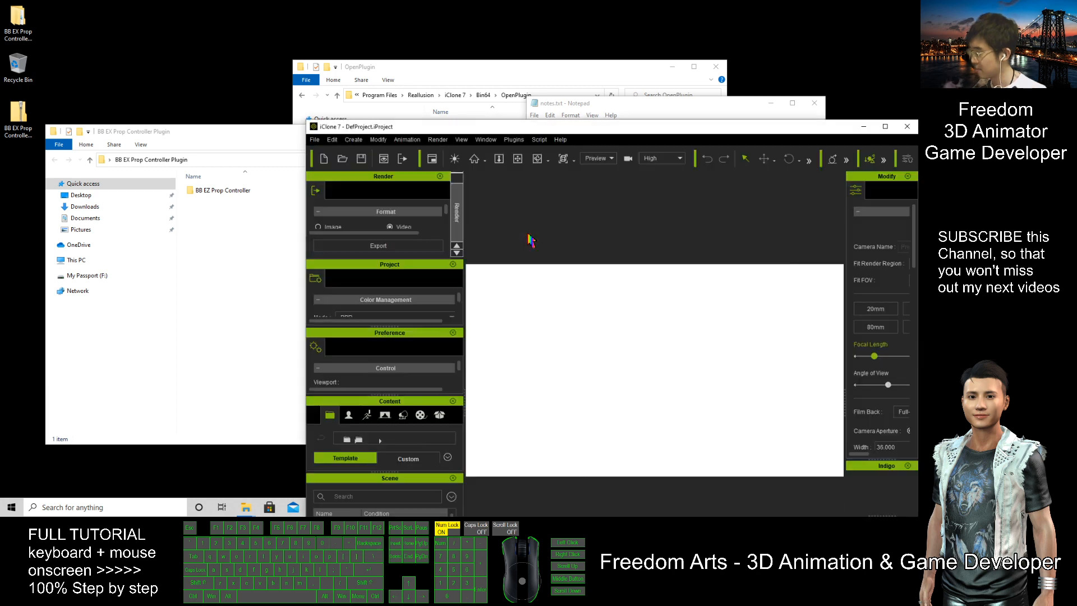
left_click(638, 324)
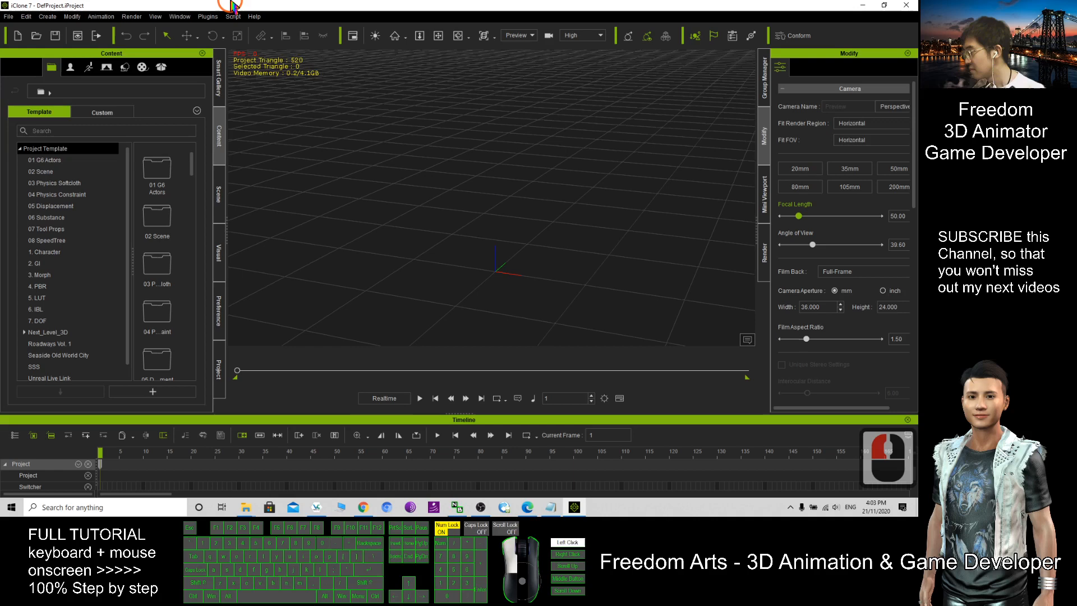
Step: Launch BB EZ Prop Controller from the Plugins menu and expand the Set > Prop templates in Content
left_click(207, 16)
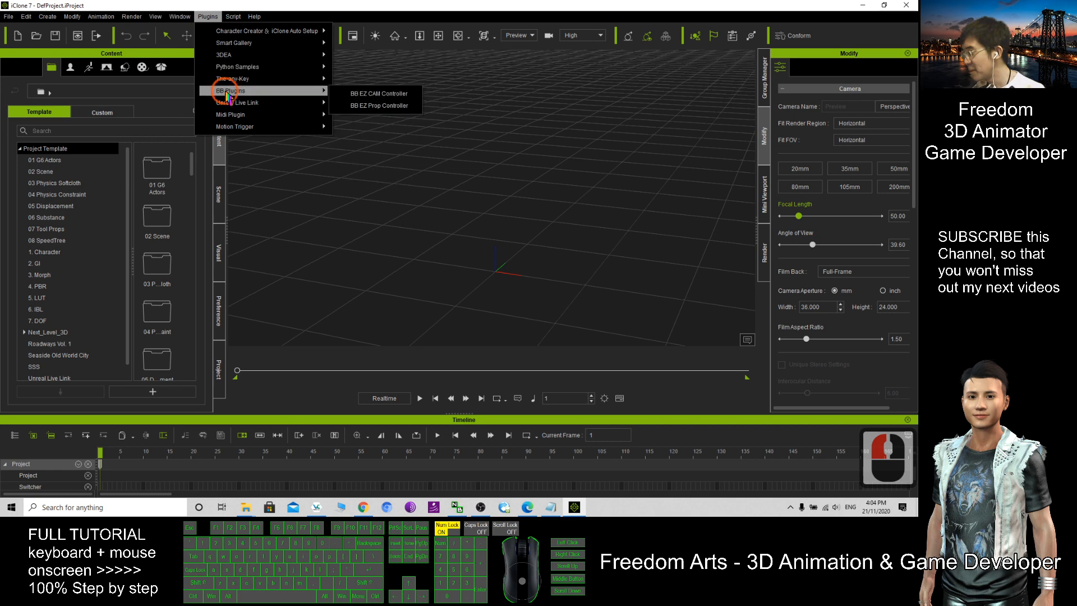
left_click(377, 104)
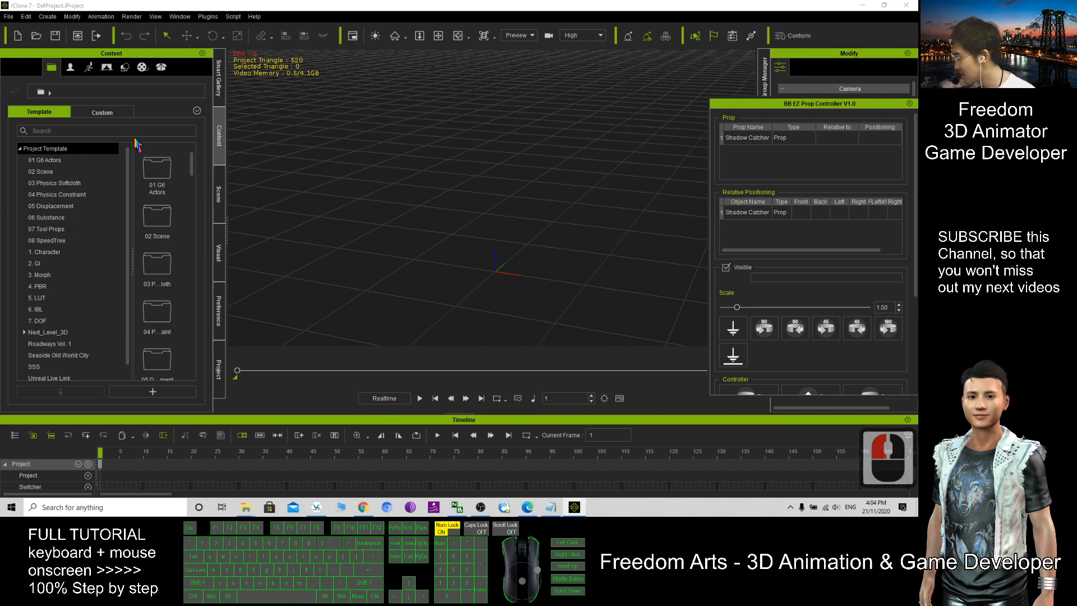
left_click(126, 66)
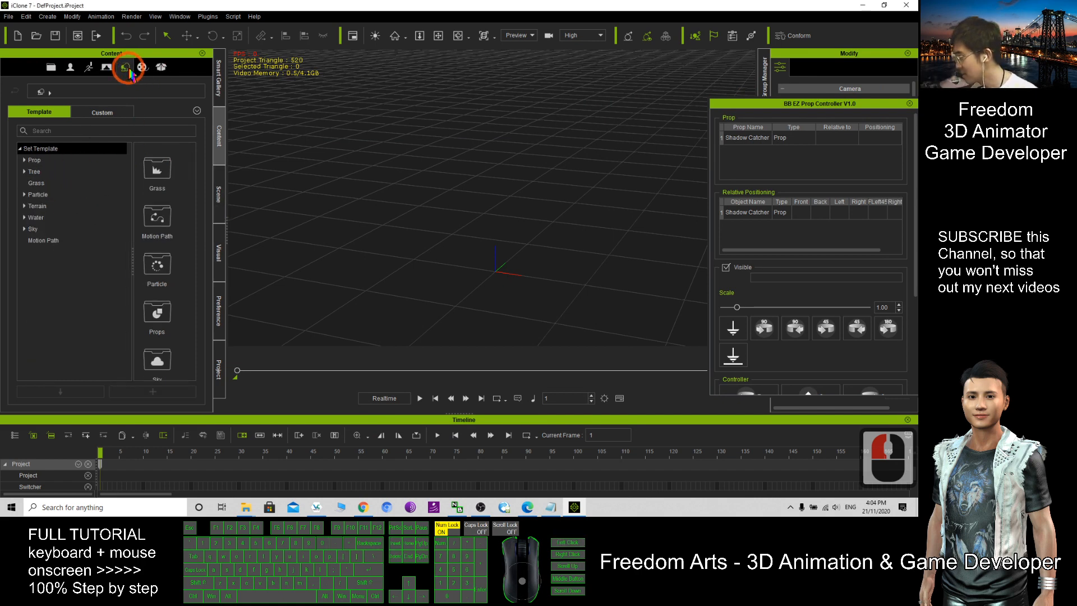
left_click(34, 159)
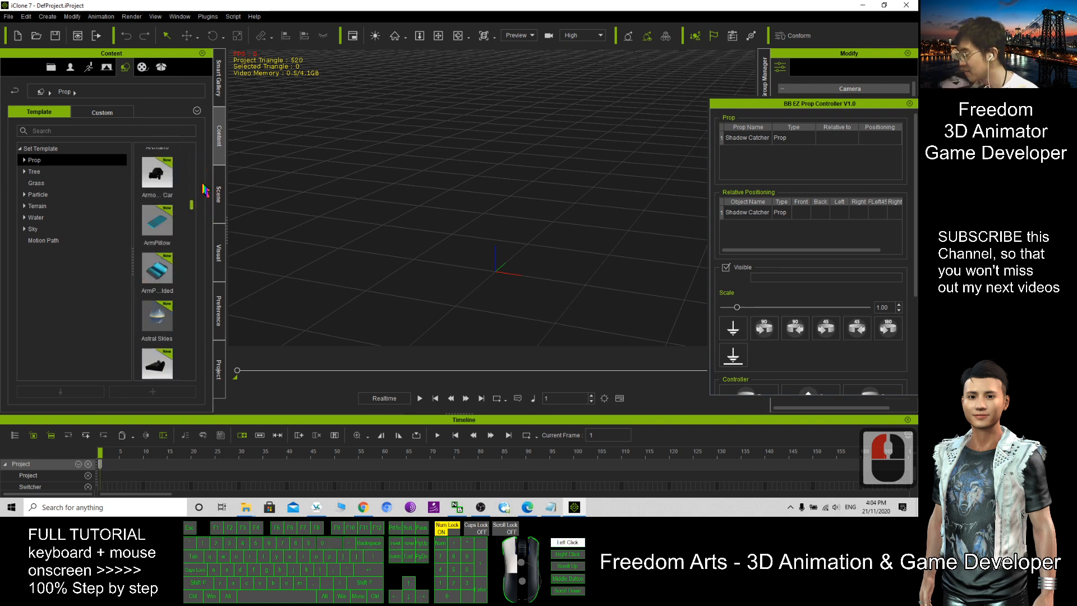
Step: Add the Ball_000, Box_001 and Cone_001 props from 3D Blocks into the scene
scroll("up", 3)
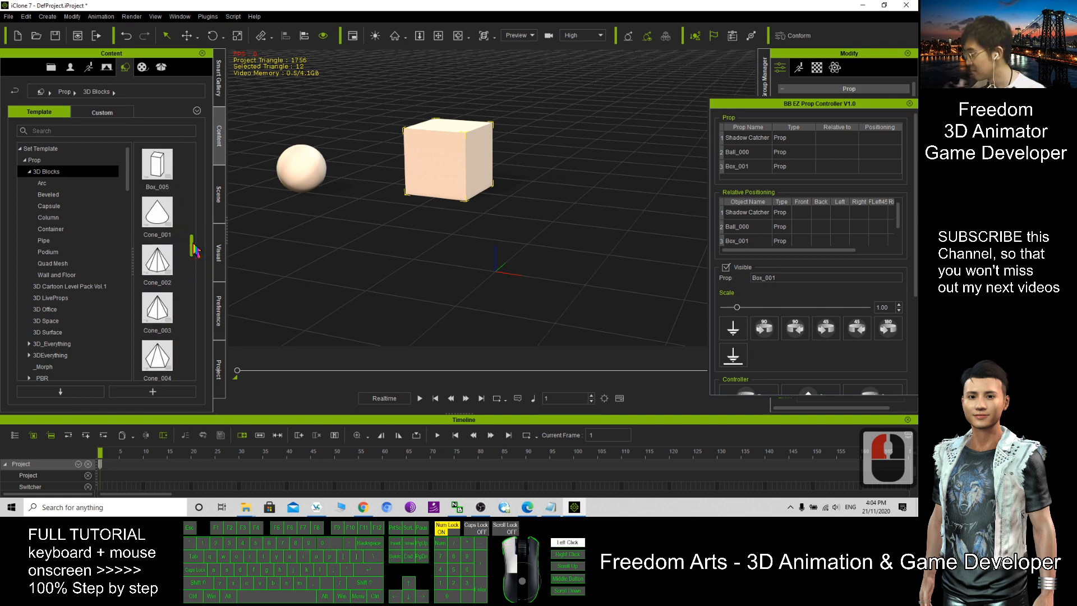
double_click(157, 212)
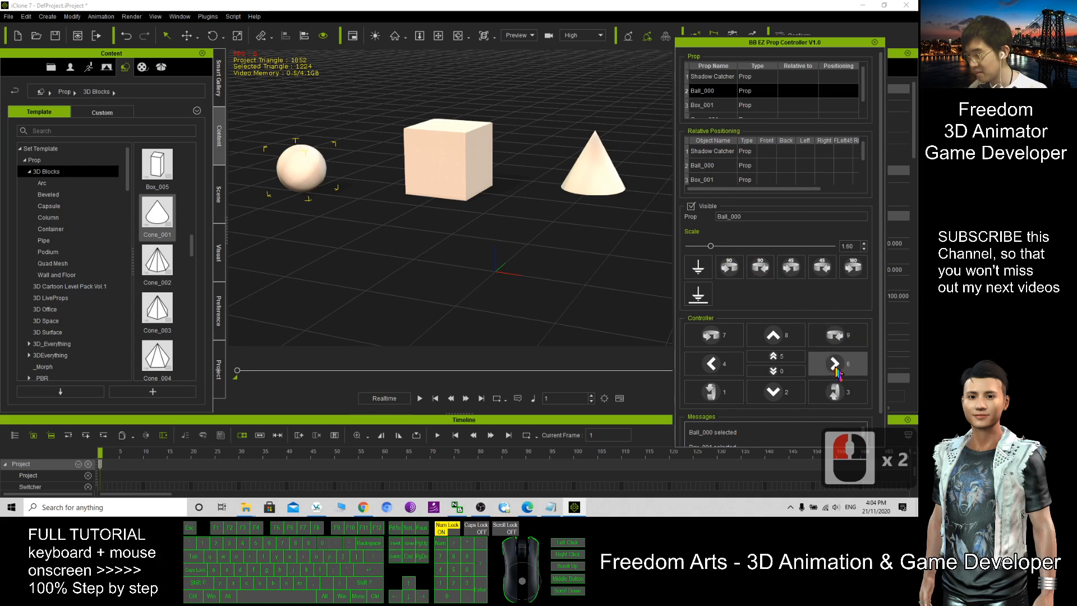
Step: Truck Ball_000 sideways and raise it so it sits right beside the box
left_click(837, 364)
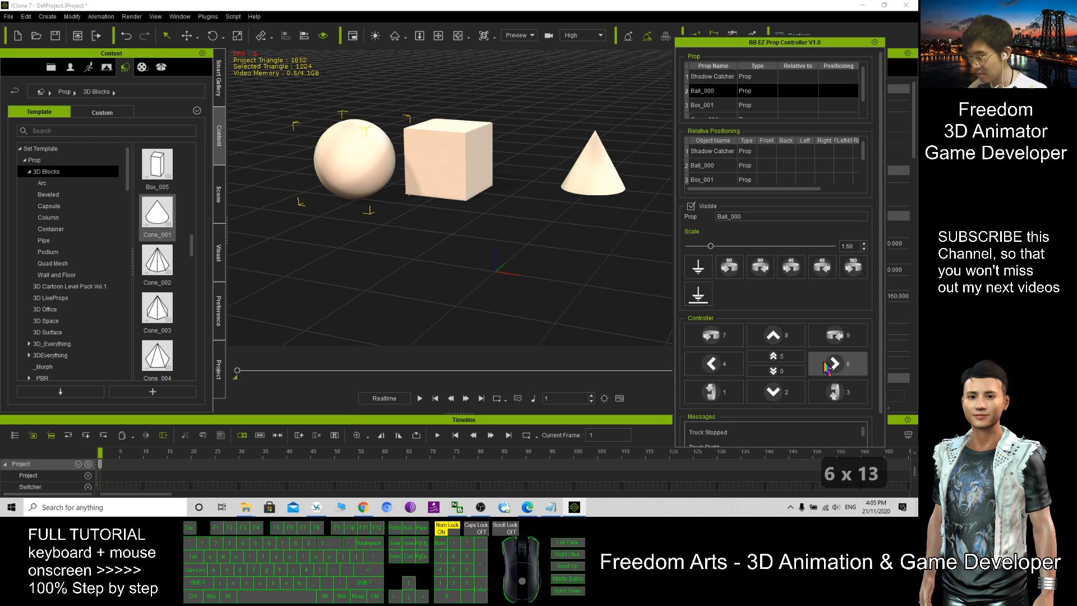
left_click(713, 363)
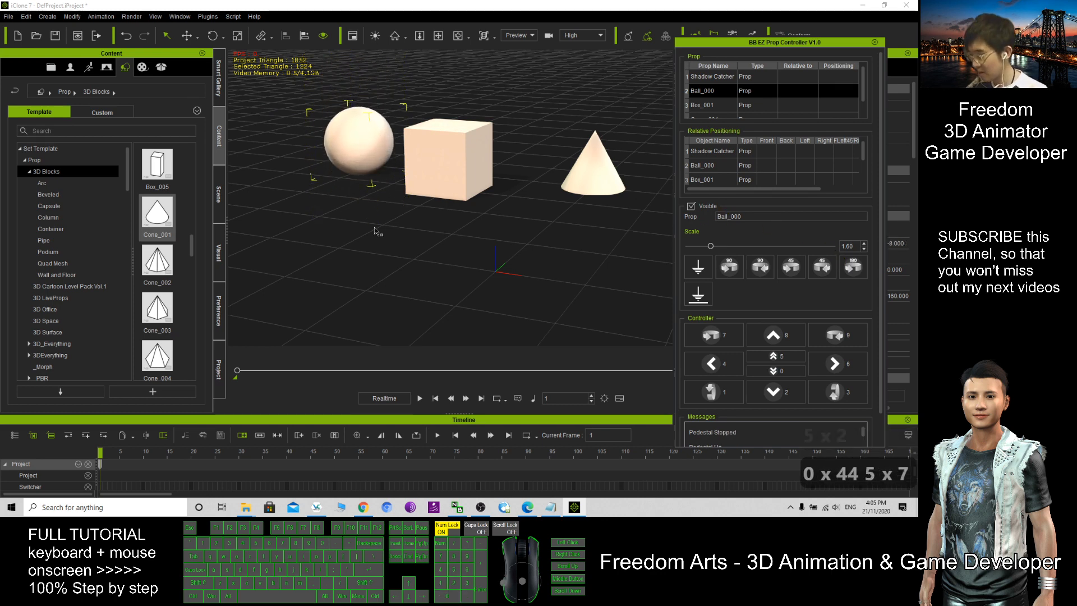
scroll("up", 3)
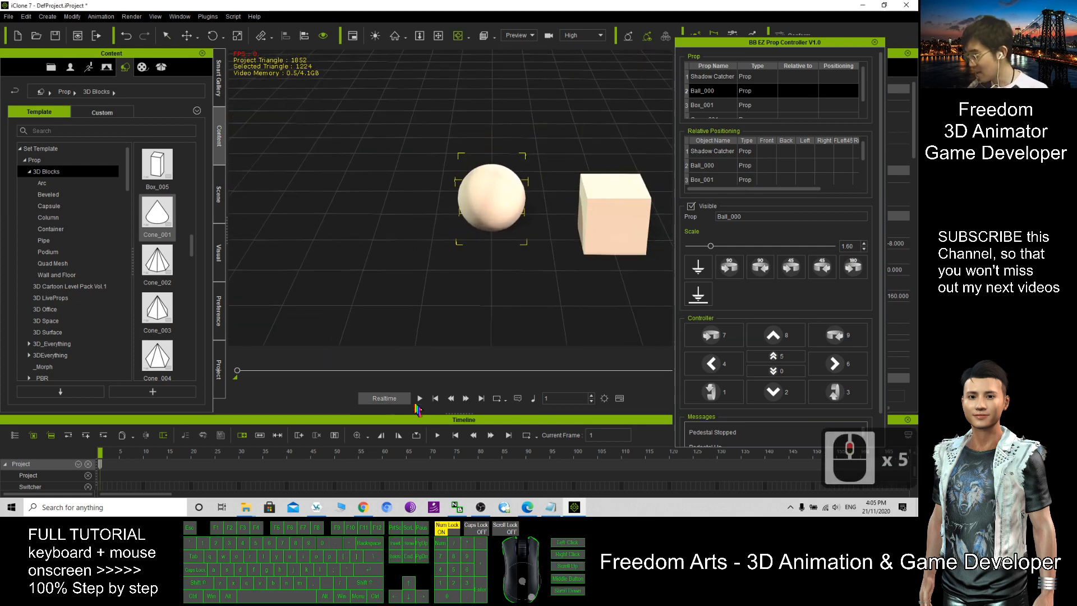
Step: Play the scene, pause it and return the timeline to the first frame
left_click(420, 399)
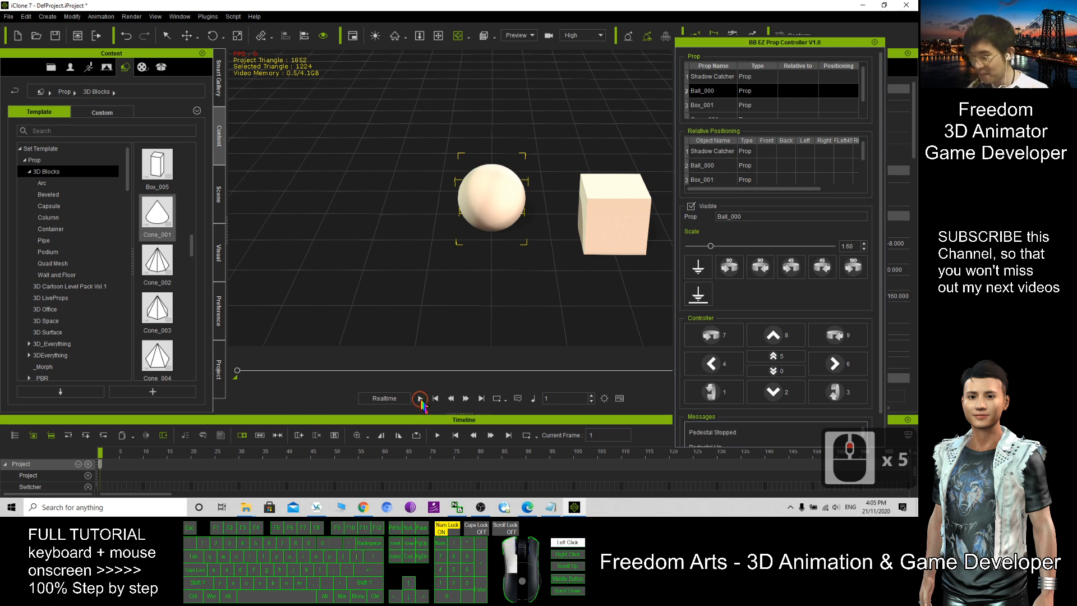
left_click(420, 397)
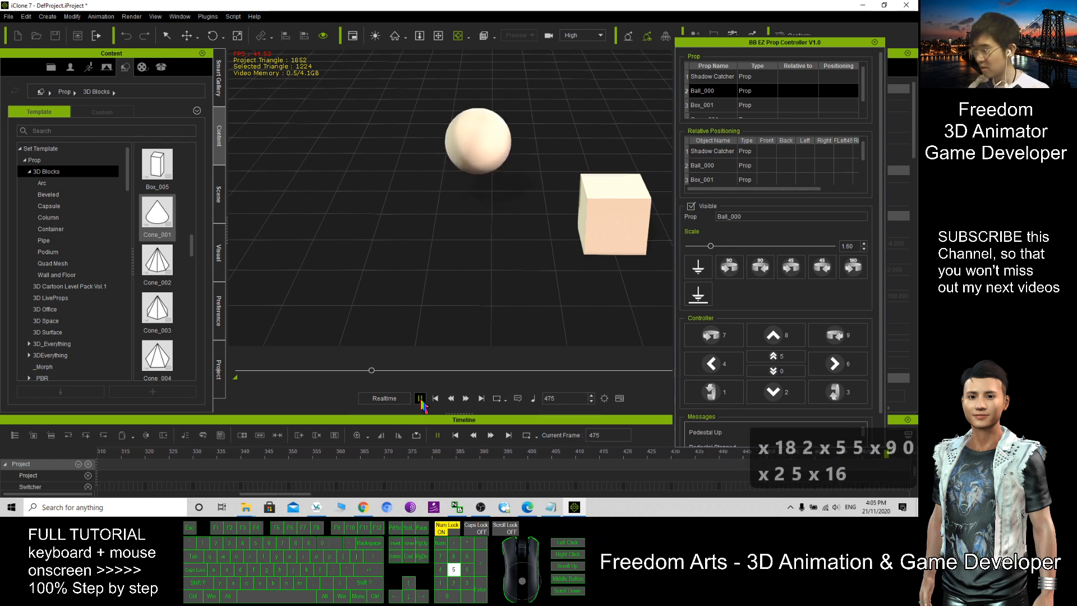
left_click(419, 397)
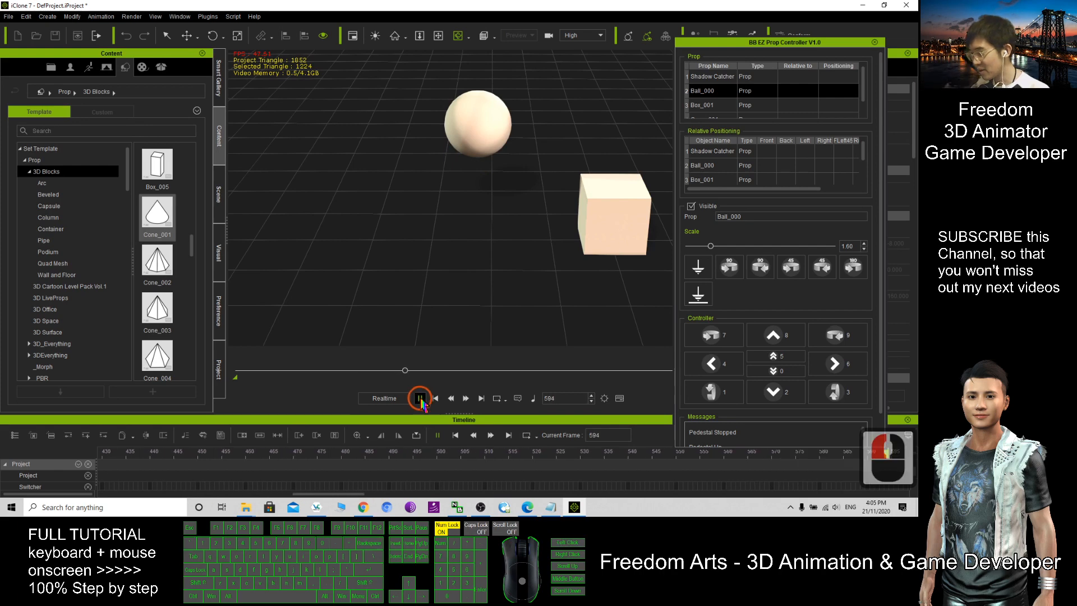
left_click(420, 398)
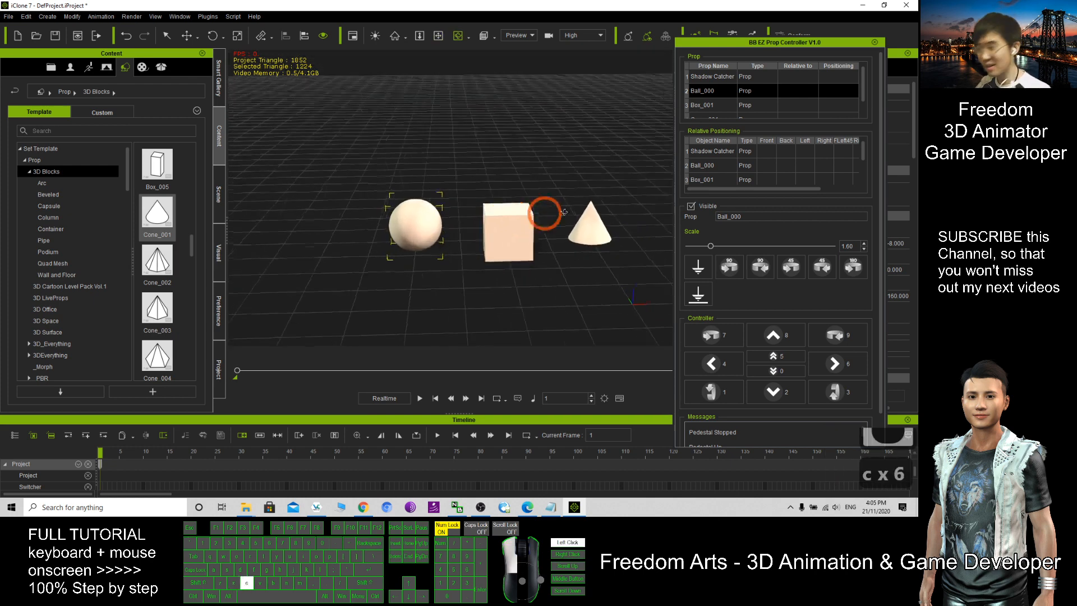
left_click(419, 397)
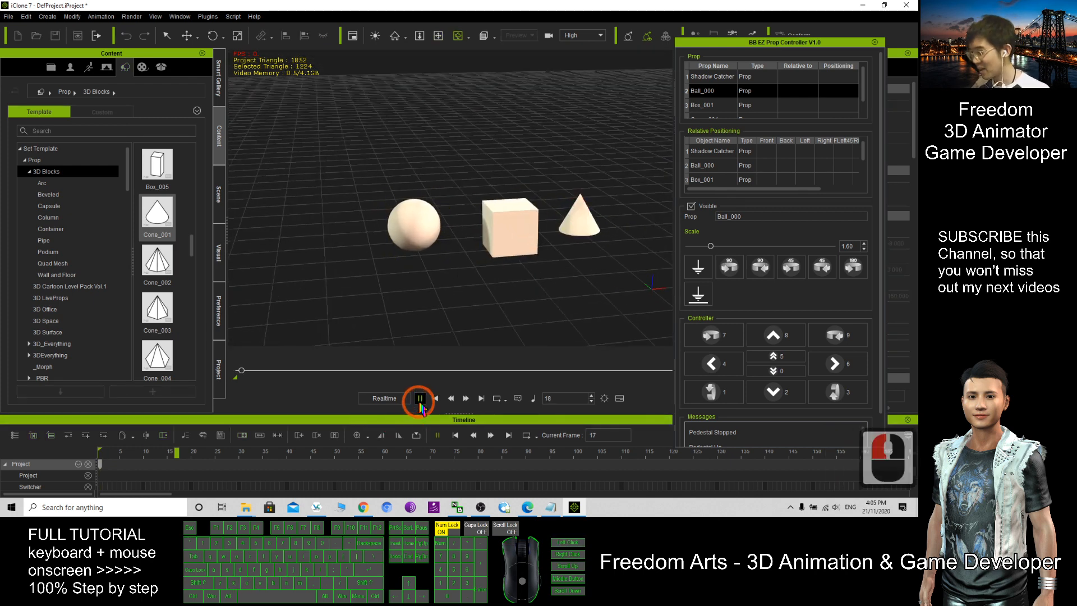
Step: Record Ball_000 rising upward during live playback, then stop and rewind to frame 1
left_click(419, 397)
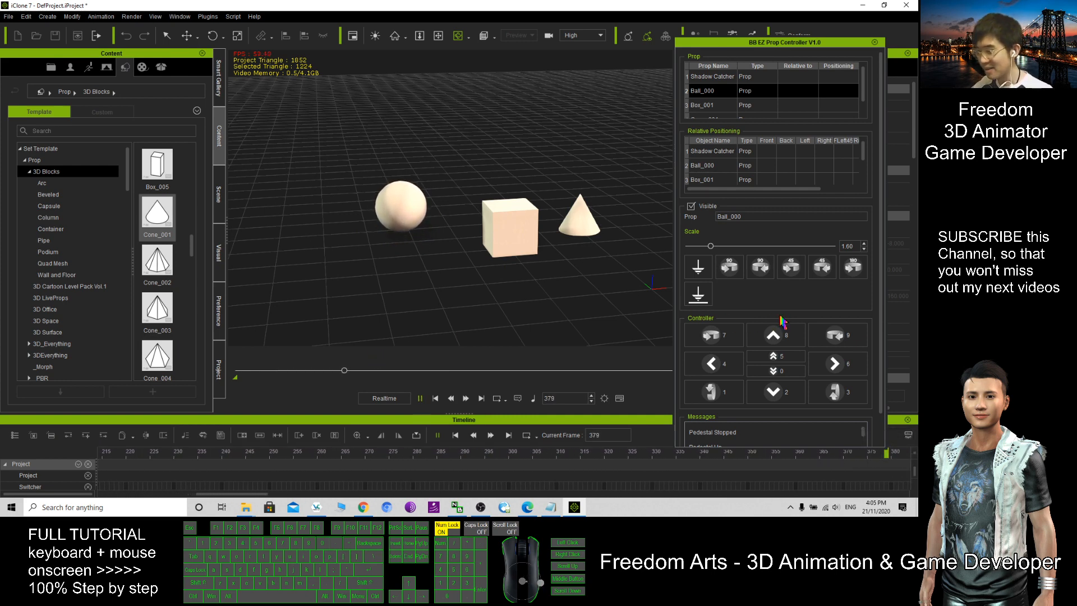
left_click(775, 356)
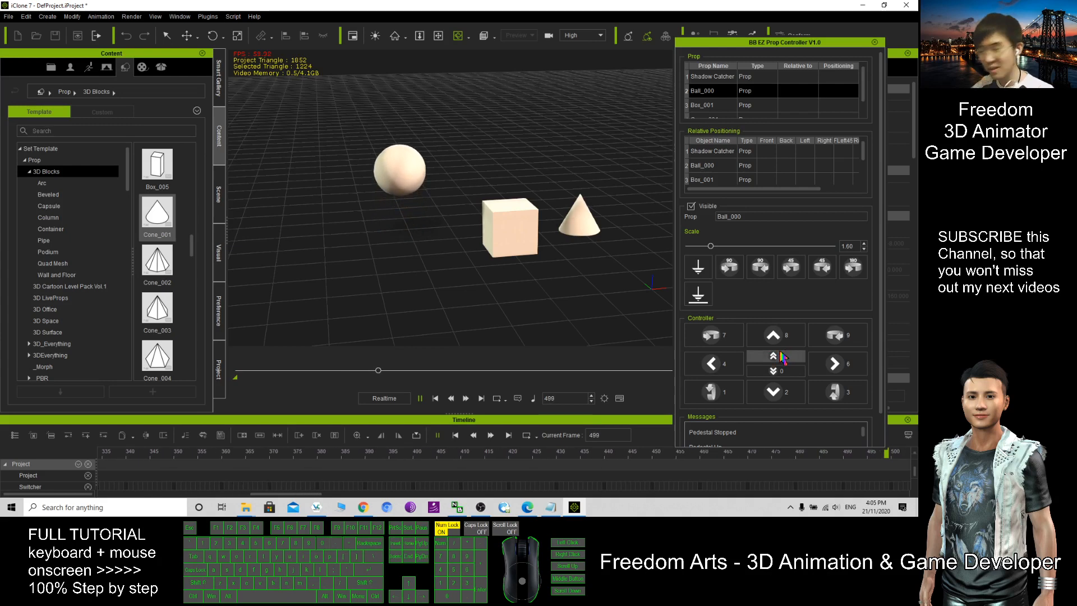
left_click(419, 397)
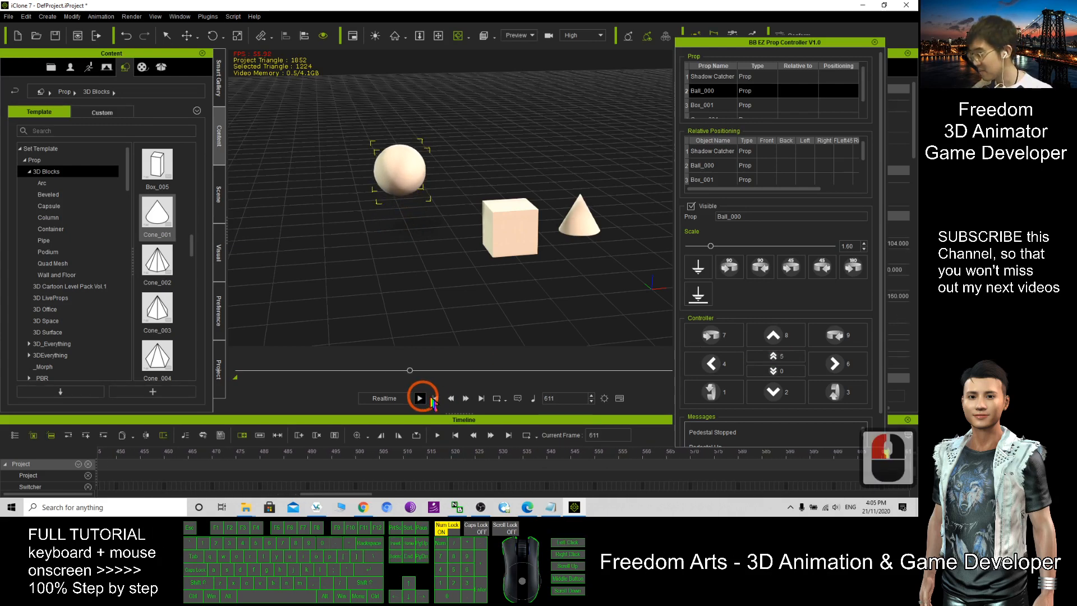
left_click(420, 397)
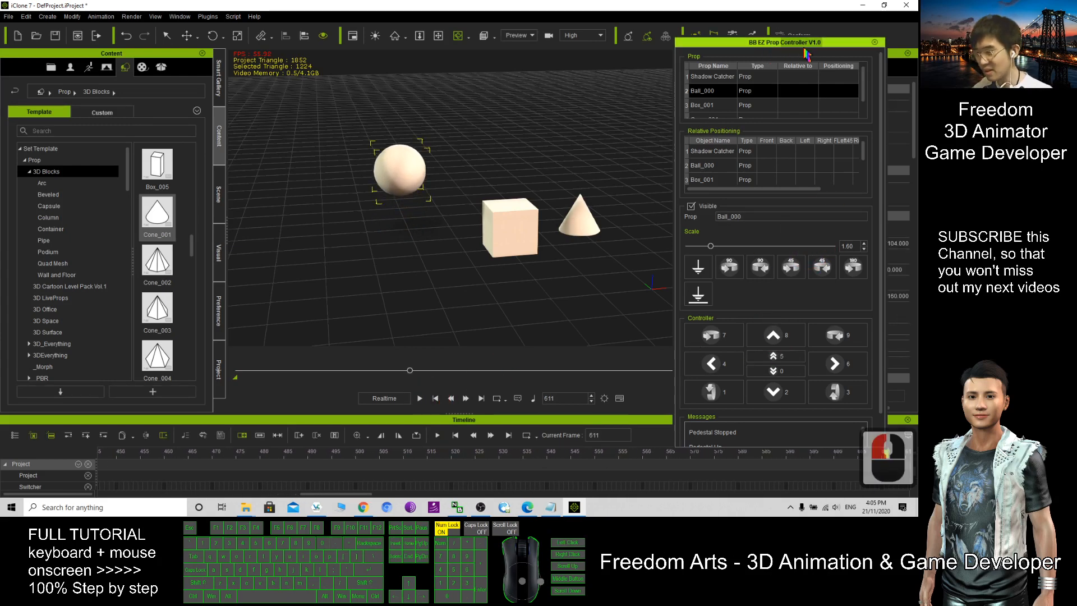
left_click(435, 397)
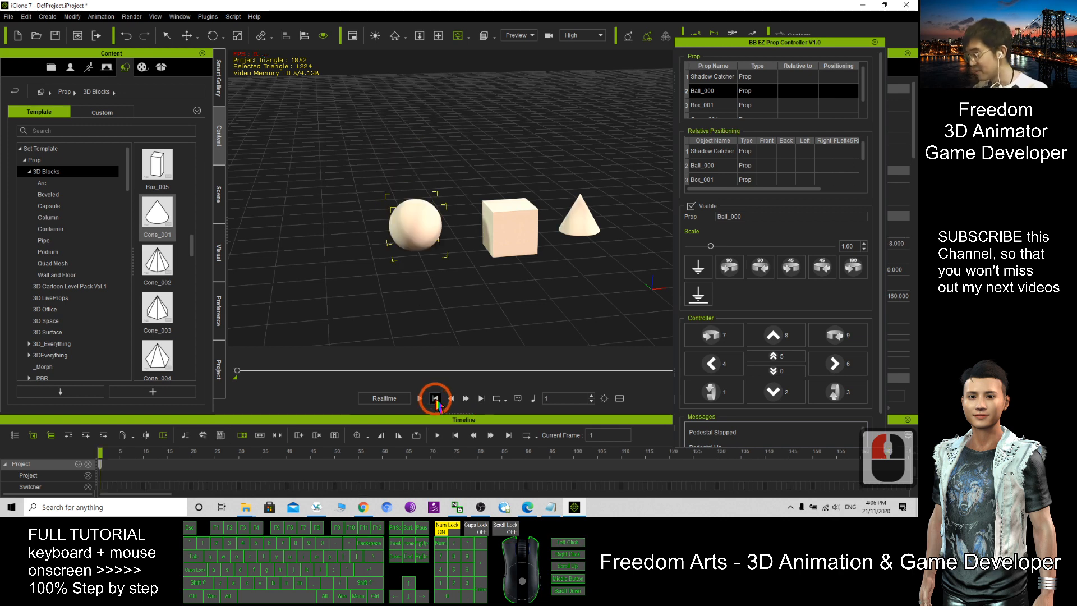
Step: Select the box in the viewport and run a live take dollying it away from the camera, rewinding to frame 1
left_click(505, 215)
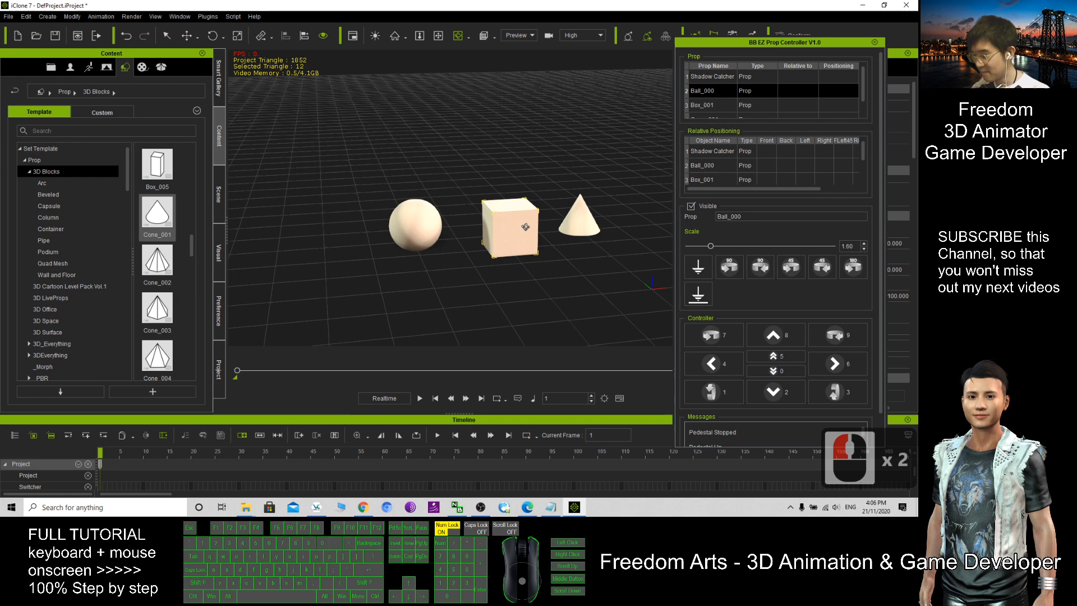
left_click(418, 398)
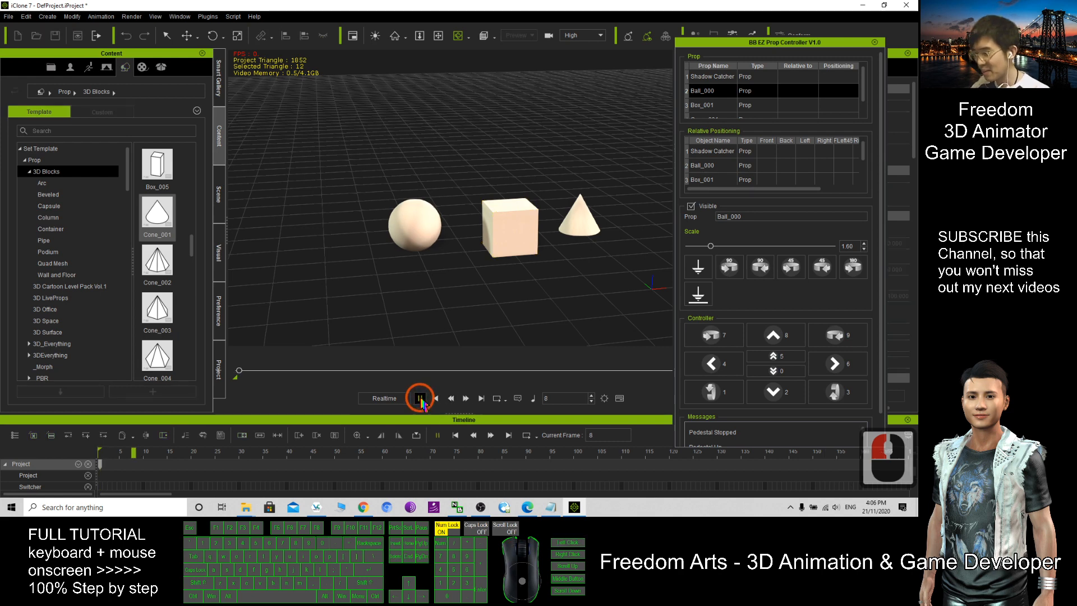
left_click(419, 397)
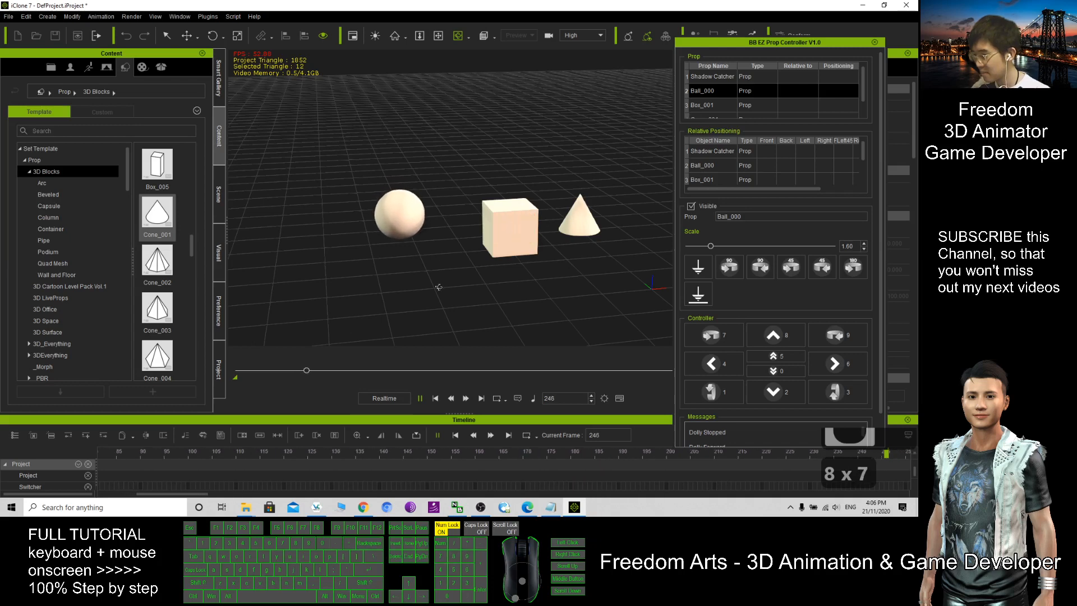
left_click(511, 227)
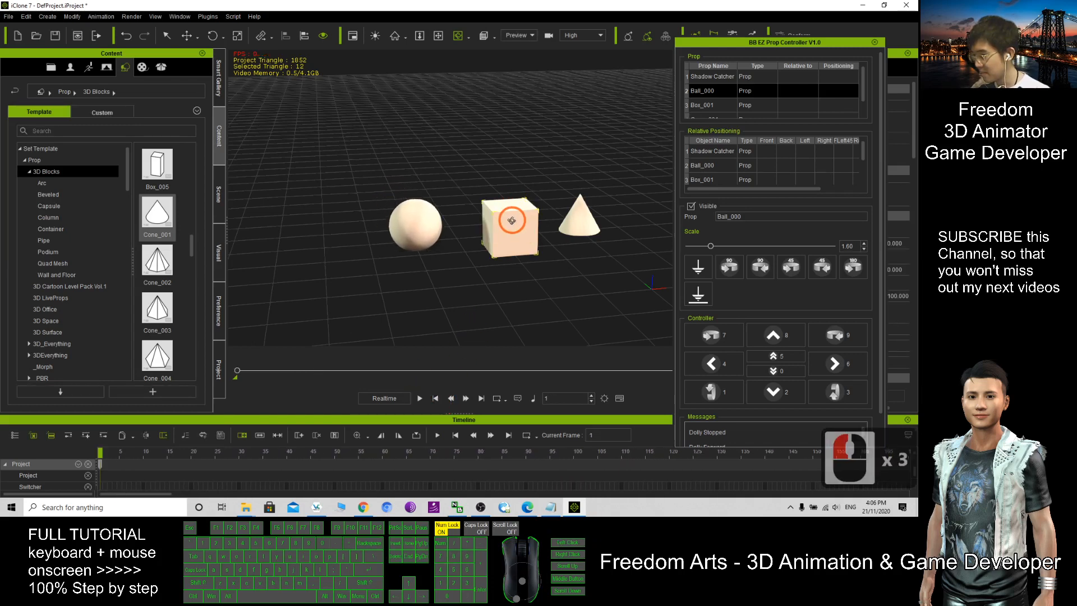
left_click(418, 397)
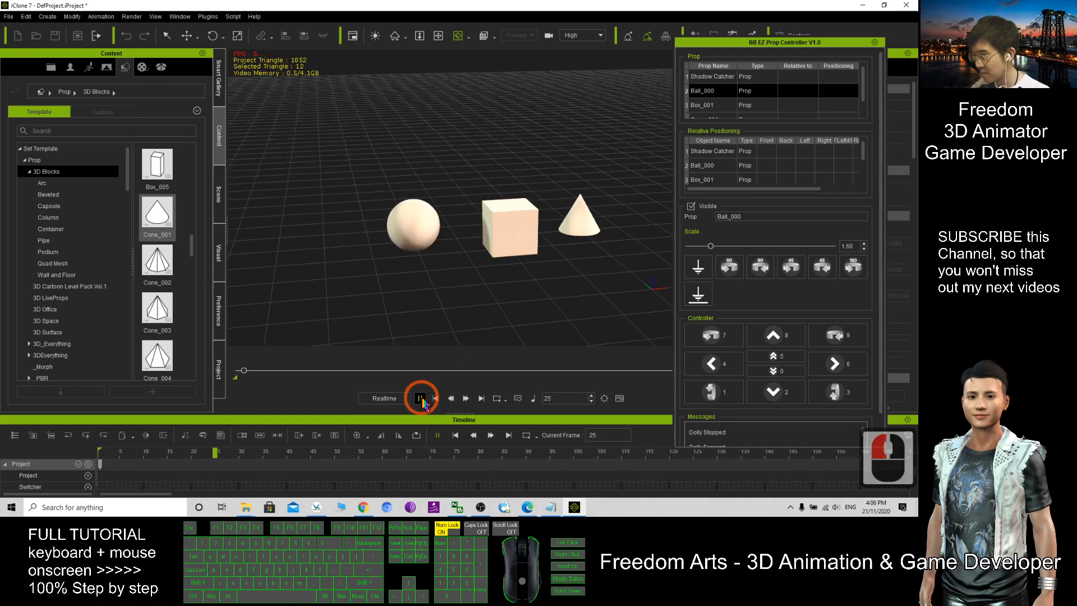
left_click(421, 397)
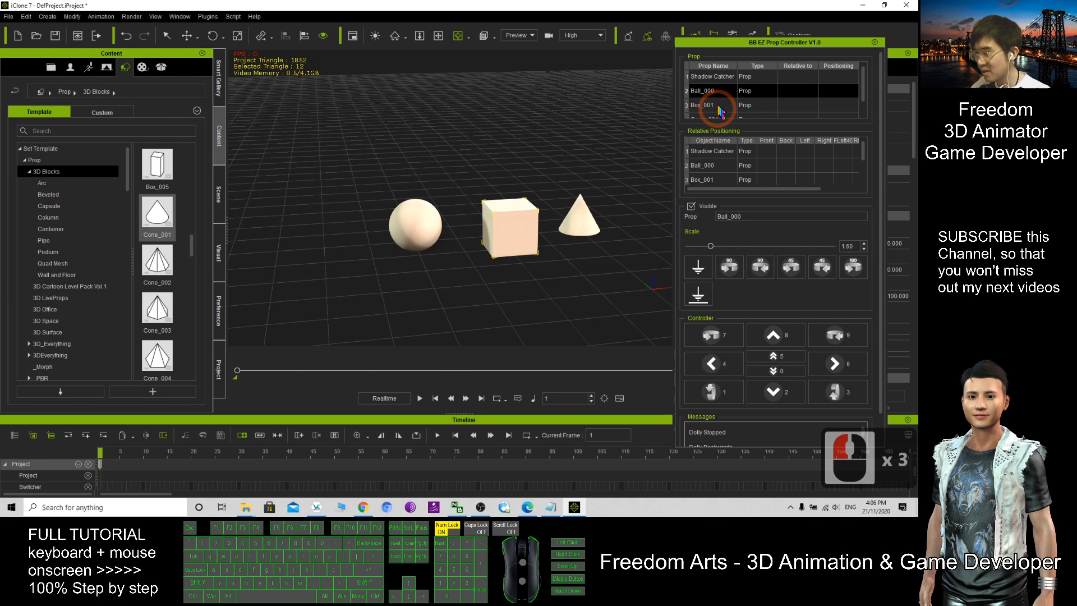
Step: Choose Box_001 in the controller's Prop list and move it backward during live playback, then stop
left_click(700, 106)
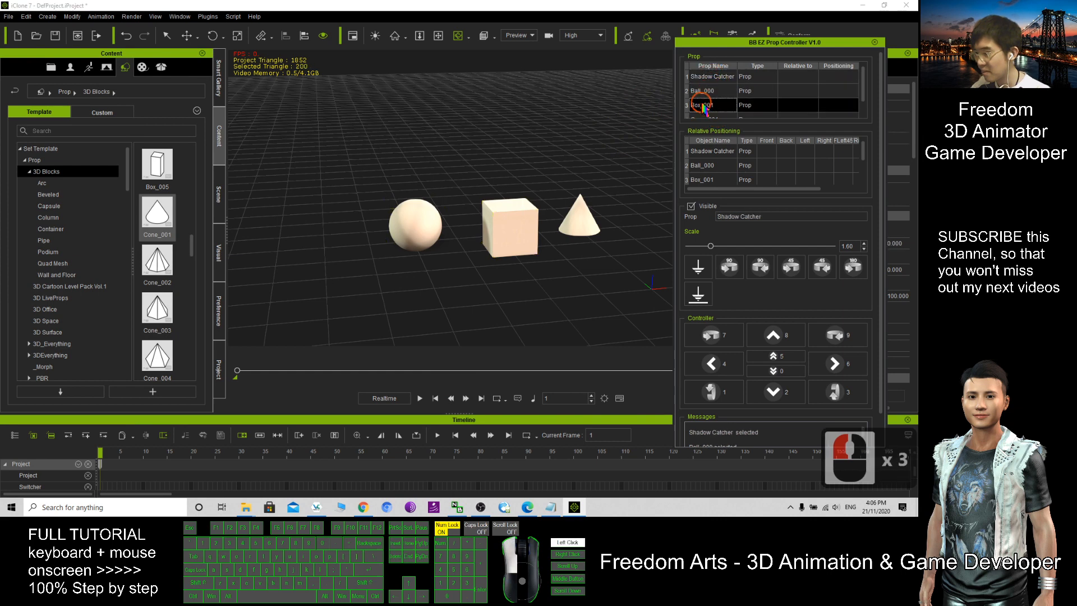
left_click(708, 105)
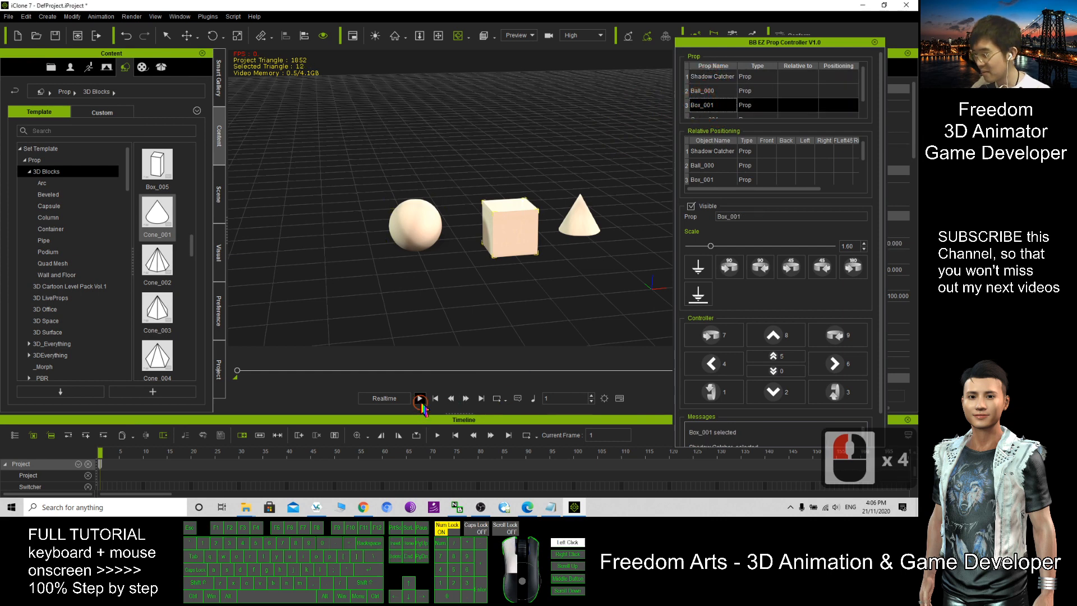
left_click(420, 397)
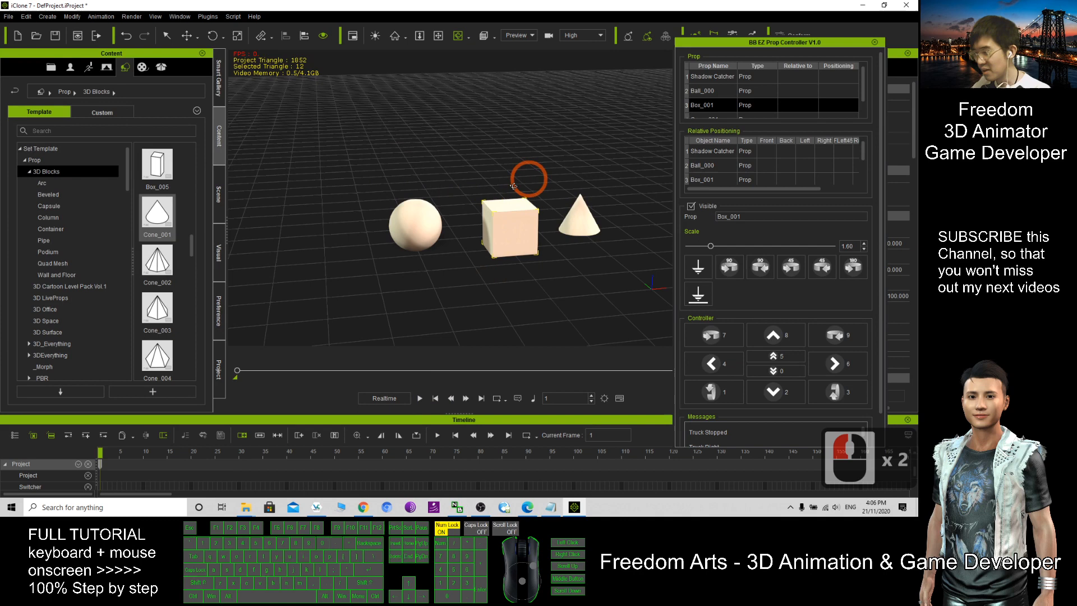
left_click(418, 397)
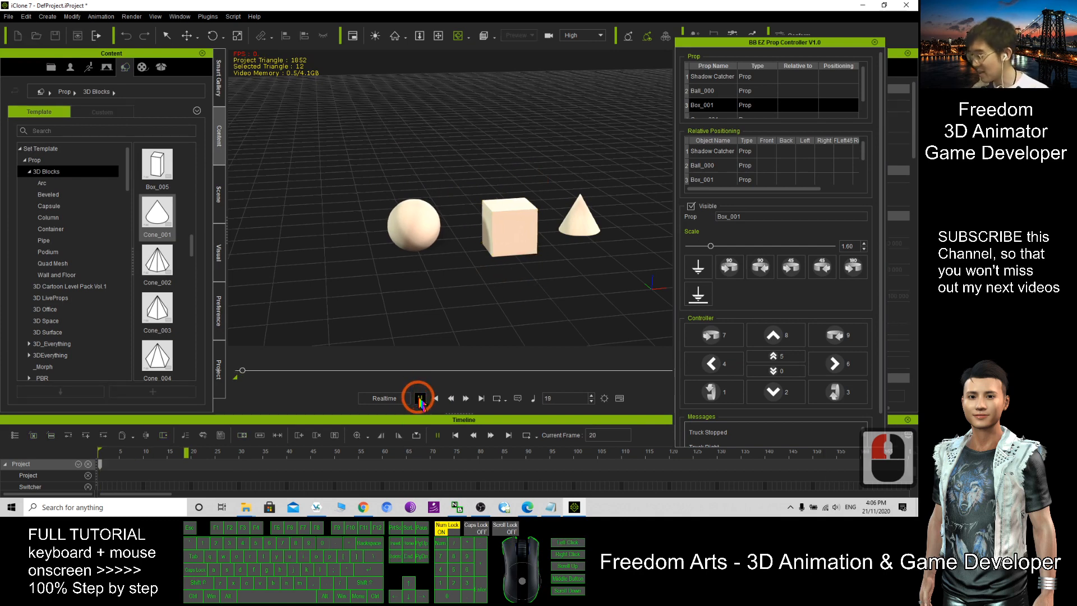
left_click(420, 397)
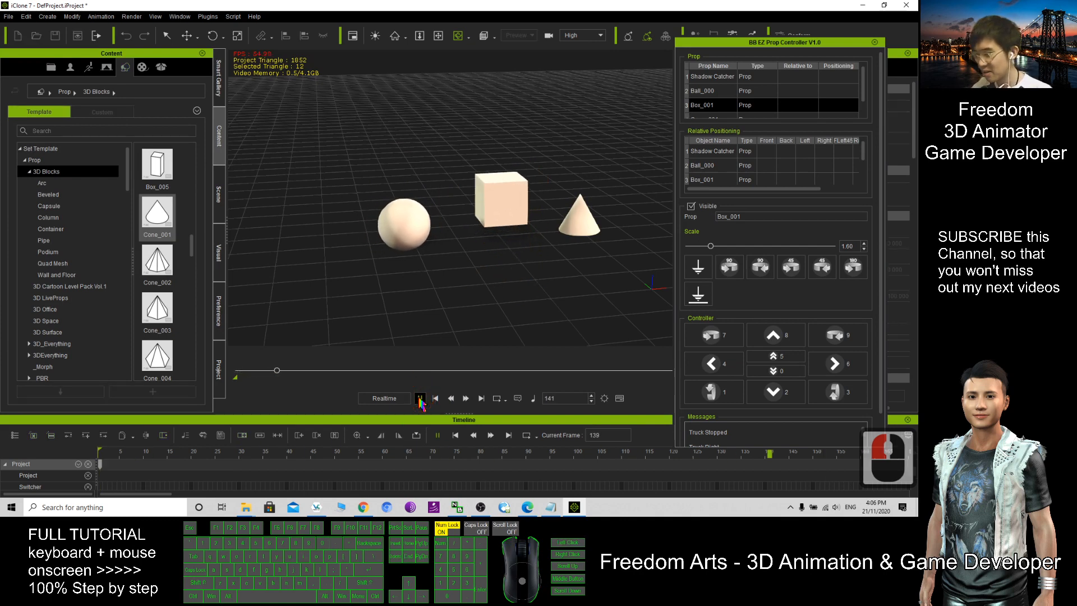
left_click(436, 397)
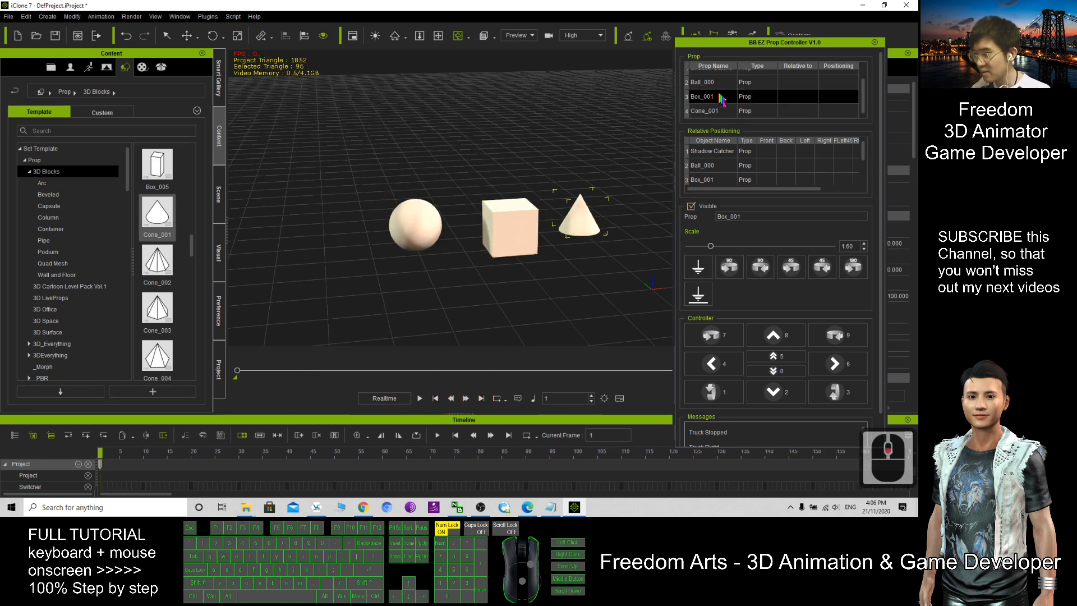
Step: Choose Cone_001 as the controlled prop and drive it up, to the ground, forward and right during playback
left_click(704, 111)
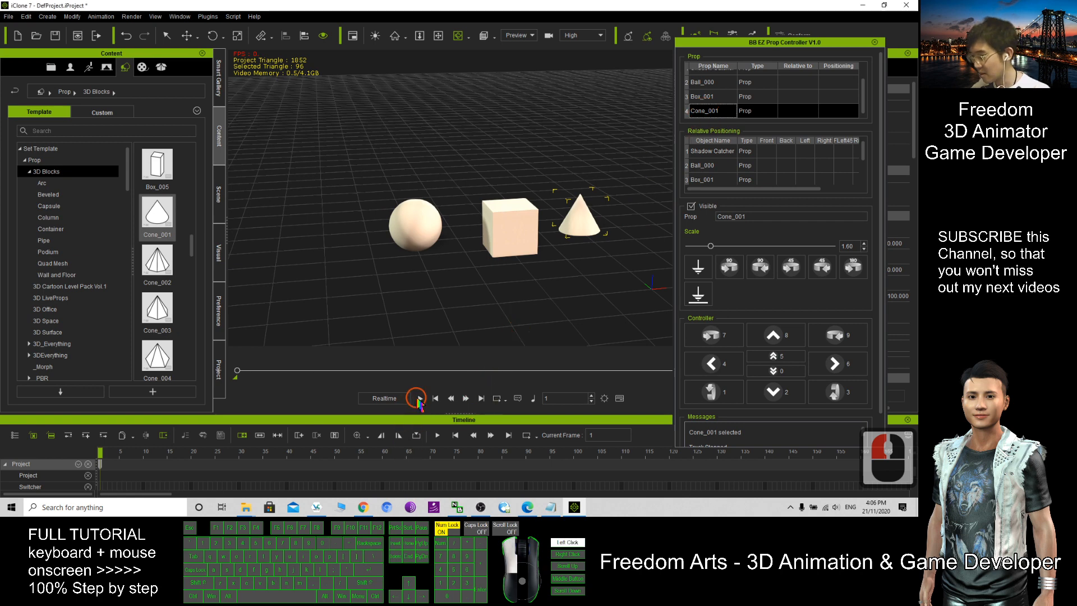
left_click(420, 397)
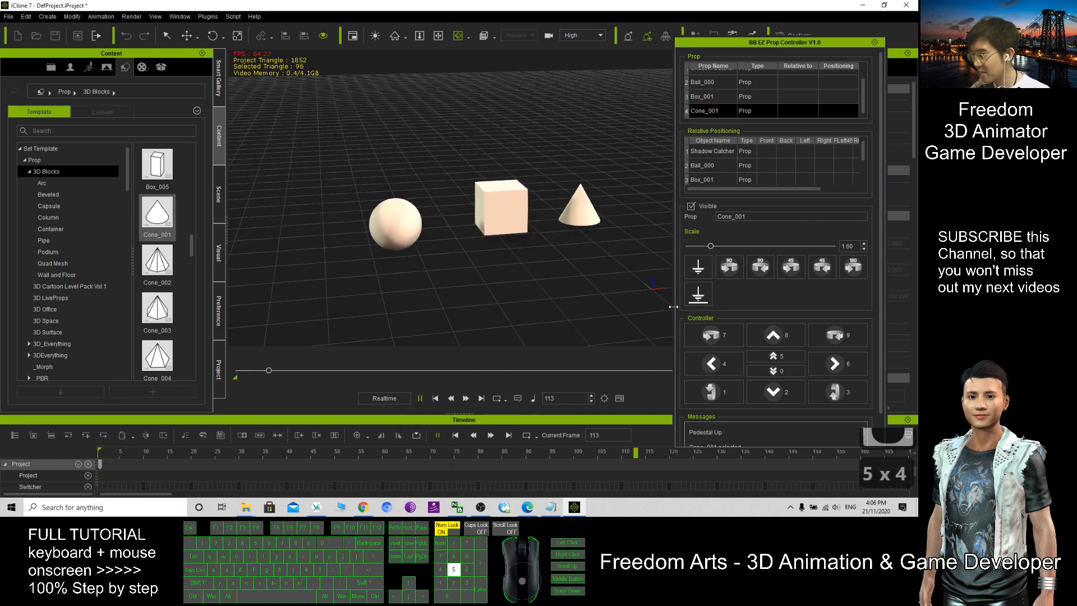
left_click(698, 267)
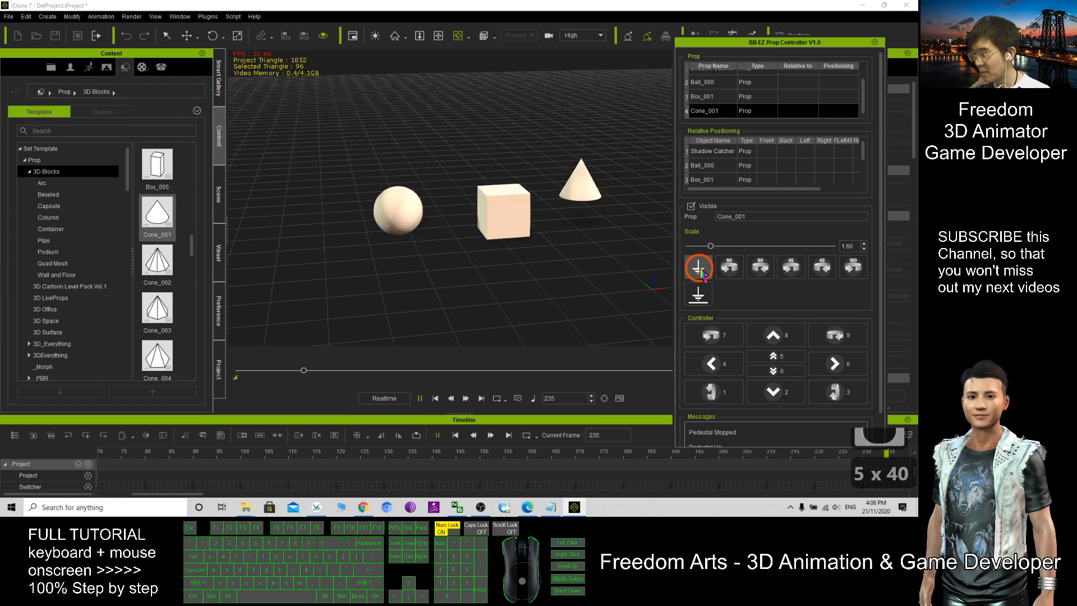
left_click(696, 267)
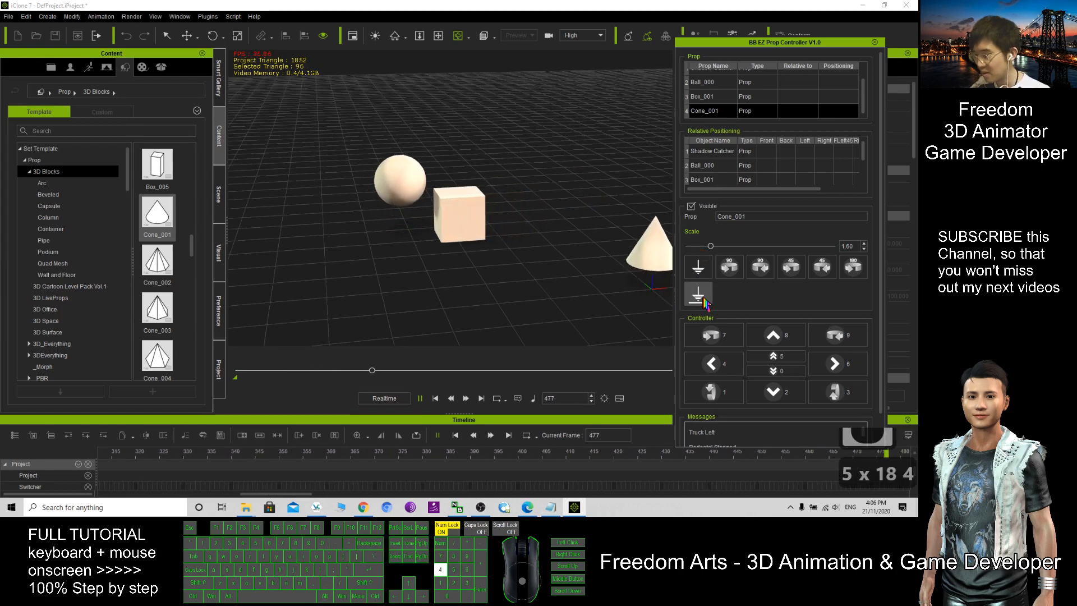
left_click(698, 296)
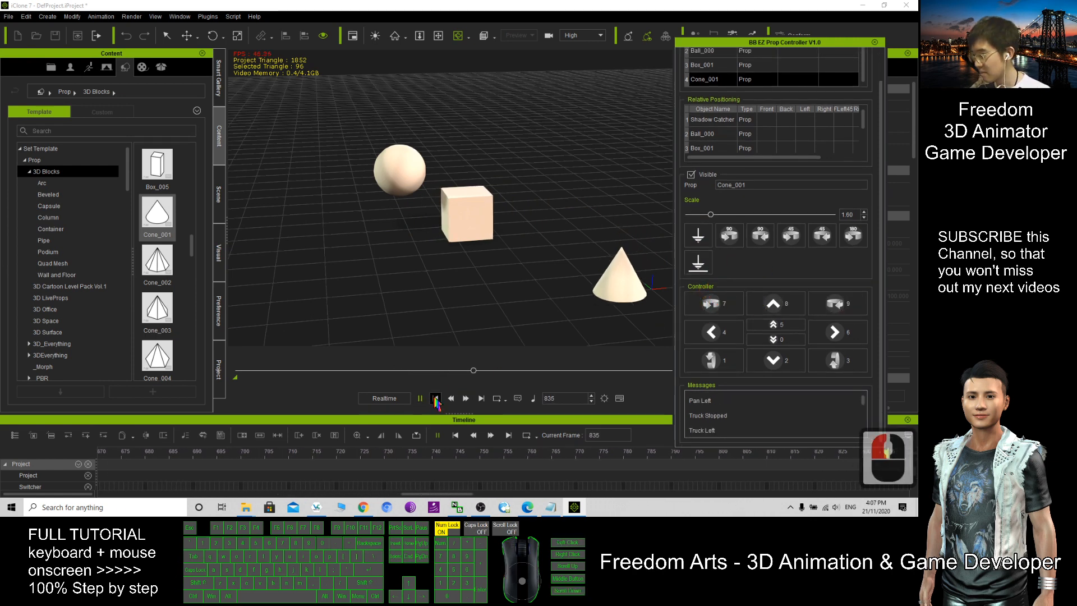
left_click(454, 397)
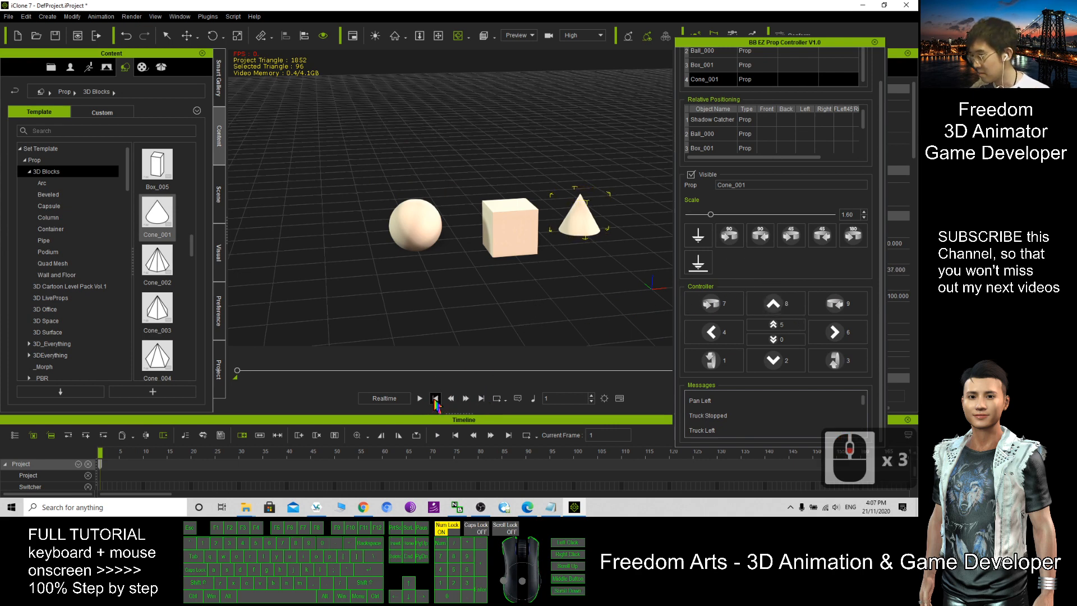
Step: Record Cone_001 panning left during a live take, then stop and return to the start
left_click(437, 397)
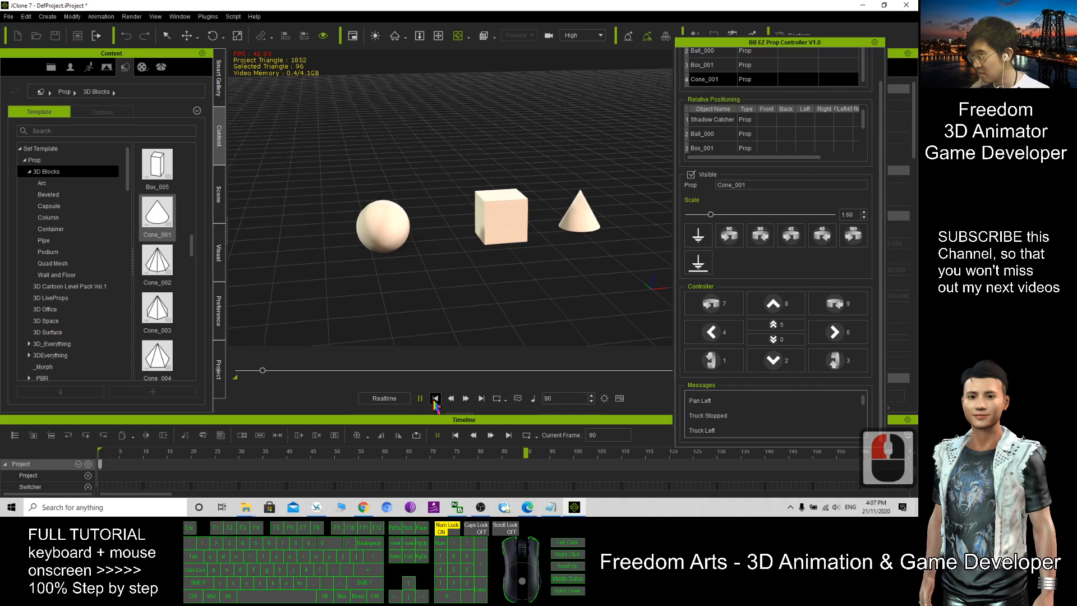
left_click(435, 398)
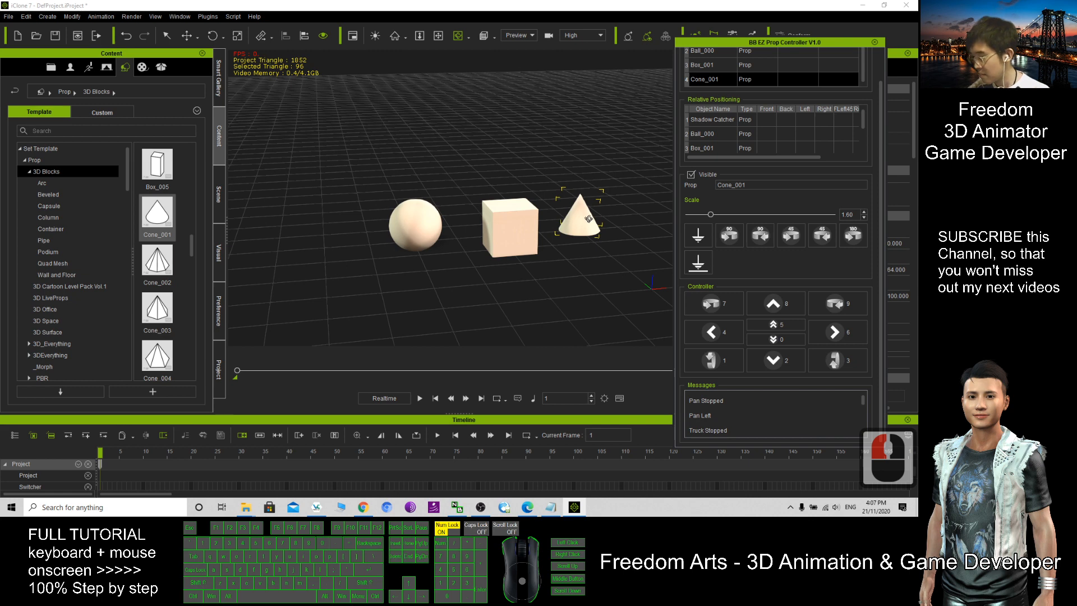
left_click(713, 332)
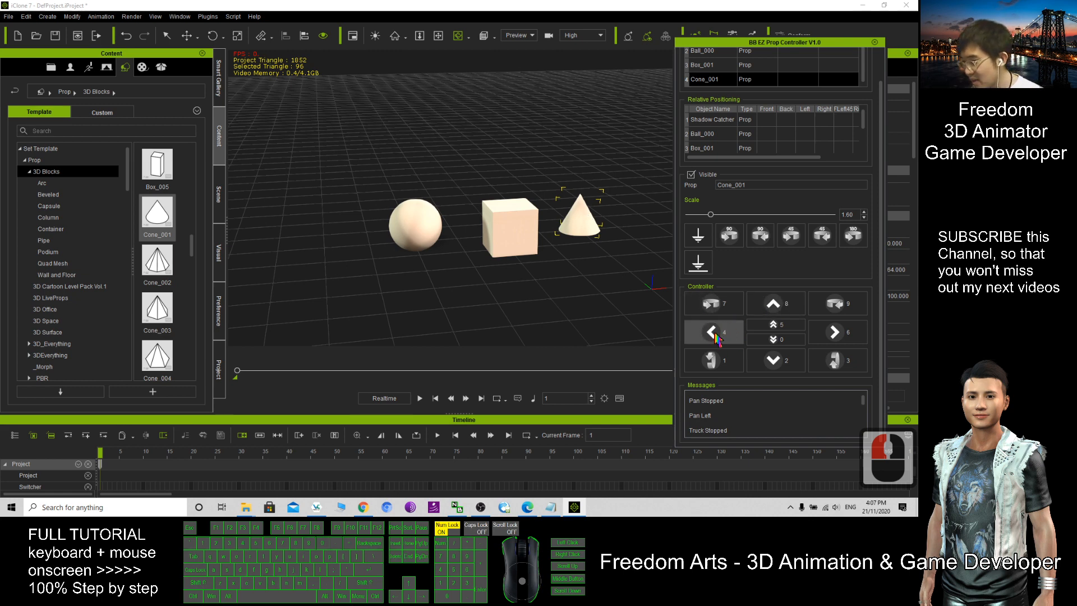
left_click(419, 397)
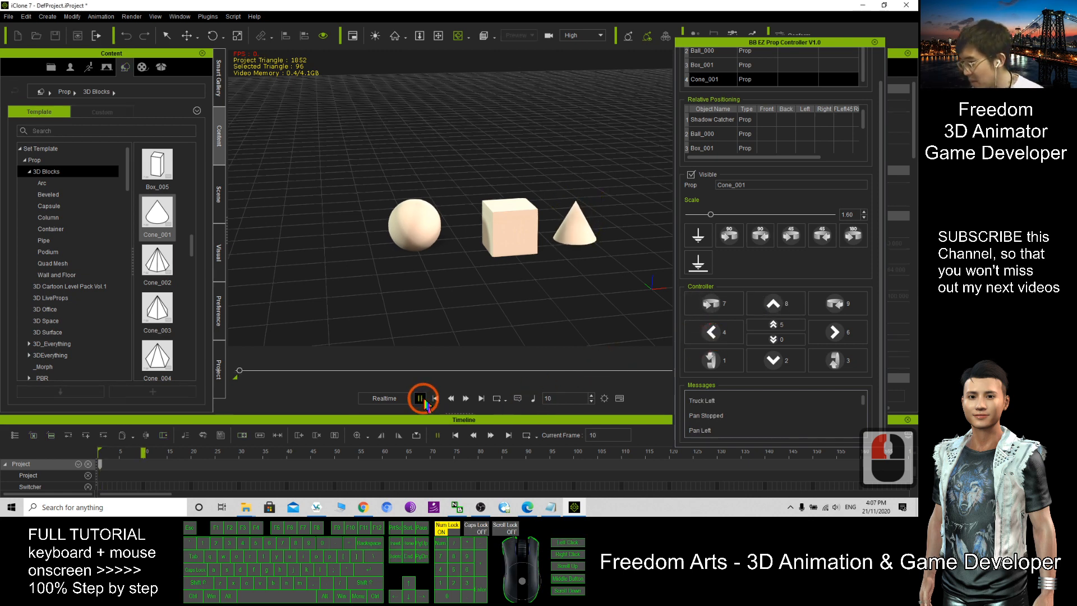
left_click(422, 398)
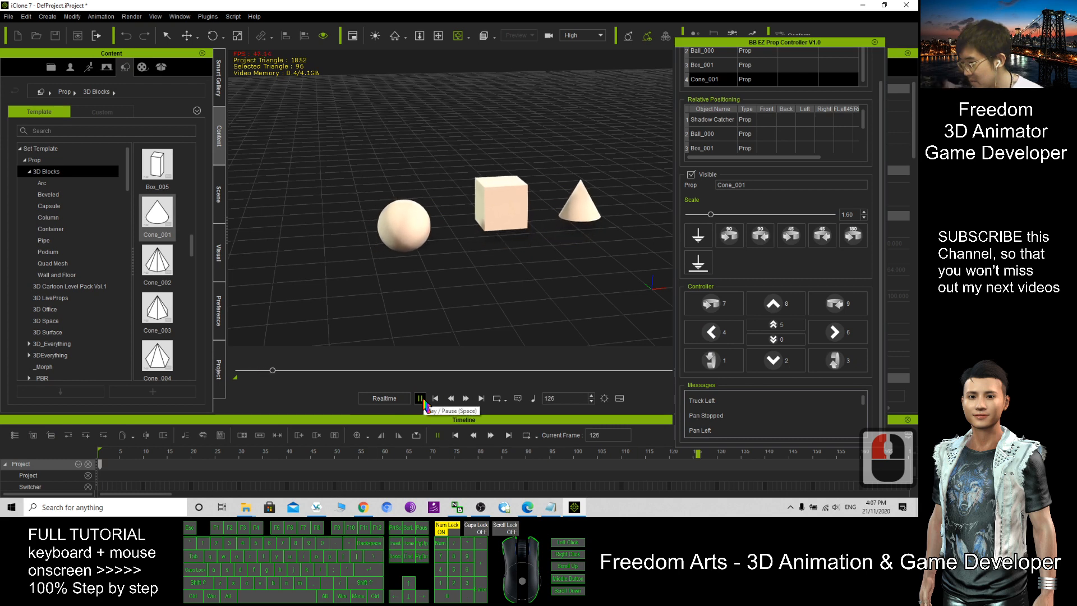
left_click(436, 397)
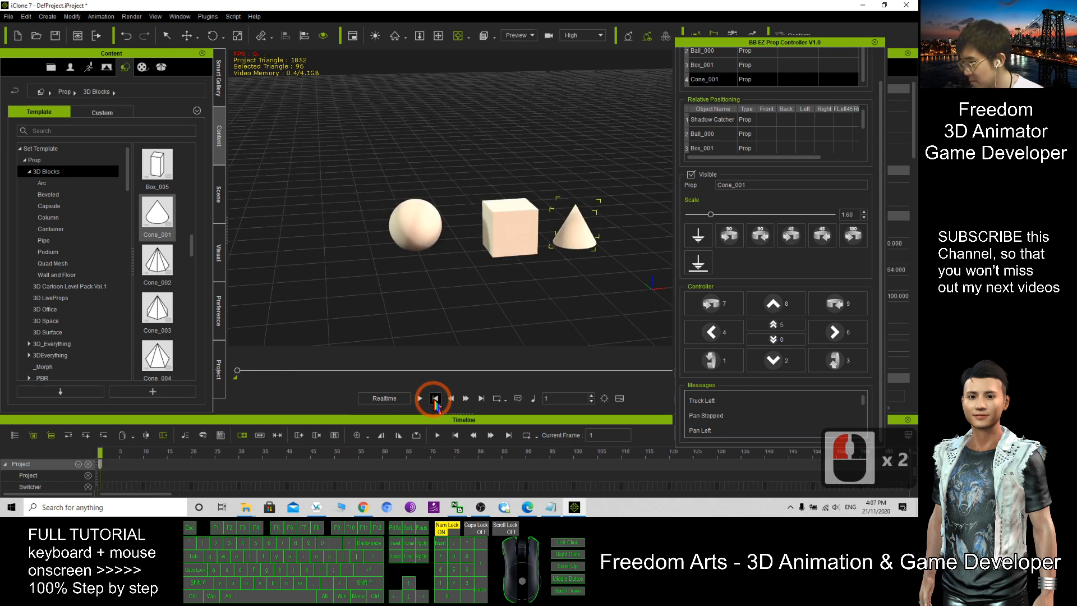
Step: Record Cone_001 moving toward the camera and tilting up during playback, pausing around frame 632
left_click(714, 332)
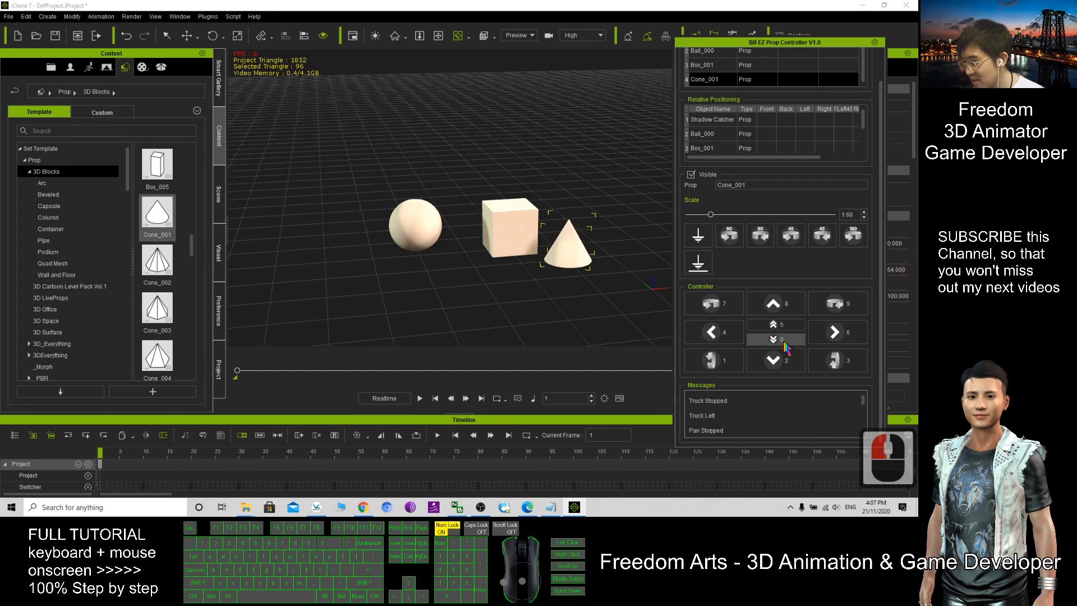
left_click(713, 360)
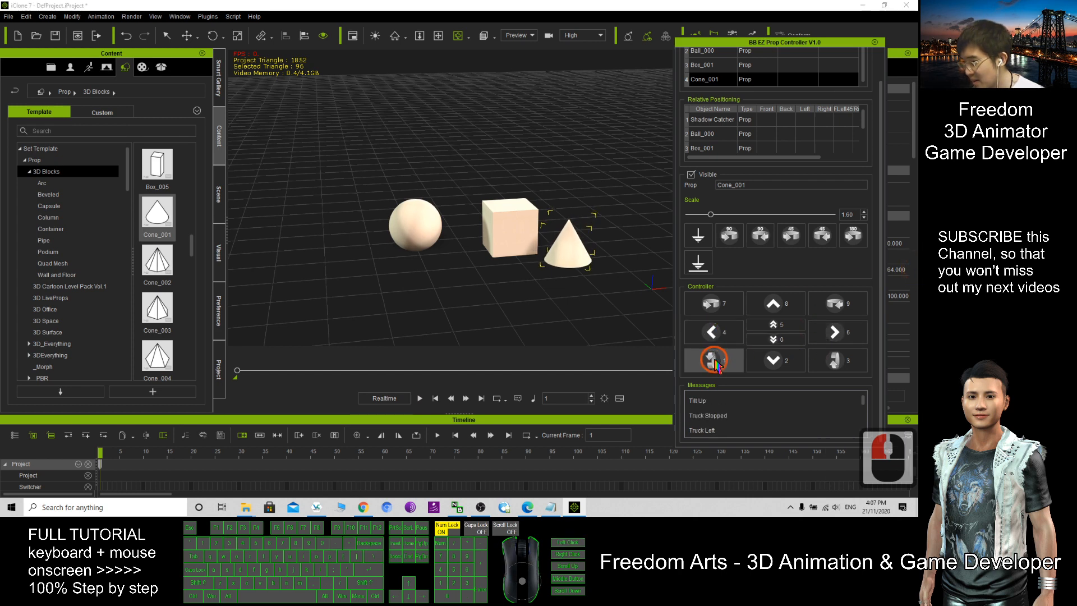
left_click(713, 360)
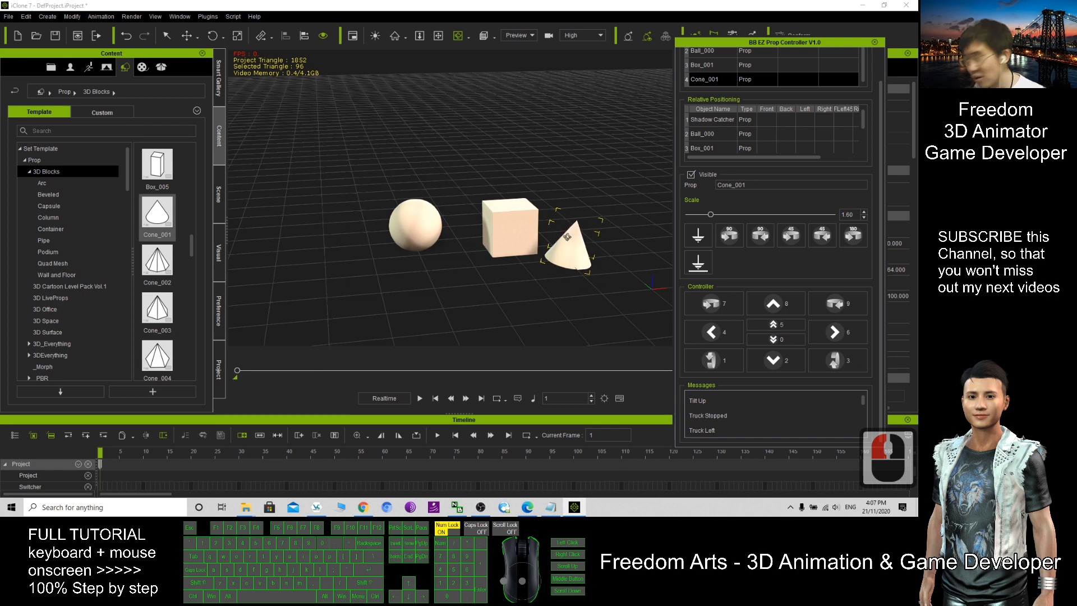
left_click(421, 398)
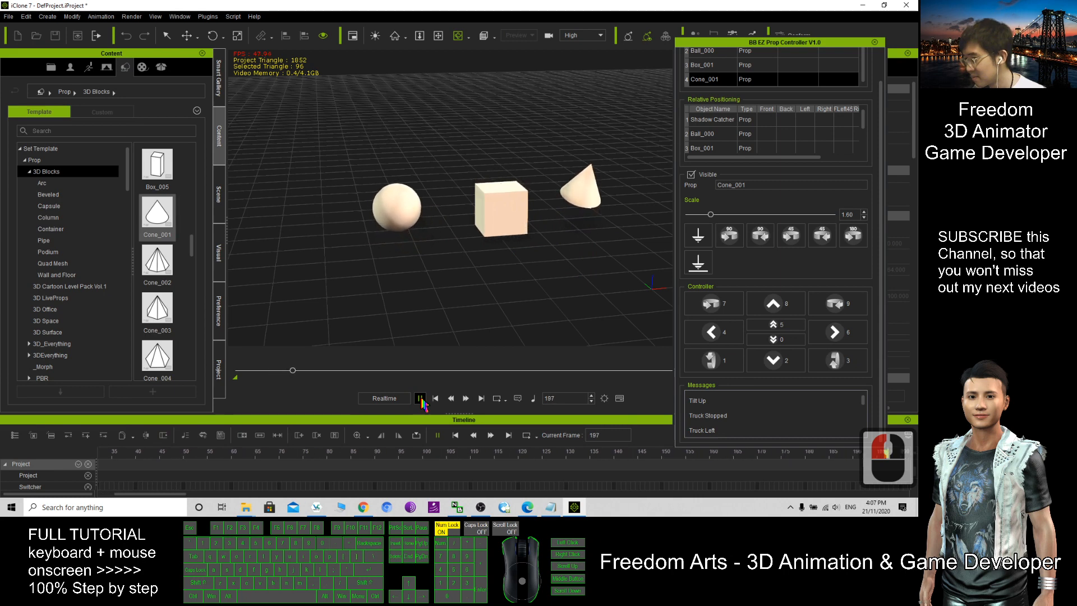
left_click(420, 398)
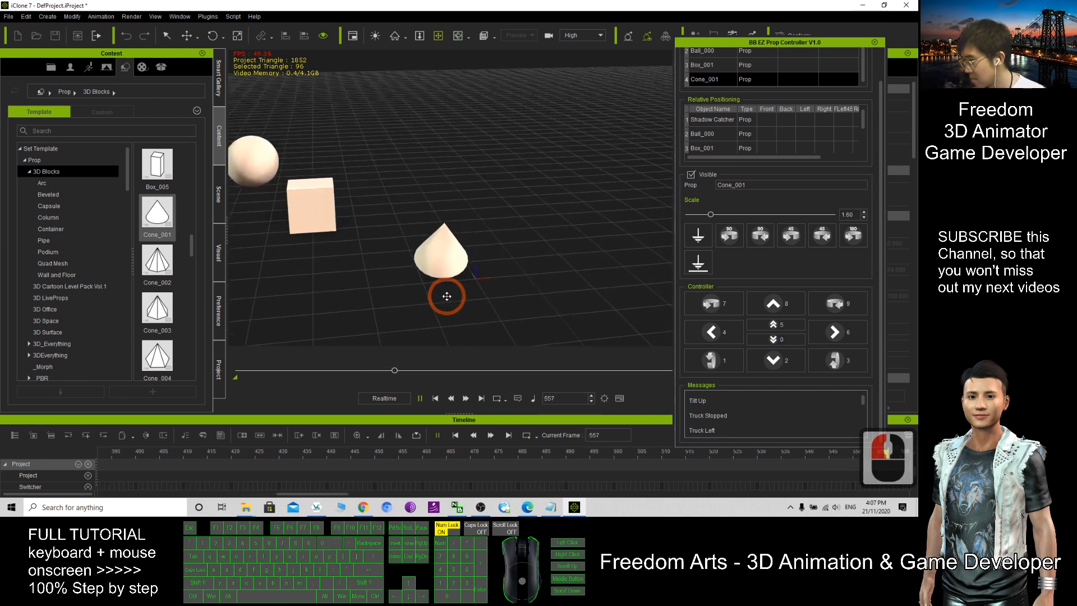
left_click(434, 397)
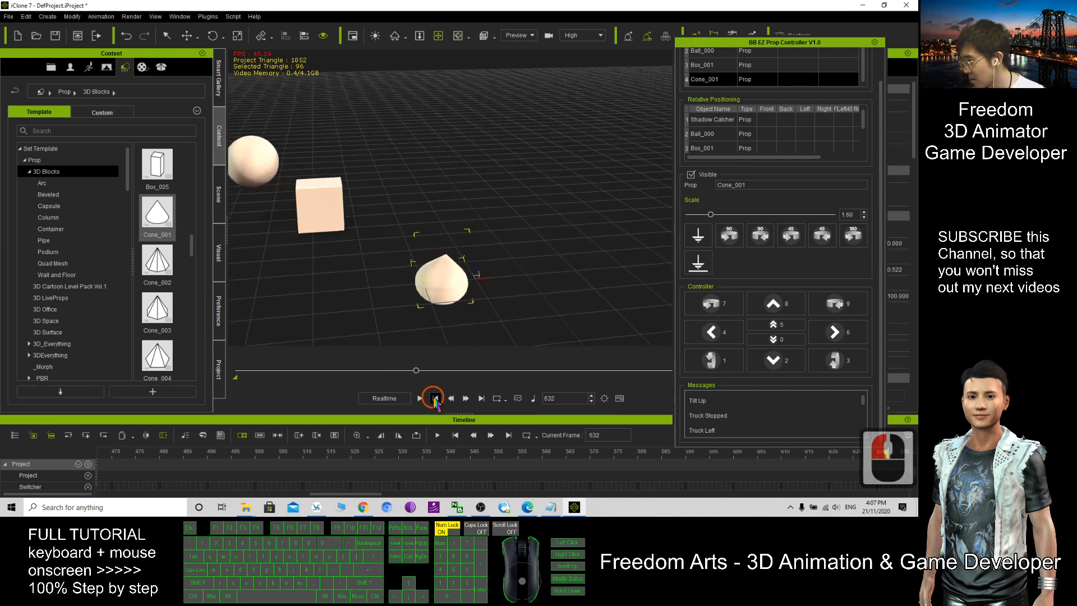
Step: Add the pyramid-shaped Cone_004 to the scene and pick it in the controller's Prop list
left_click(434, 398)
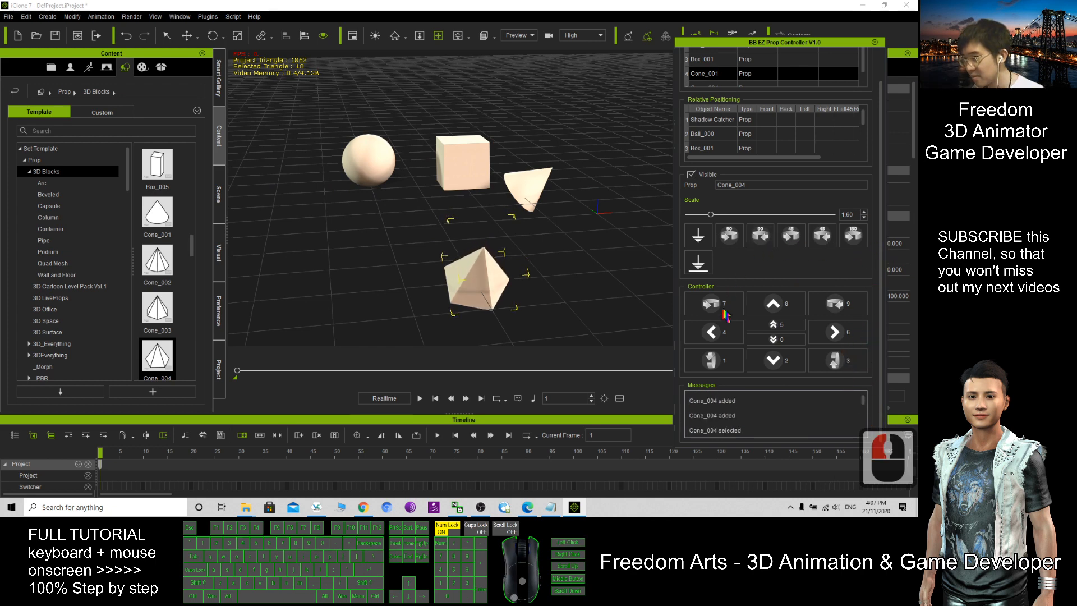
left_click(714, 360)
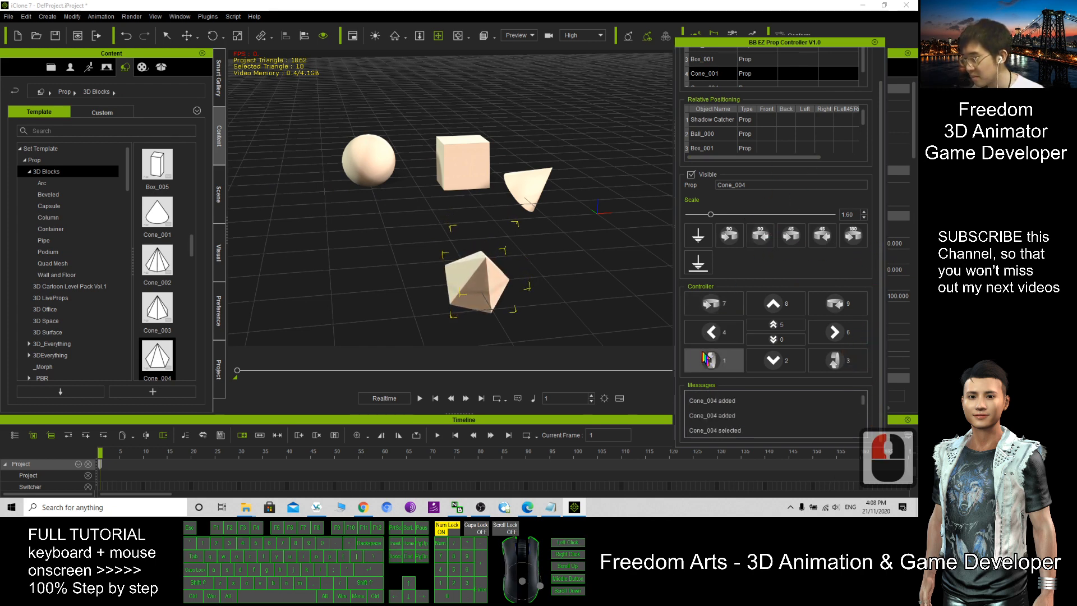
left_click(714, 360)
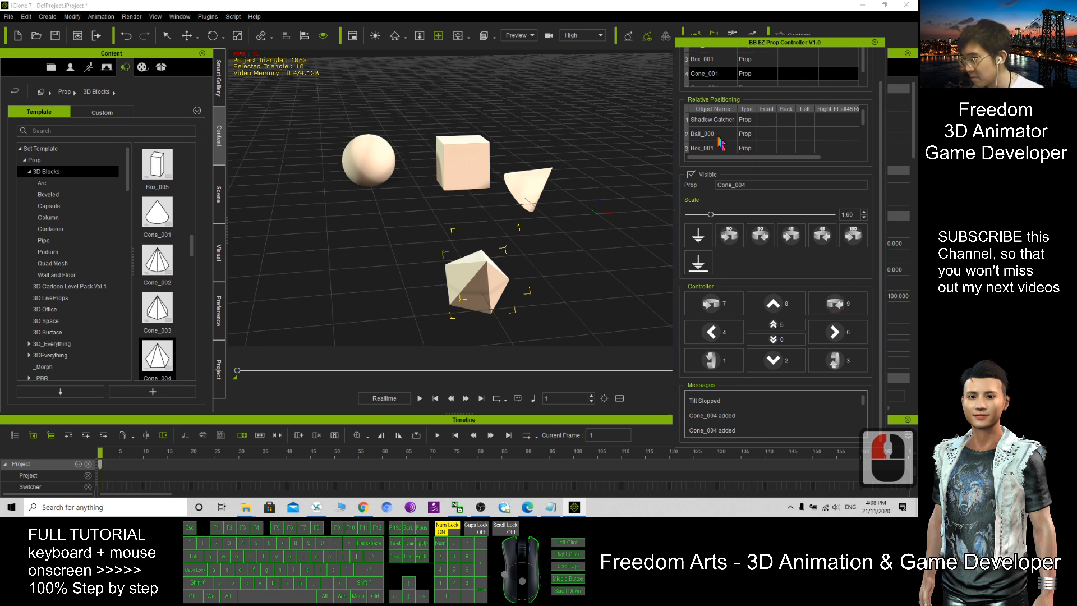
left_click(704, 145)
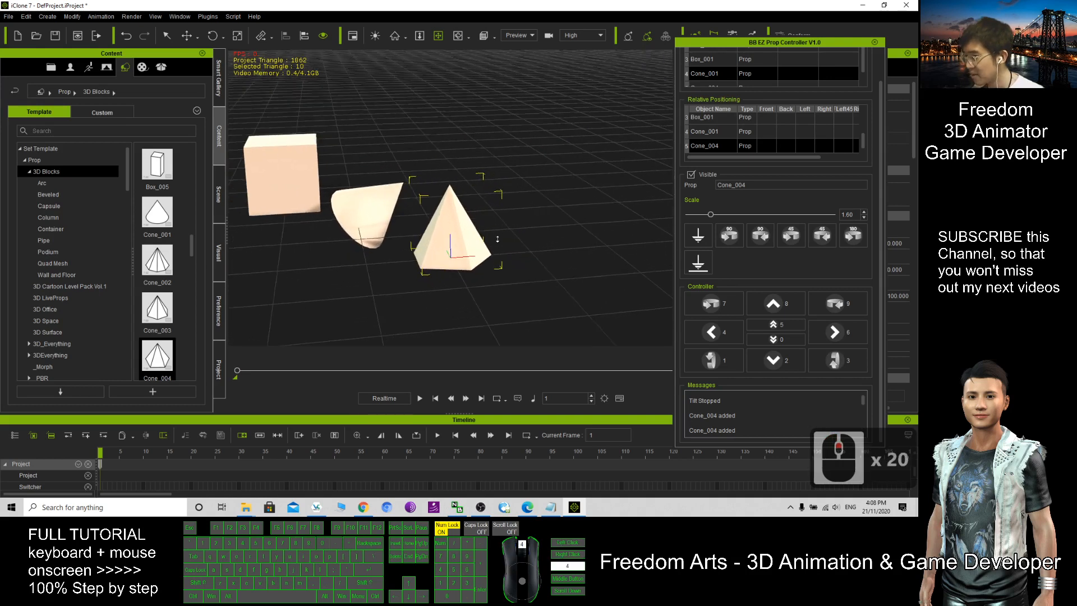
Step: Record Cone_004 tilting during a live playback take, then stop
left_click(417, 397)
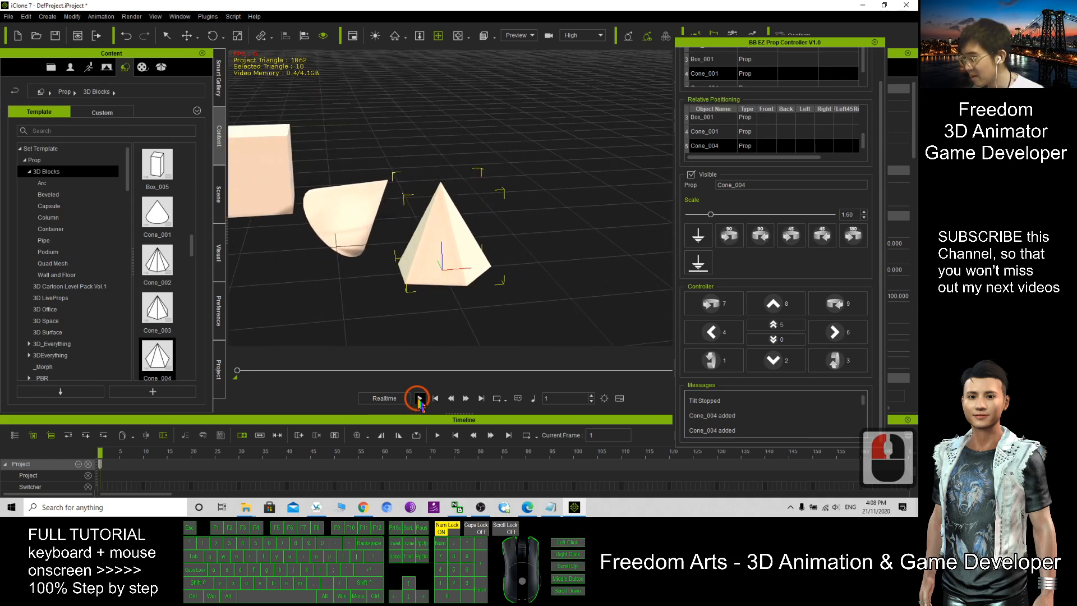
left_click(437, 397)
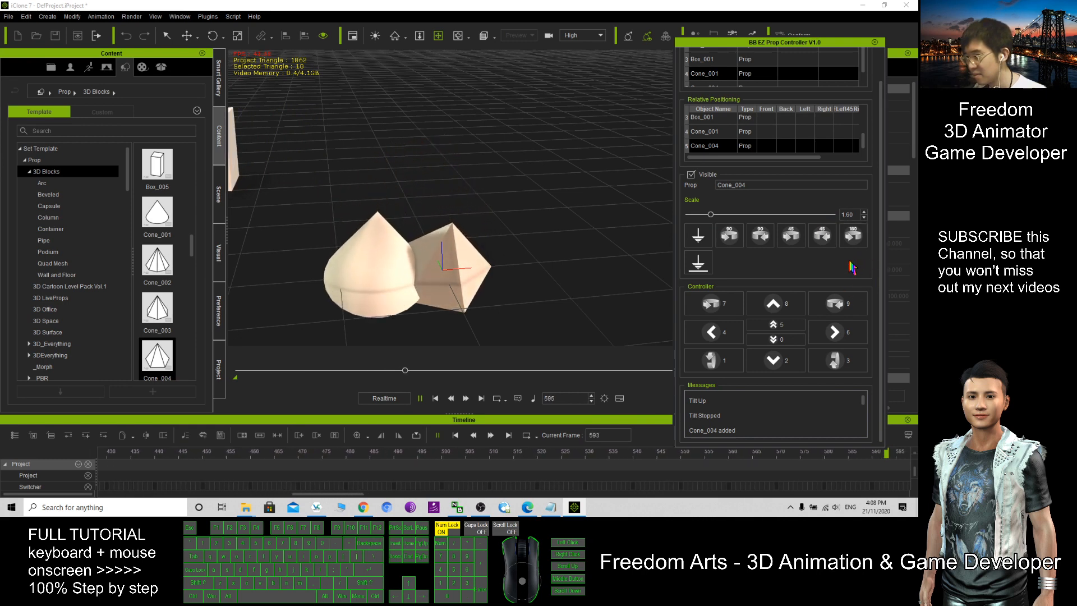
left_click(435, 397)
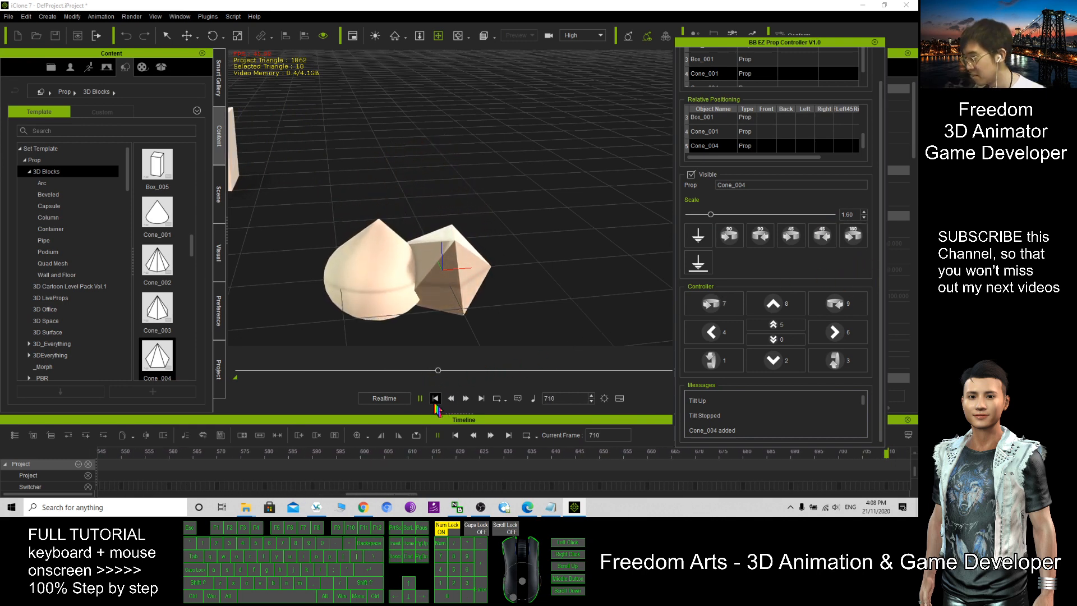
left_click(435, 397)
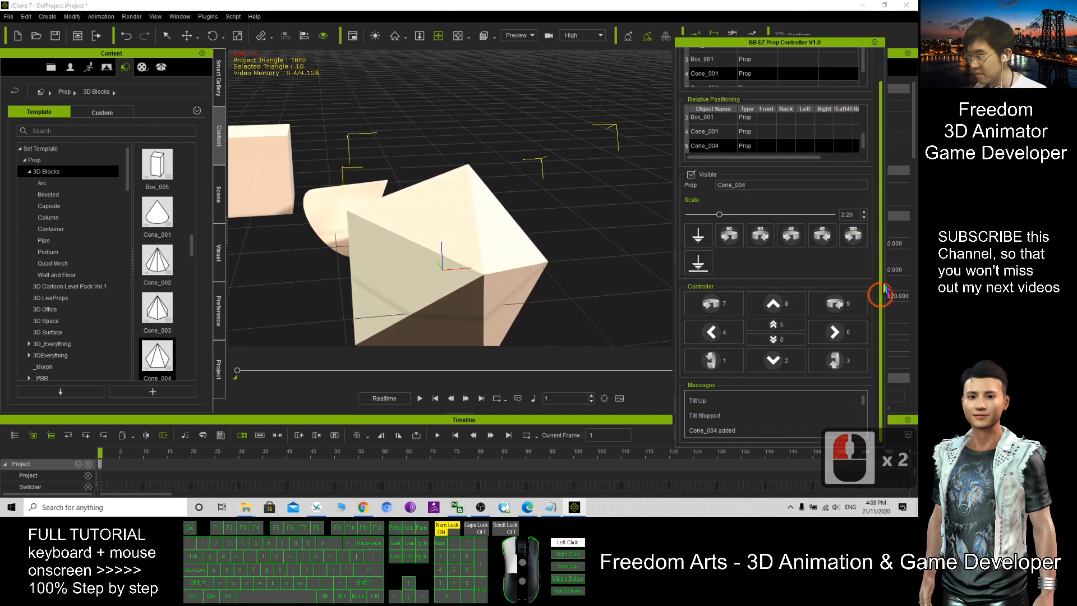
Step: Scale Cone_004 up to 2.20, then bring up the BB EZ Prop Controller Plugin page in Chrome
left_click(419, 397)
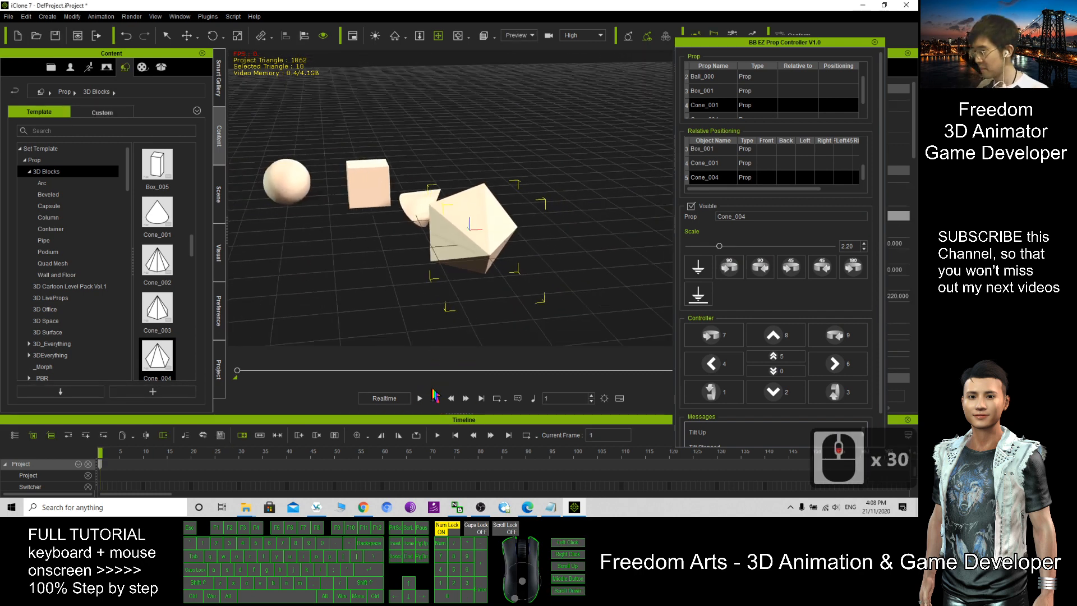
left_click(714, 391)
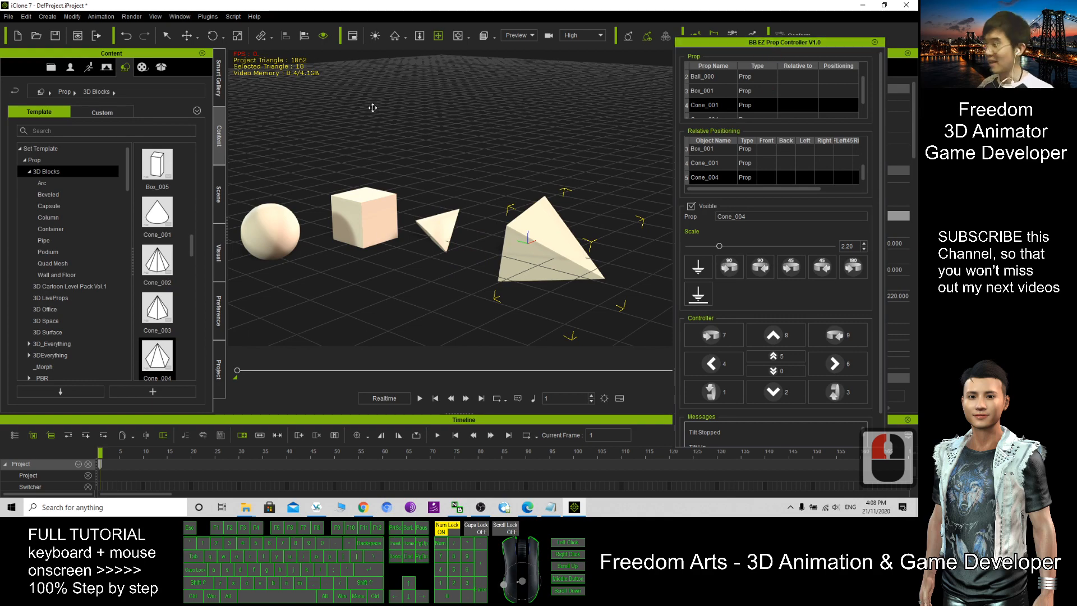
left_click(365, 507)
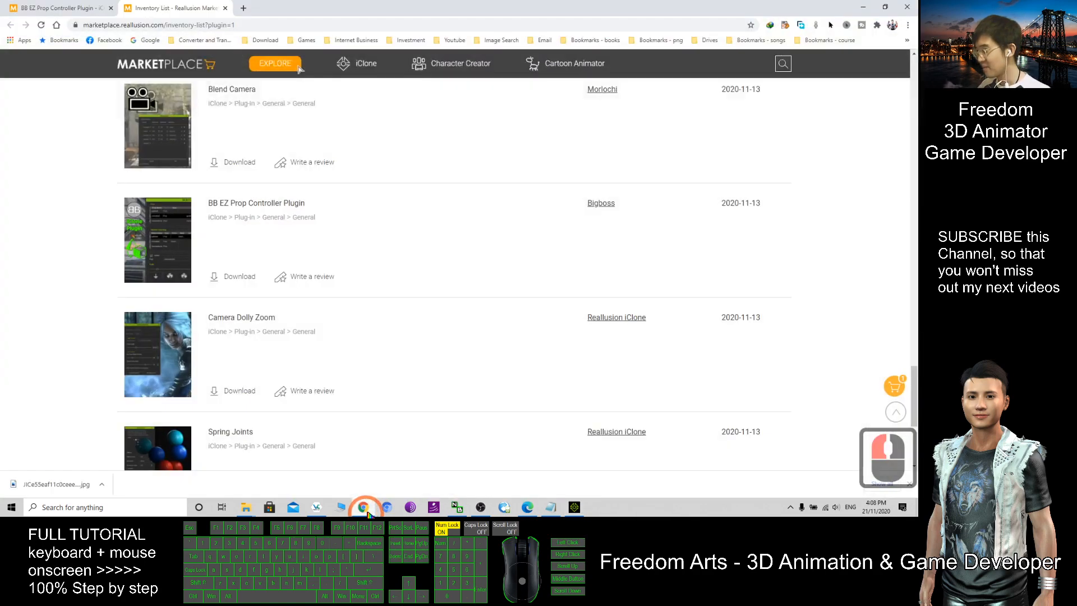
left_click(255, 203)
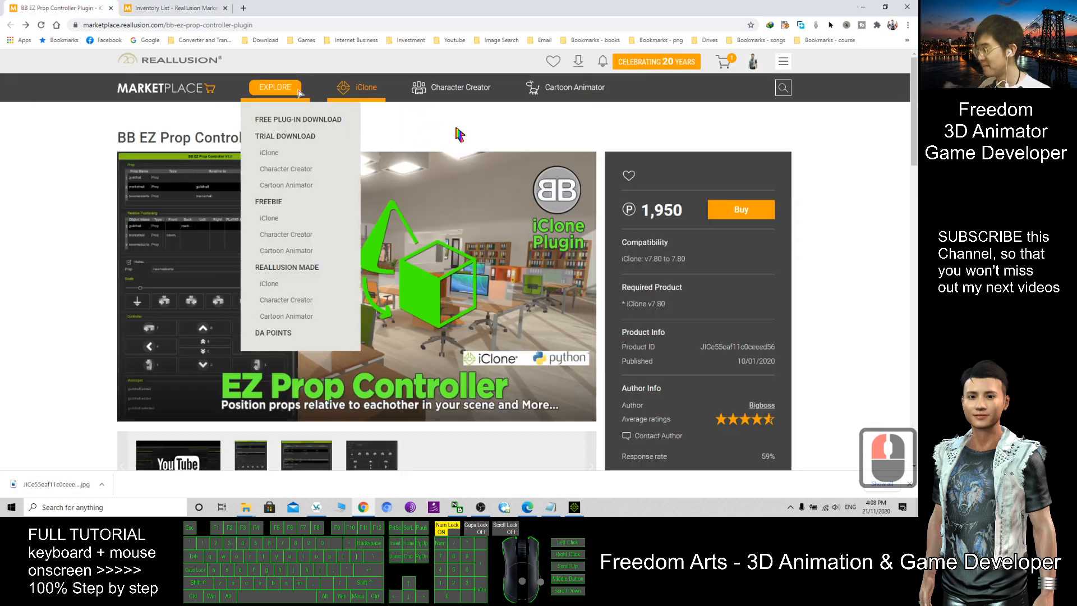